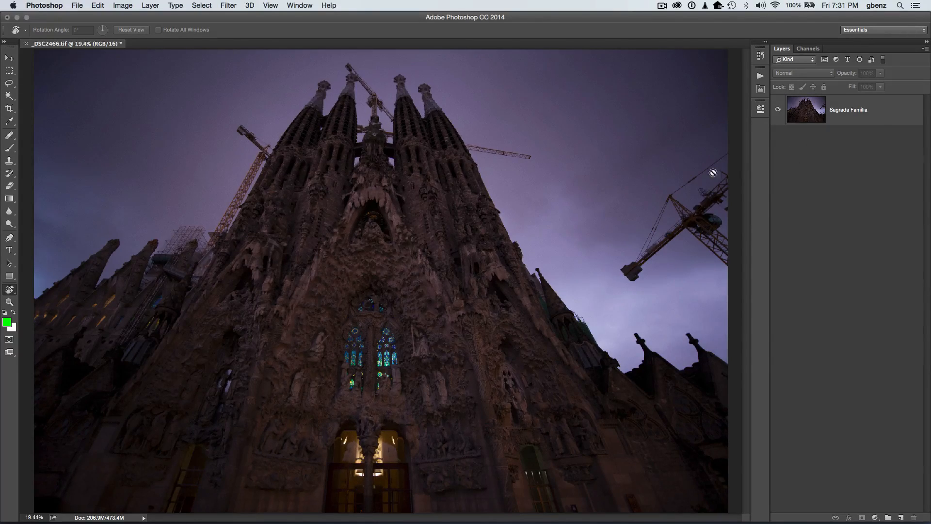
pyautogui.moveTo(698, 189)
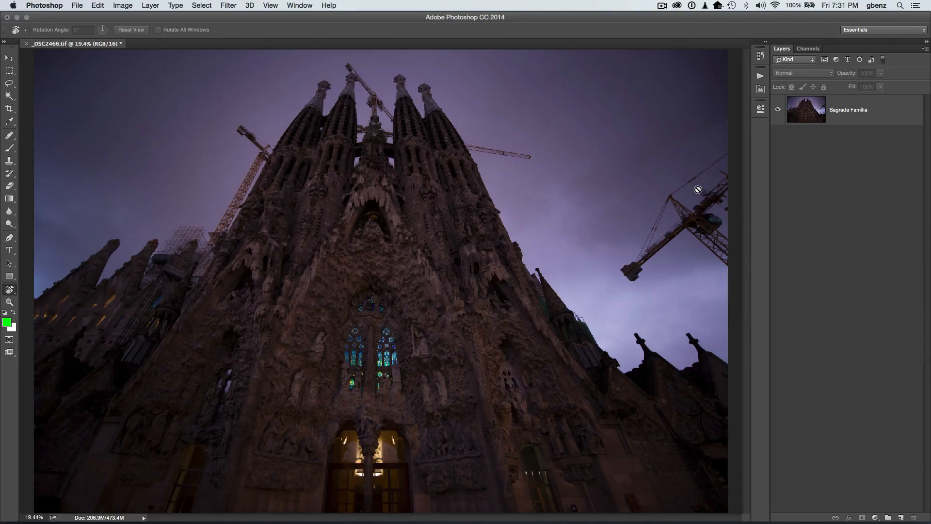
pyautogui.moveTo(465, 190)
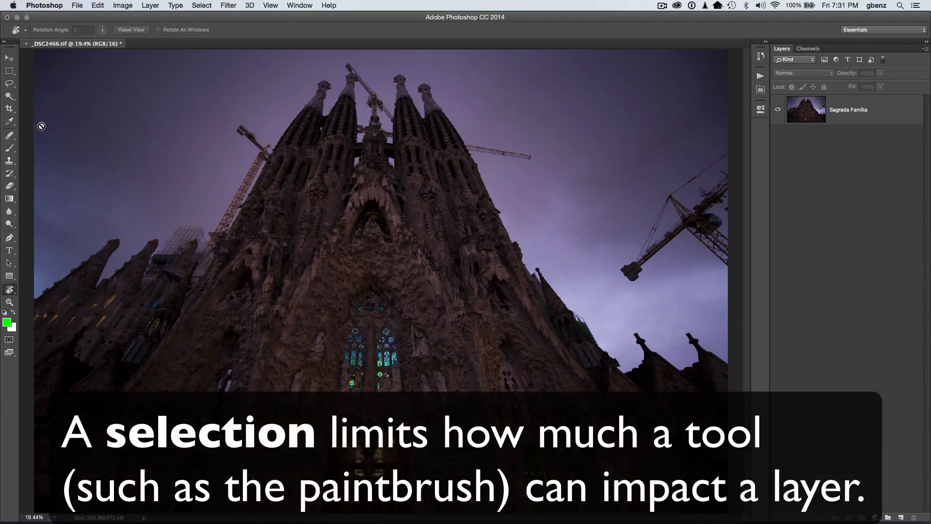
# Browse the Marquee, Lasso and Quick Selection tool flyouts, settling on the Magic Wand Tool.
pyautogui.click(10, 71)
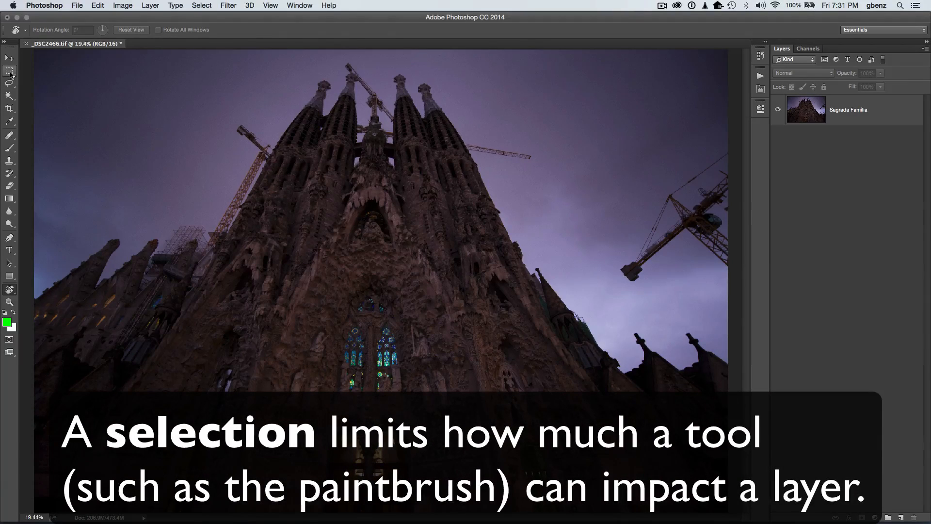
pyautogui.click(10, 71)
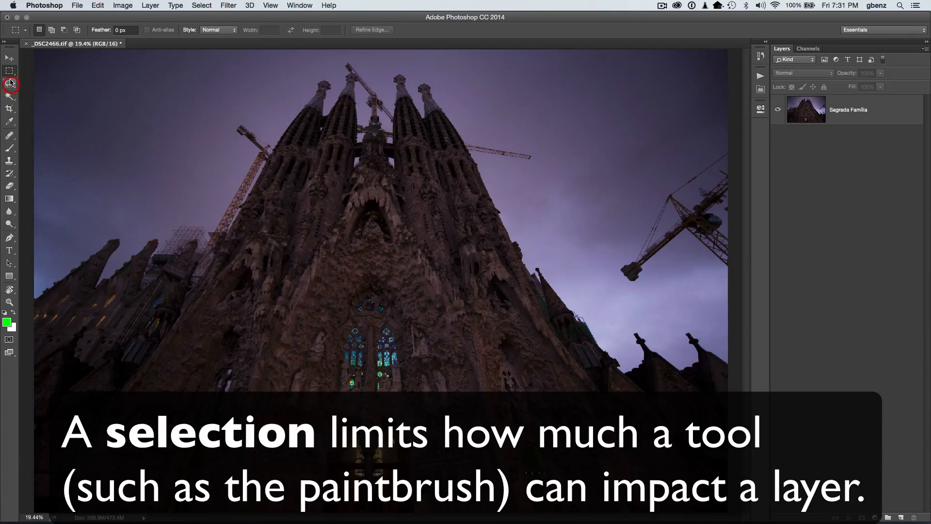
pyautogui.click(10, 71)
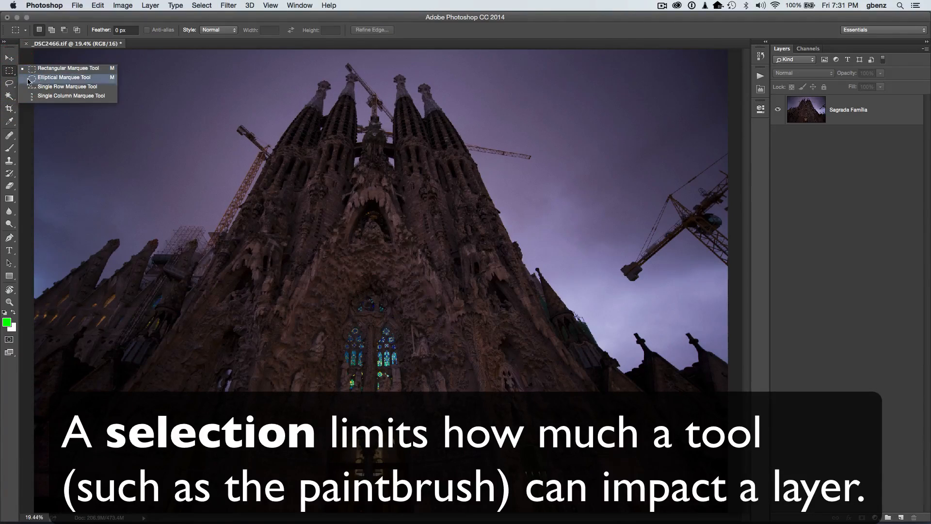
pyautogui.click(64, 77)
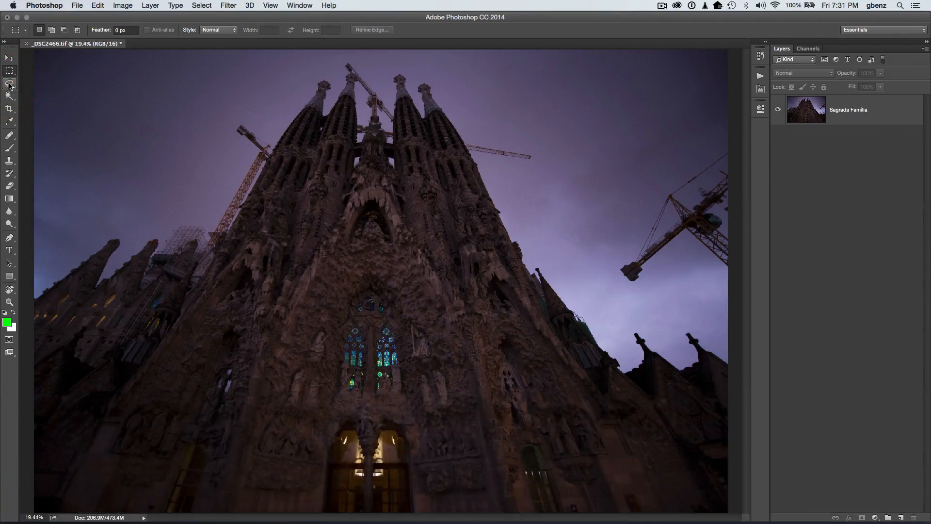
pyautogui.click(10, 85)
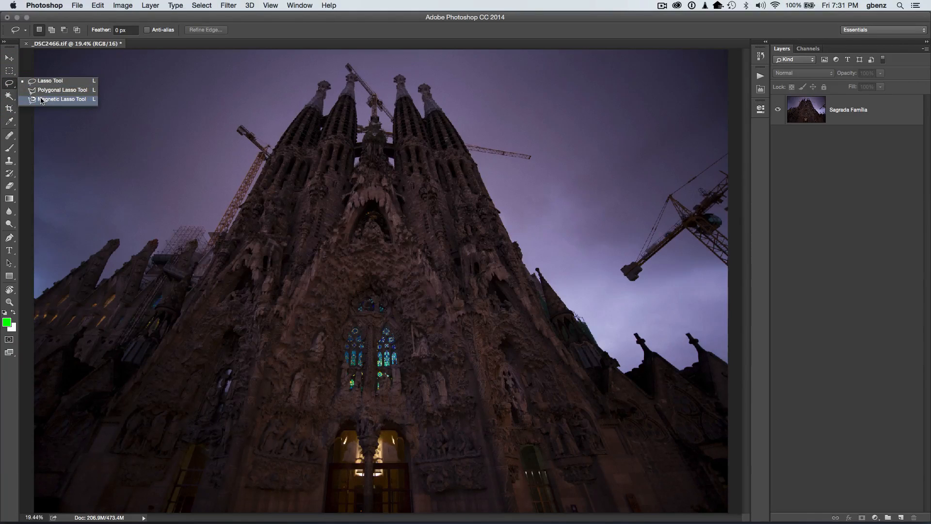
pyautogui.click(11, 97)
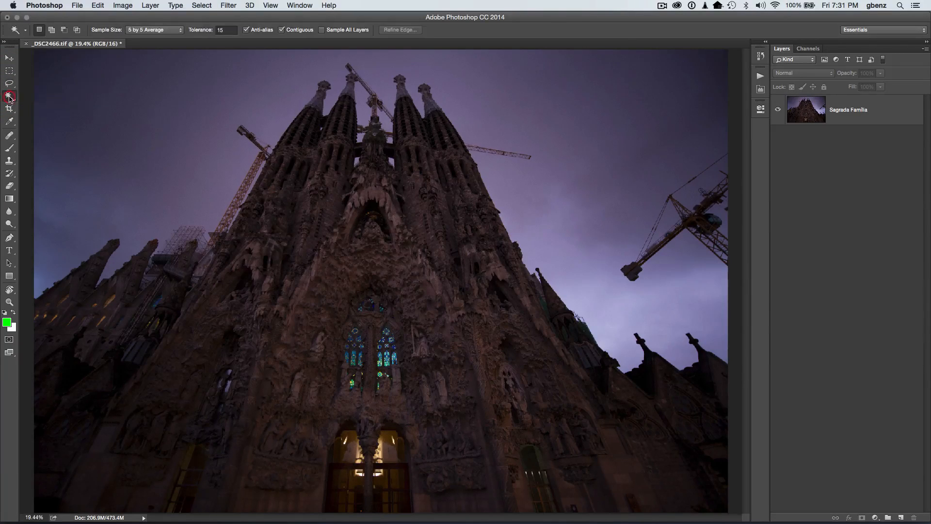
pyautogui.click(10, 97)
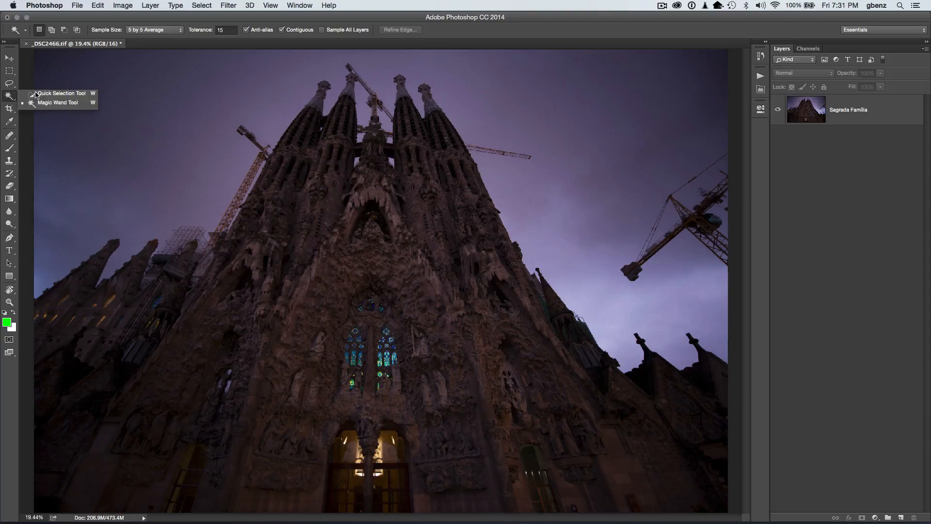
pyautogui.moveTo(60, 94)
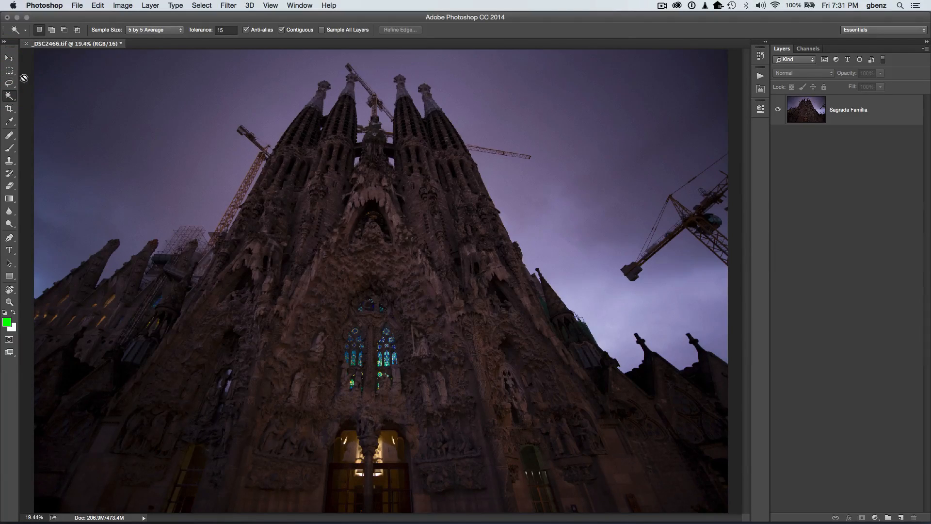
pyautogui.click(10, 71)
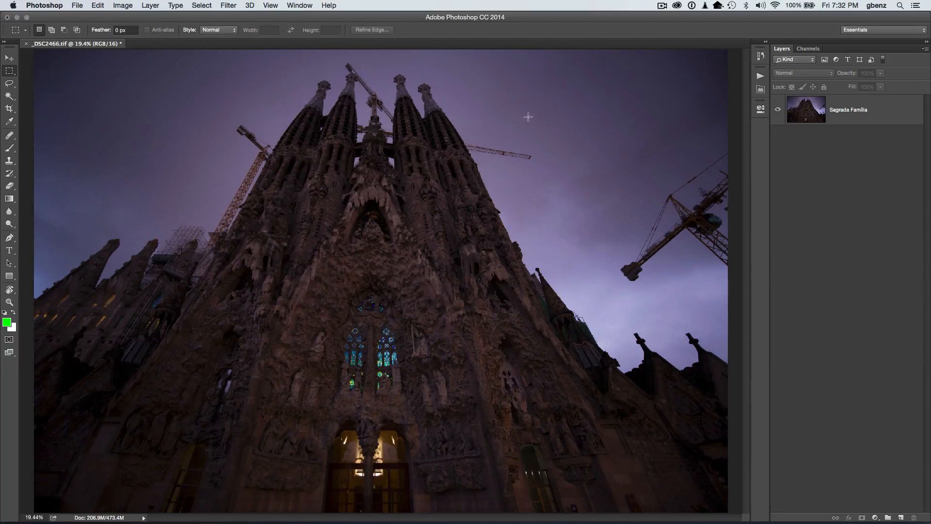
pyautogui.moveTo(524, 105); pyautogui.dragTo(627, 197)
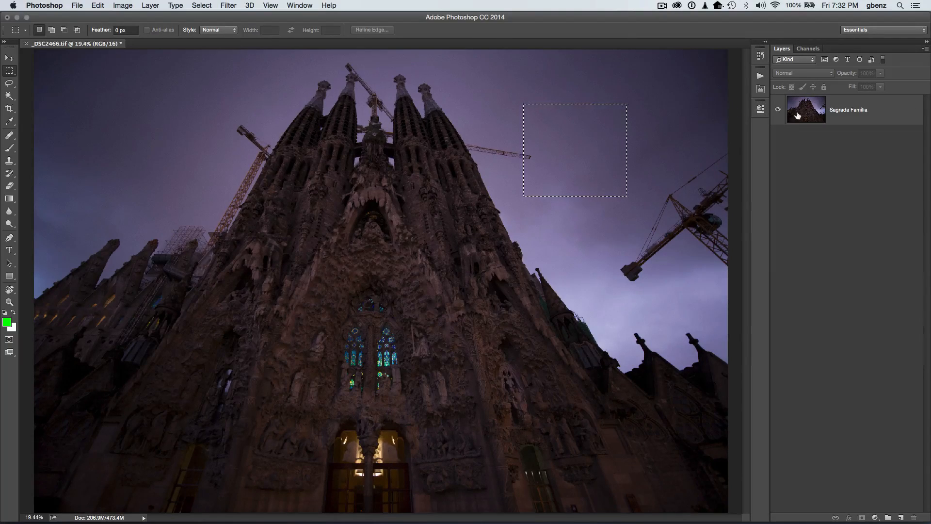
pyautogui.click(848, 109)
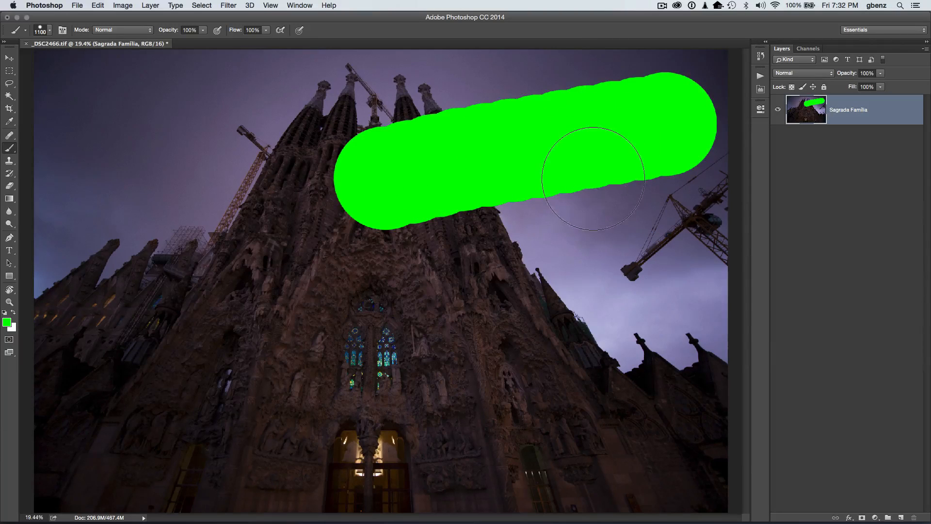
pyautogui.moveTo(593, 178); pyautogui.dragTo(649, 161)
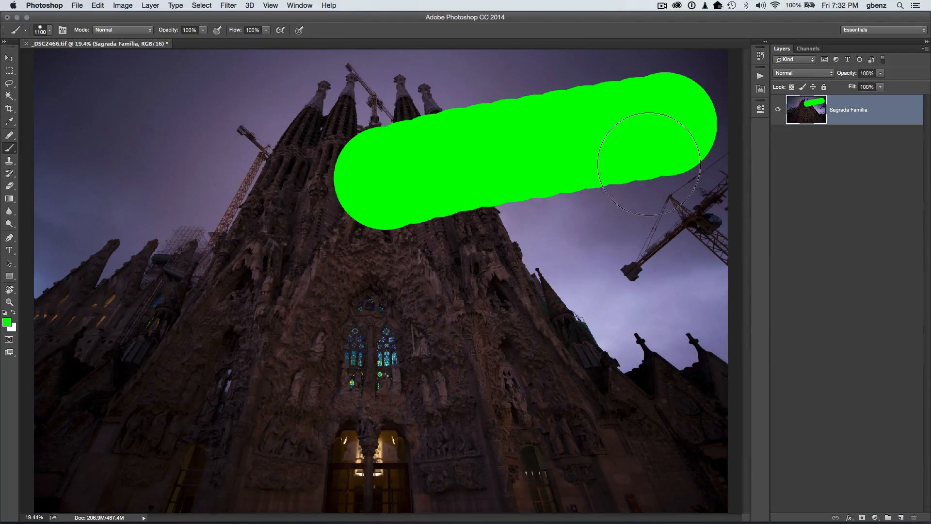
pyautogui.press('cmd+d')
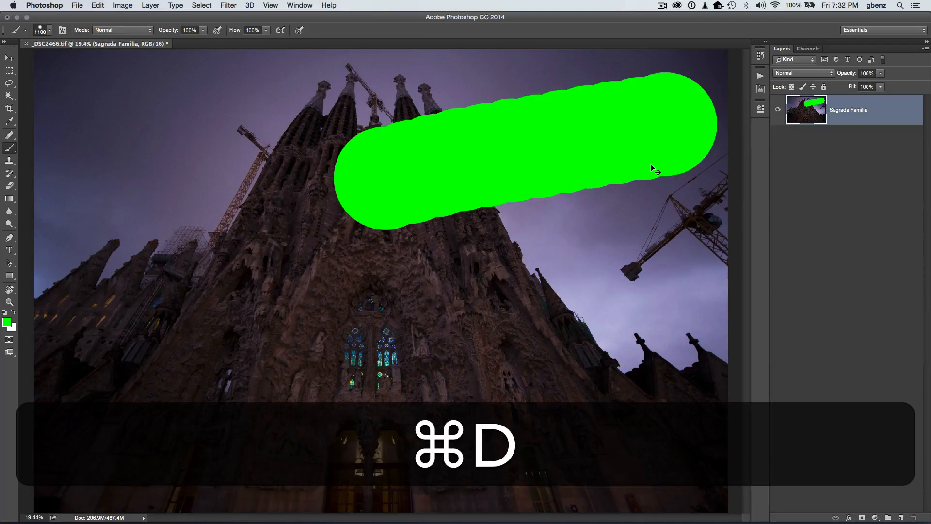
pyautogui.press('cmd+z')
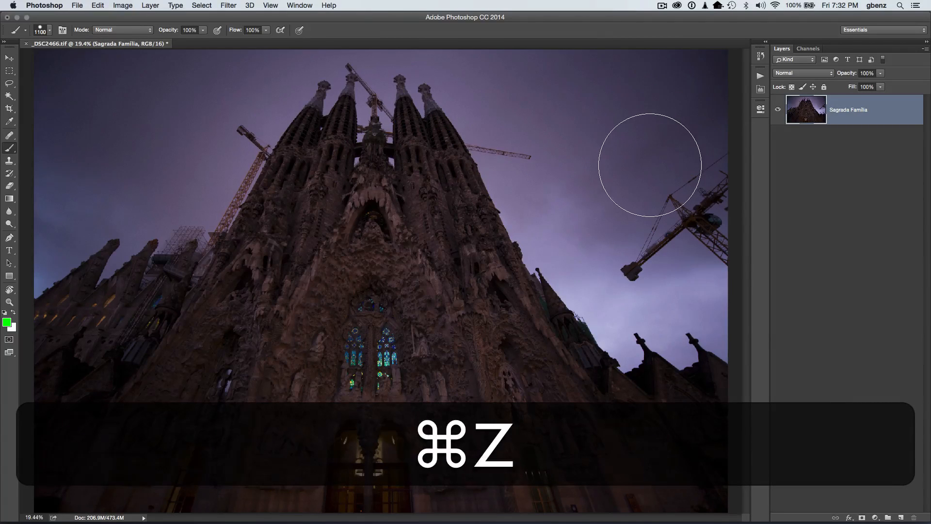
# Switch to the Brush and paint green inside the rectangular sky selection.
pyautogui.press('cmd+z')
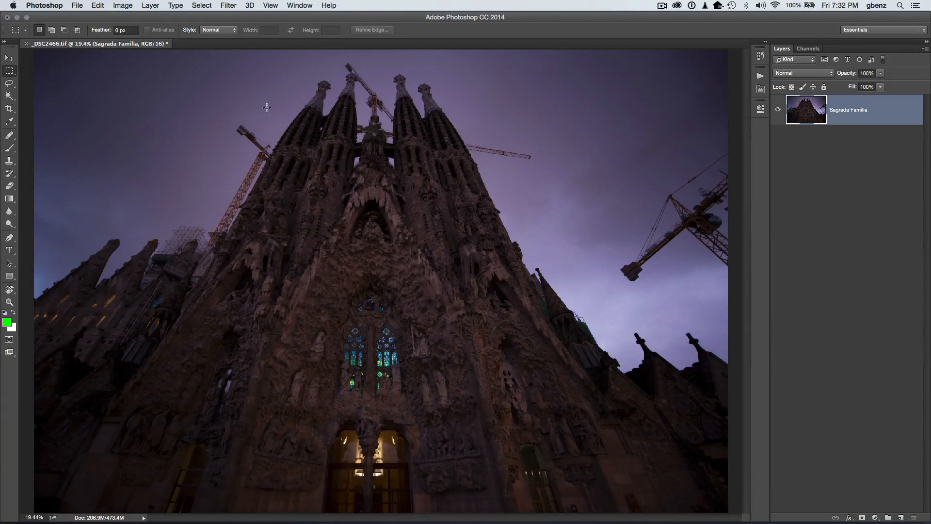
pyautogui.moveTo(495, 124)
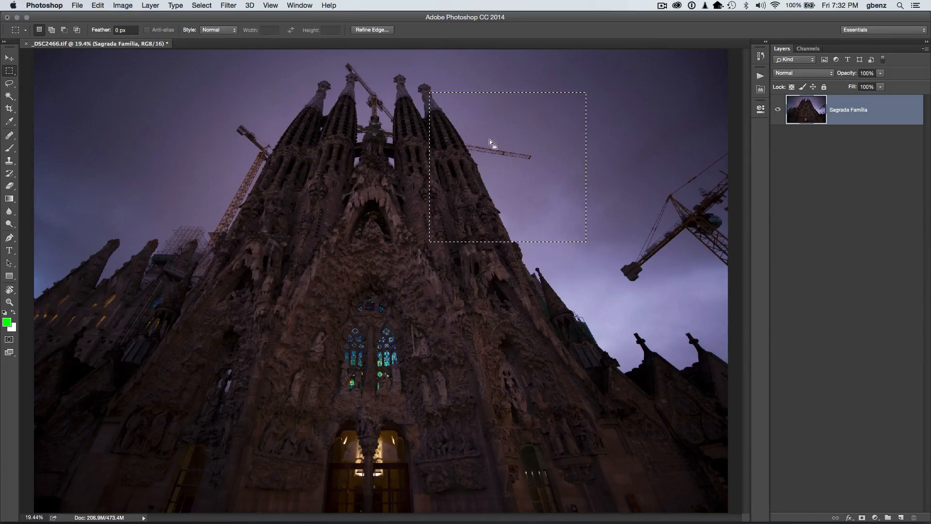
pyautogui.moveTo(677, 178)
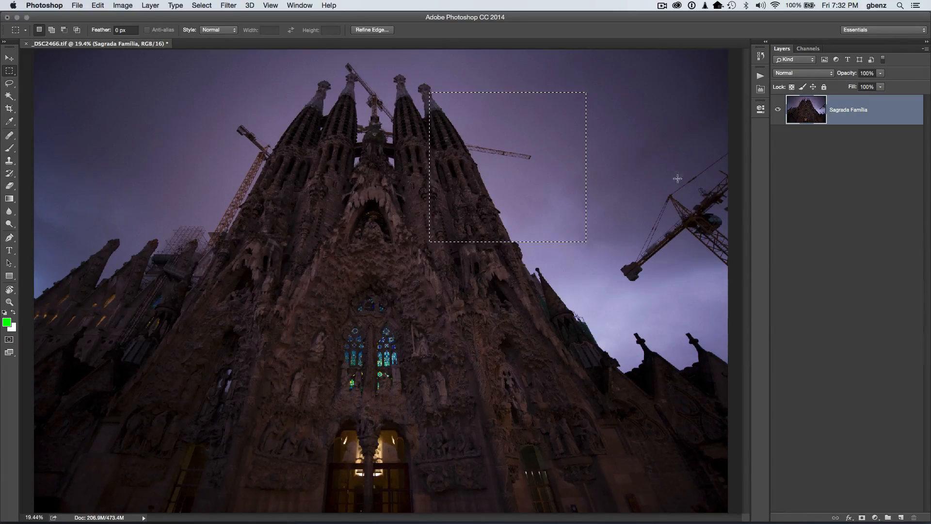
pyautogui.moveTo(462, 174)
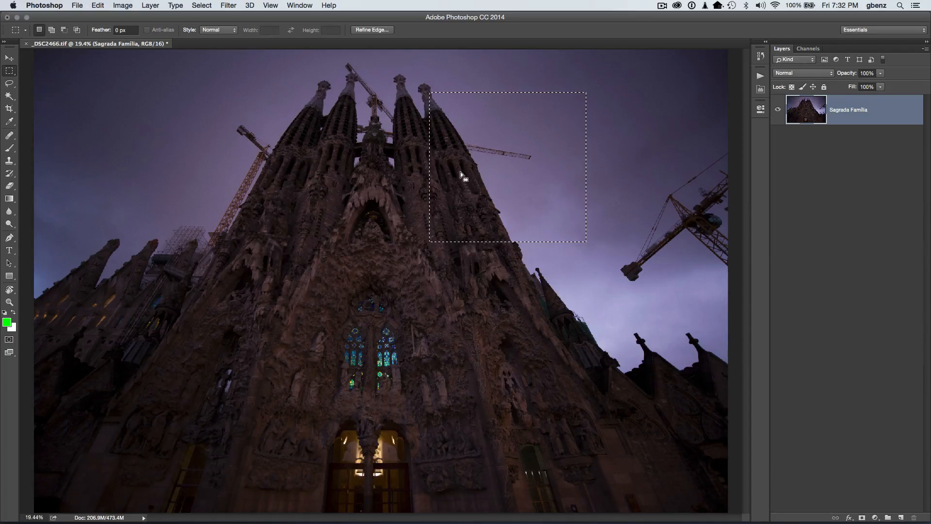
pyautogui.press('b')
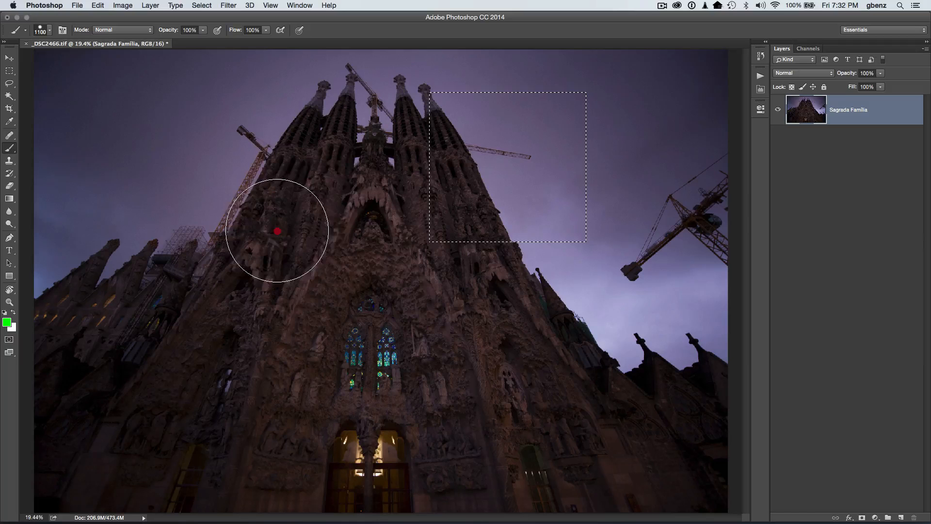
pyautogui.moveTo(635, 377)
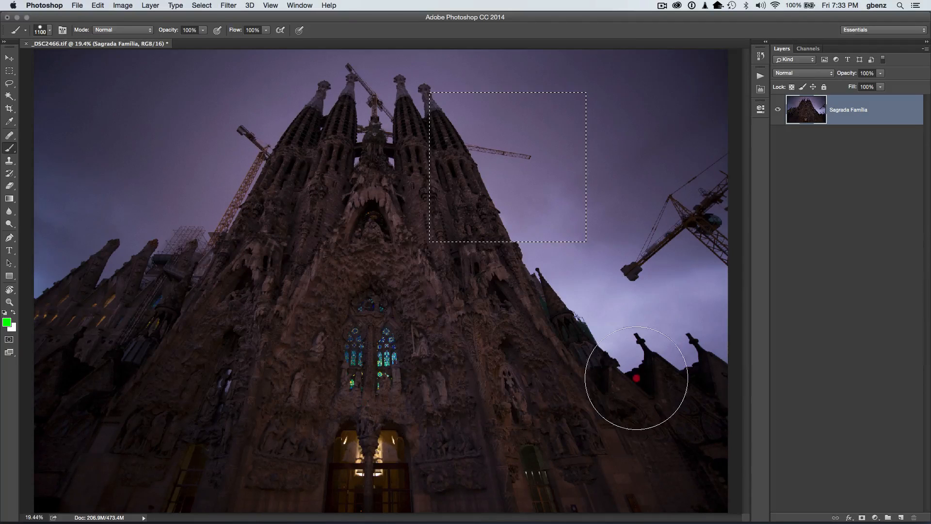
pyautogui.moveTo(636, 378); pyautogui.dragTo(439, 211)
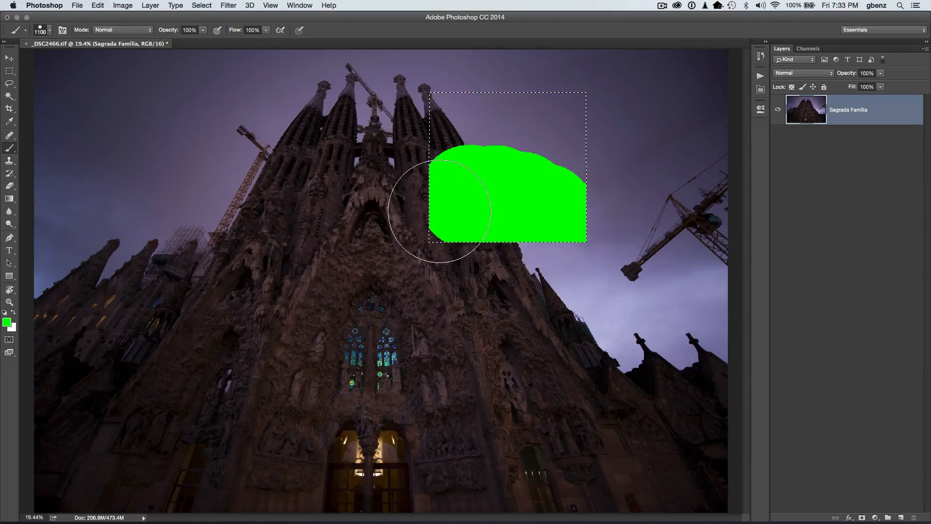
pyautogui.moveTo(439, 211); pyautogui.dragTo(603, 229)
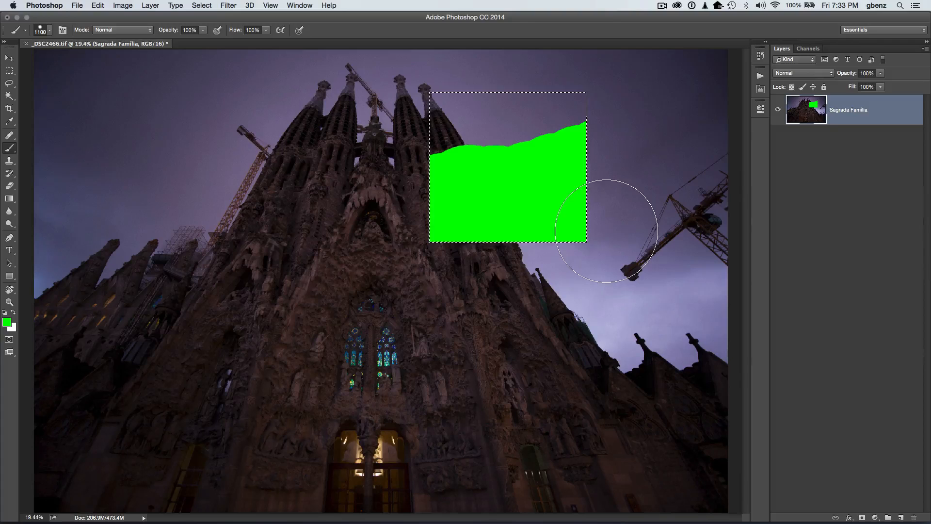
pyautogui.moveTo(484, 235)
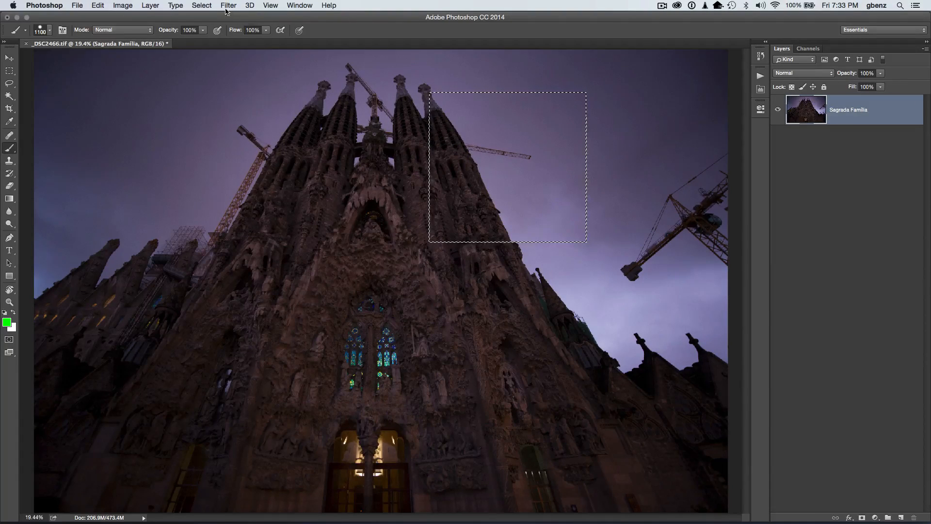
# Invert the selection and paint green outside it, then undo the stroke and deselect.
pyautogui.click(201, 6)
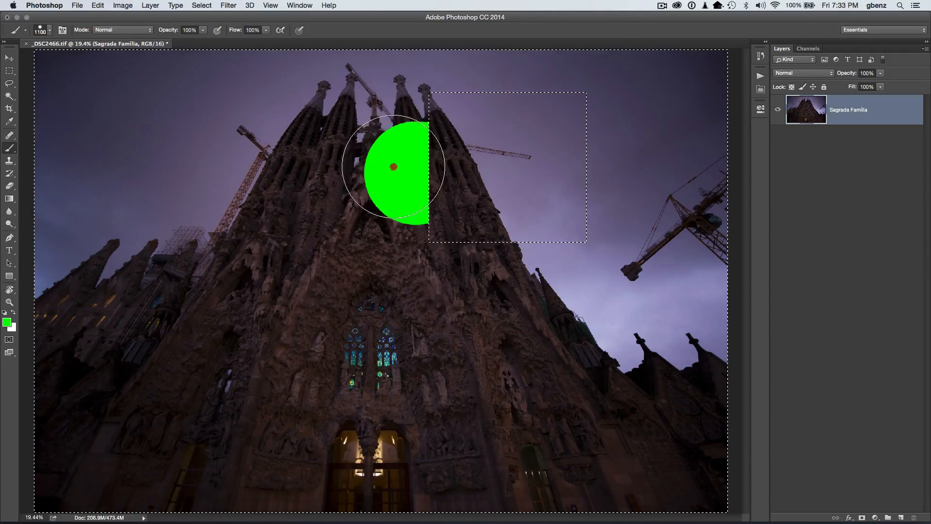
pyautogui.moveTo(394, 166); pyautogui.dragTo(381, 278)
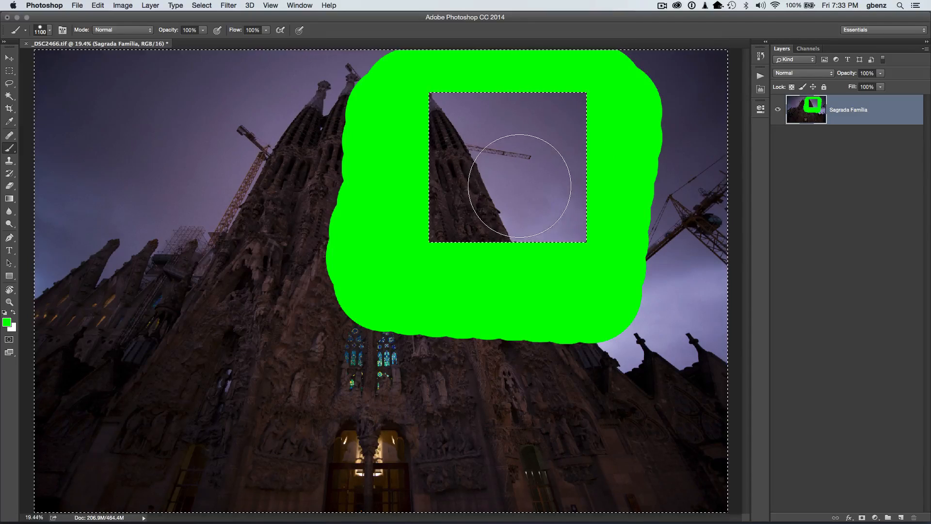
pyautogui.moveTo(534, 187)
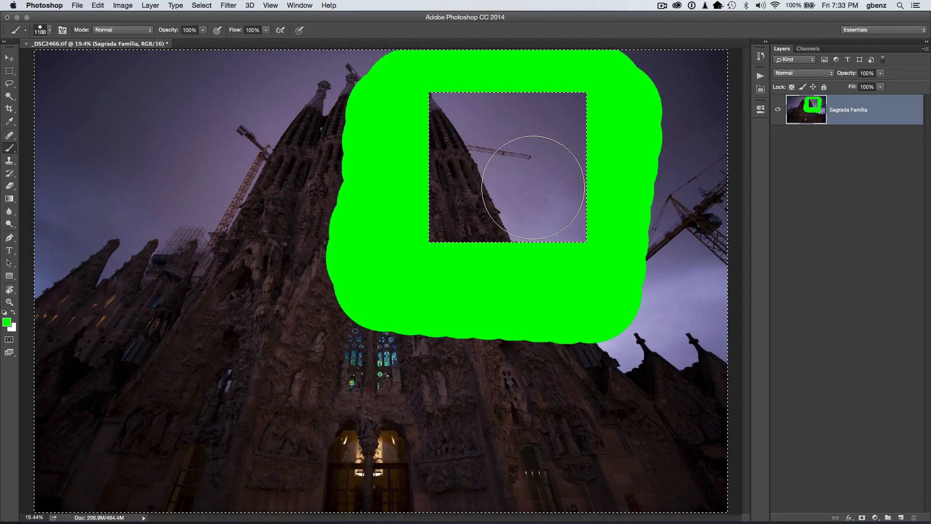
pyautogui.press('cmd+z')
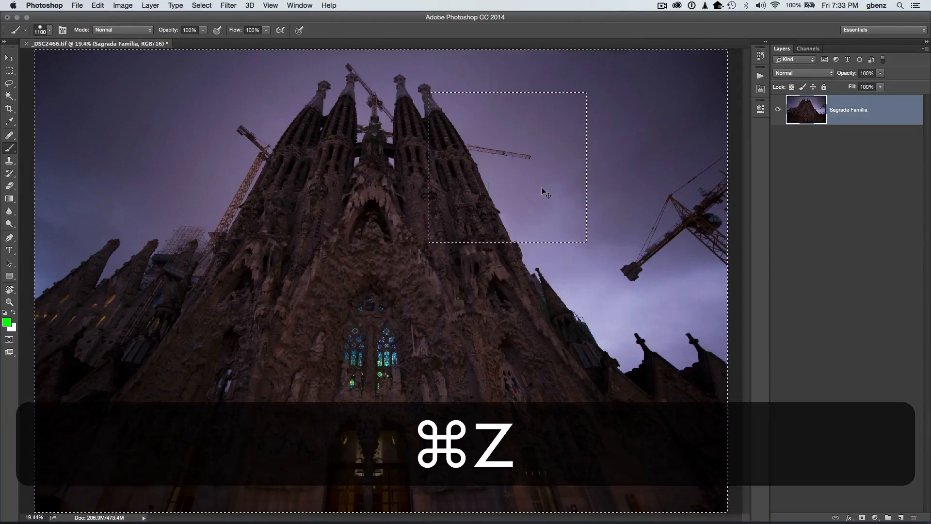
pyautogui.press('cmd+d')
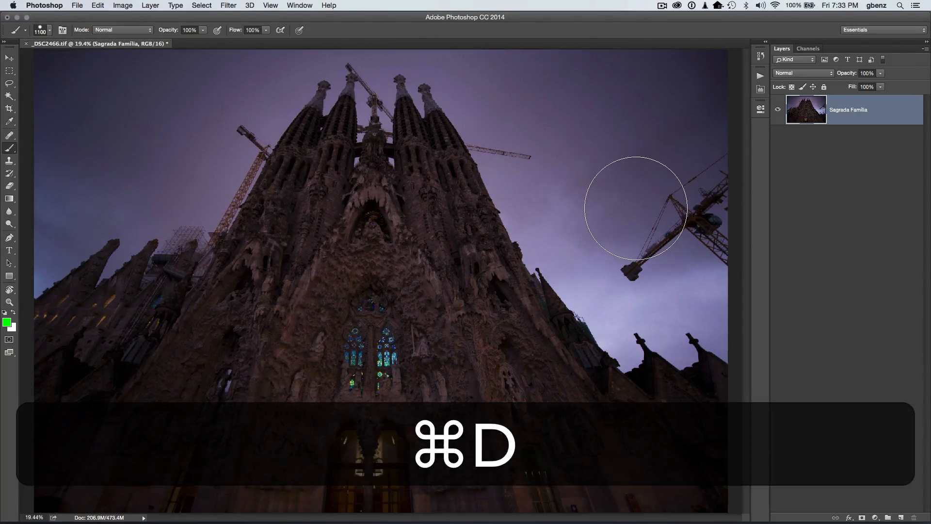
pyautogui.press('cmd+d')
pyautogui.write('green layer')
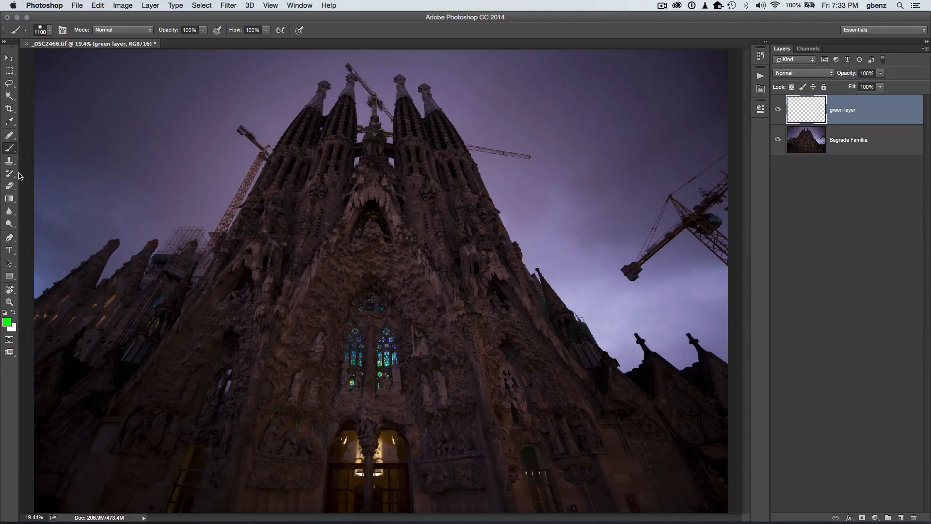
# Pick the Paint Bucket Tool from the fill tool flyout to fill the green layer.
pyautogui.click(10, 197)
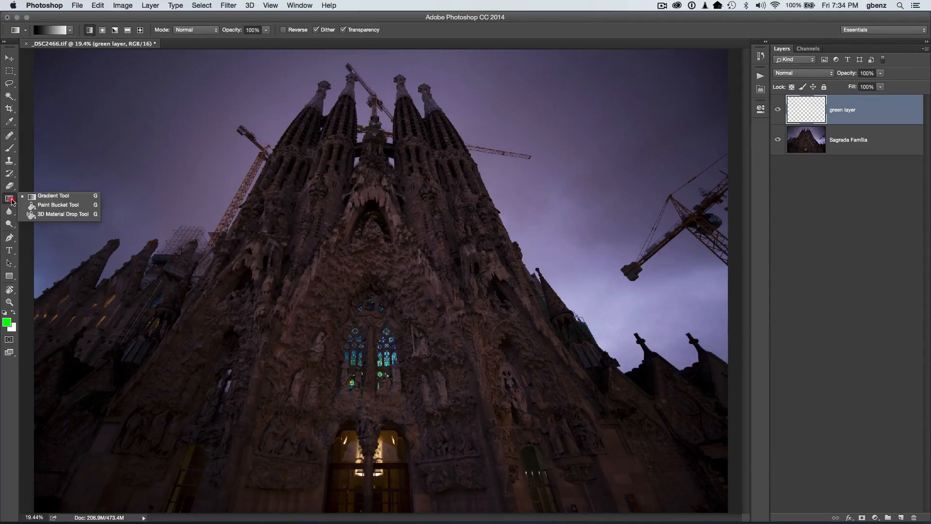
pyautogui.click(58, 205)
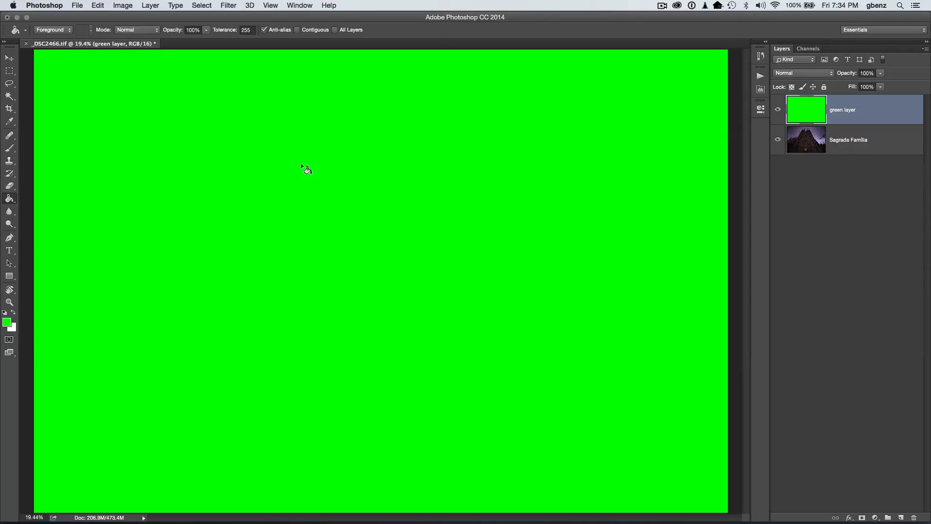
pyautogui.moveTo(544, 200)
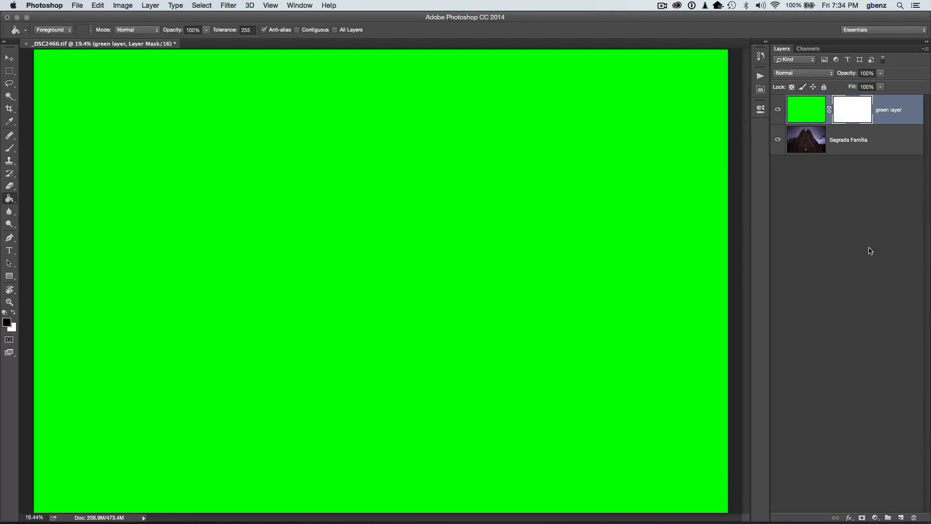
# Paint black on the green layer's mask to reveal the cathedral's central façade.
pyautogui.click(852, 109)
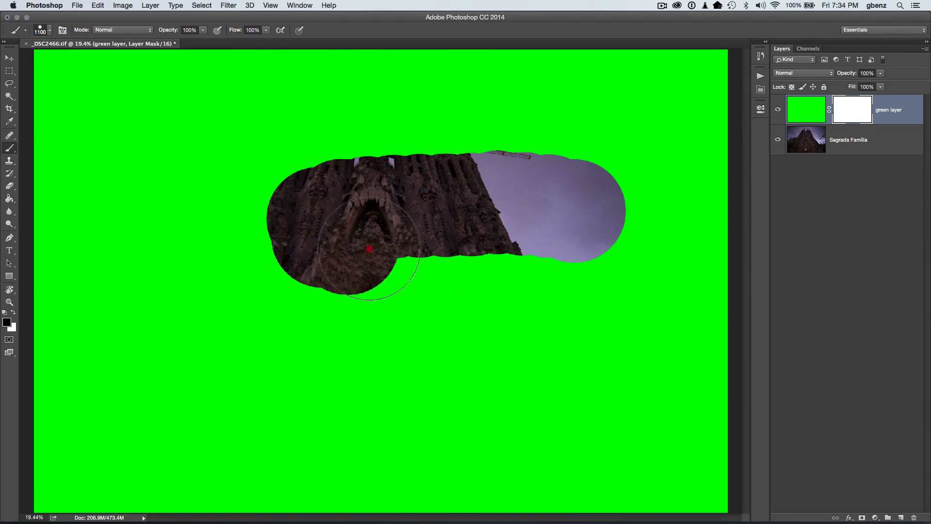
pyautogui.moveTo(368, 249); pyautogui.dragTo(383, 317)
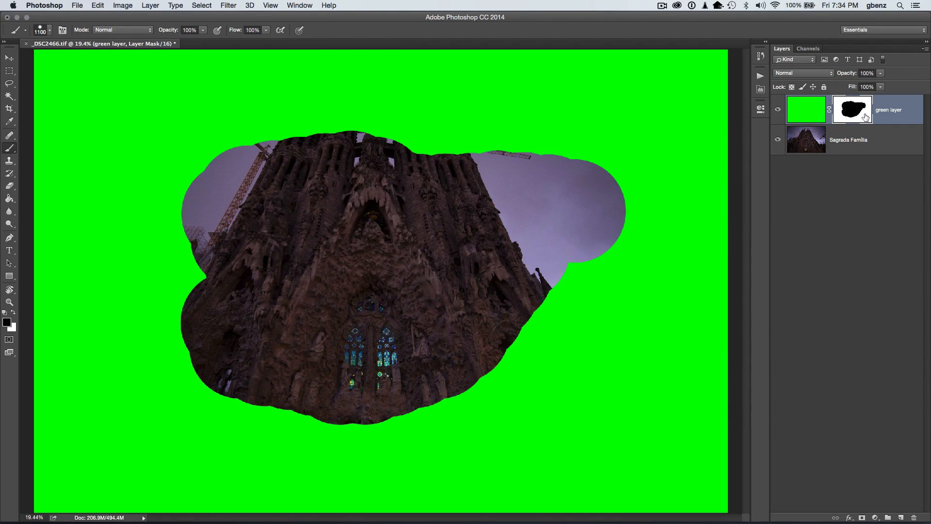
pyautogui.moveTo(601, 88)
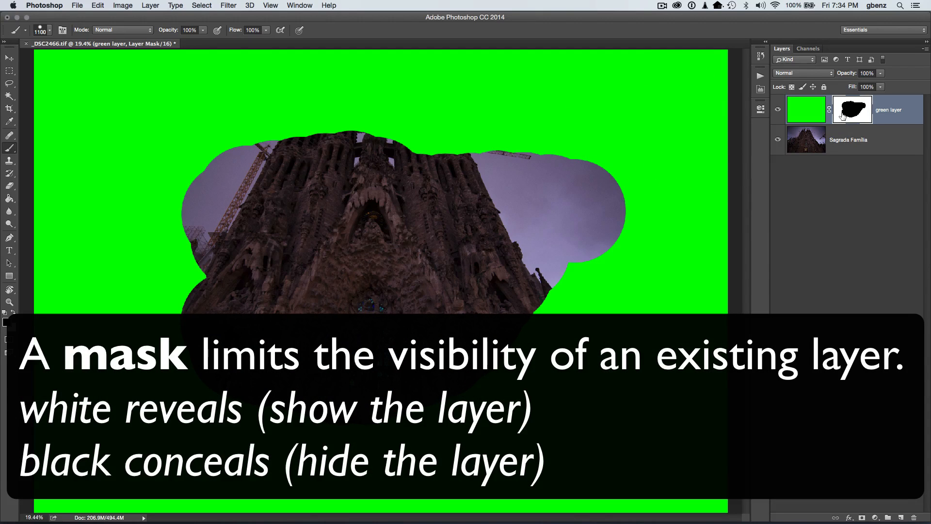
pyautogui.moveTo(339, 267)
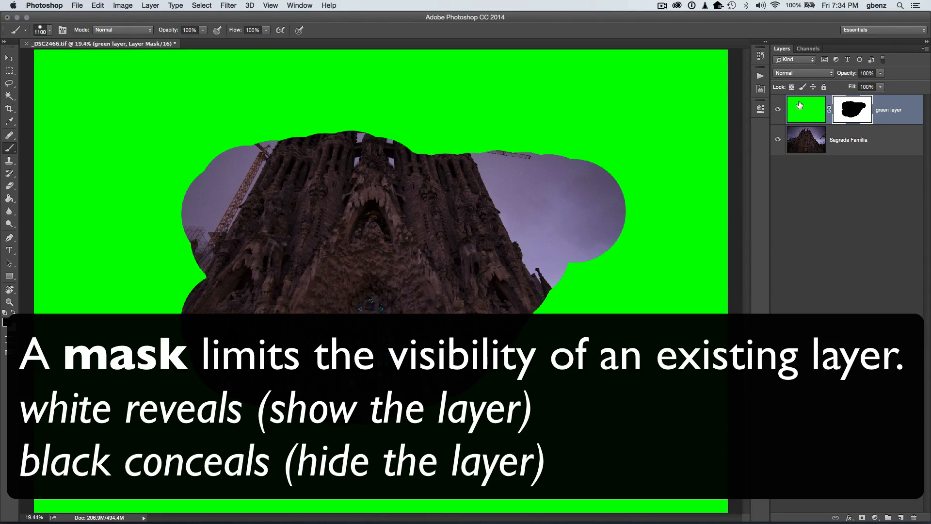
pyautogui.click(851, 109)
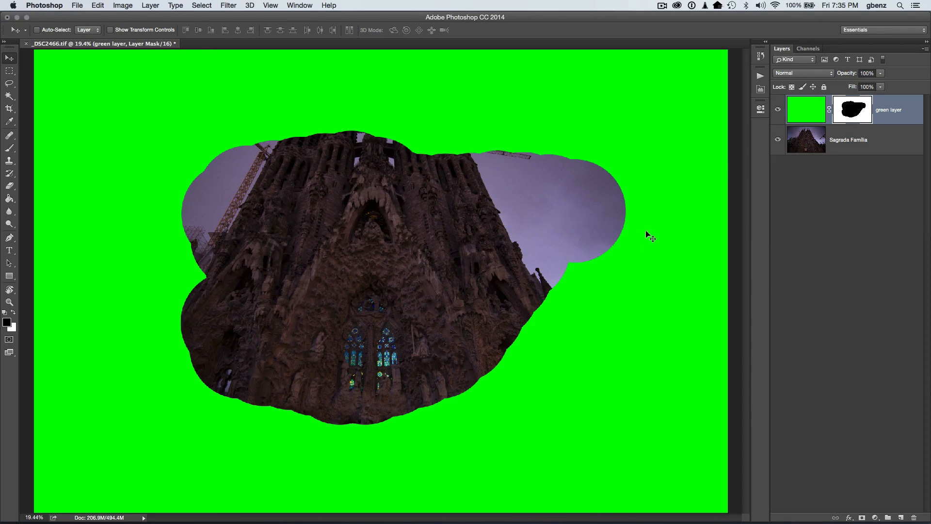
pyautogui.moveTo(532, 231)
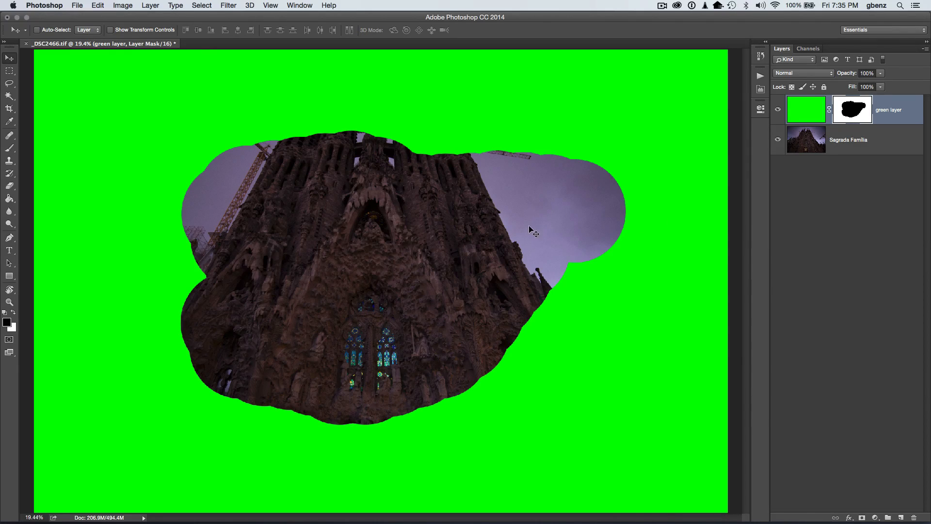
pyautogui.moveTo(401, 232)
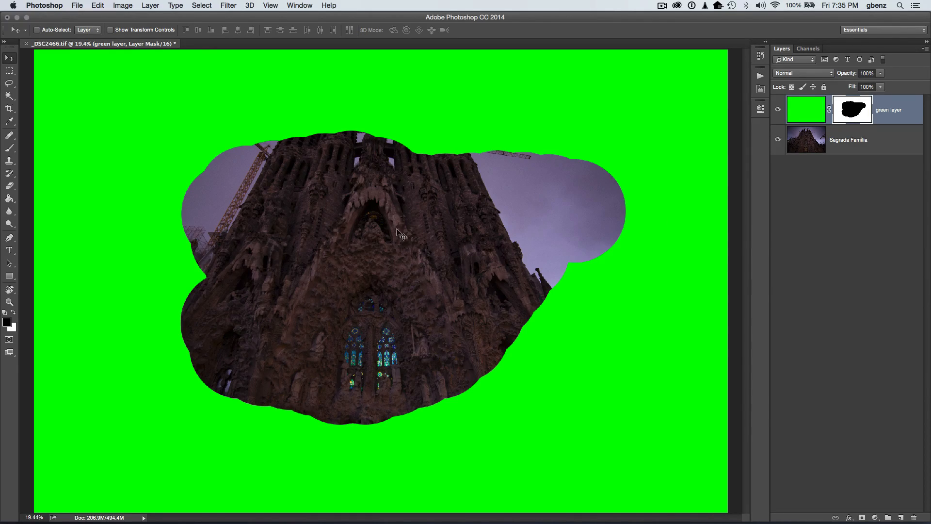
# Set brush flow to 1% and softly paint the mask above the spires and lower-right towers.
pyautogui.press('b')
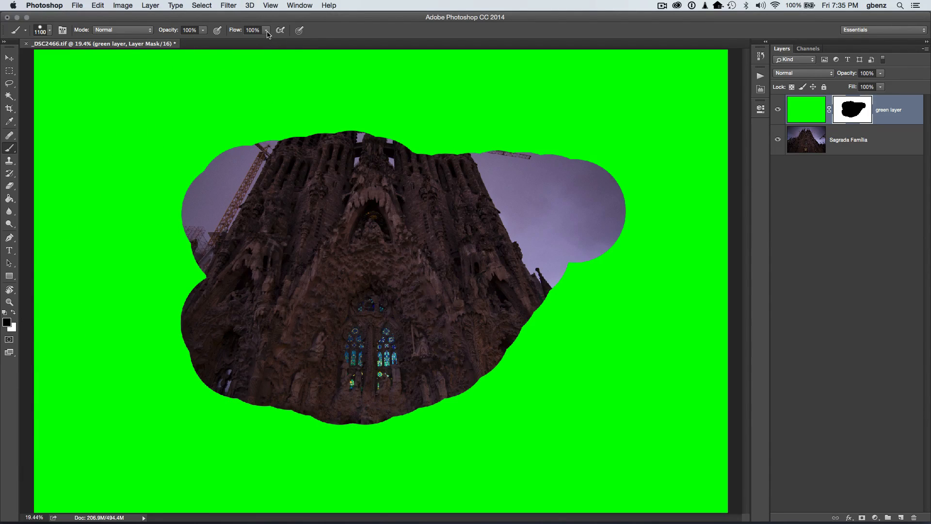
pyautogui.moveTo(264, 41); pyautogui.dragTo(225, 40)
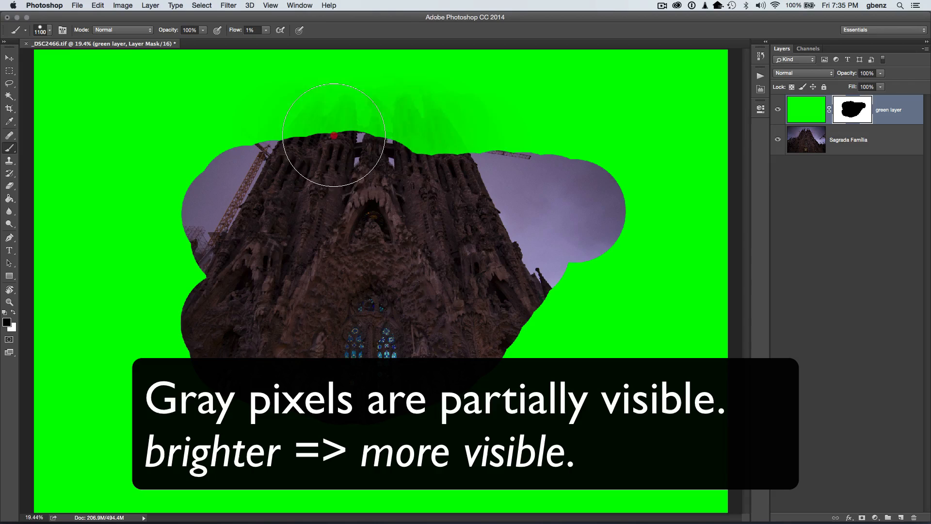
pyautogui.moveTo(334, 136); pyautogui.dragTo(624, 168)
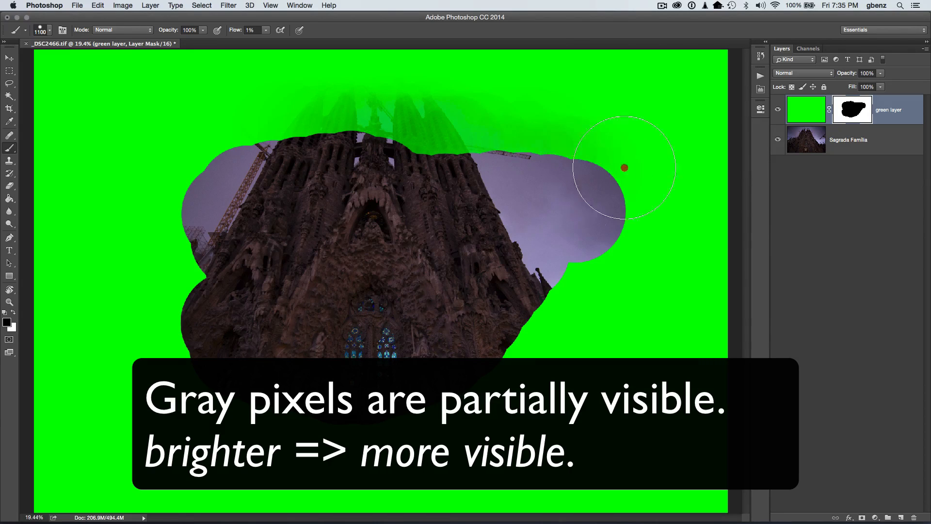
pyautogui.moveTo(624, 168); pyautogui.dragTo(575, 296)
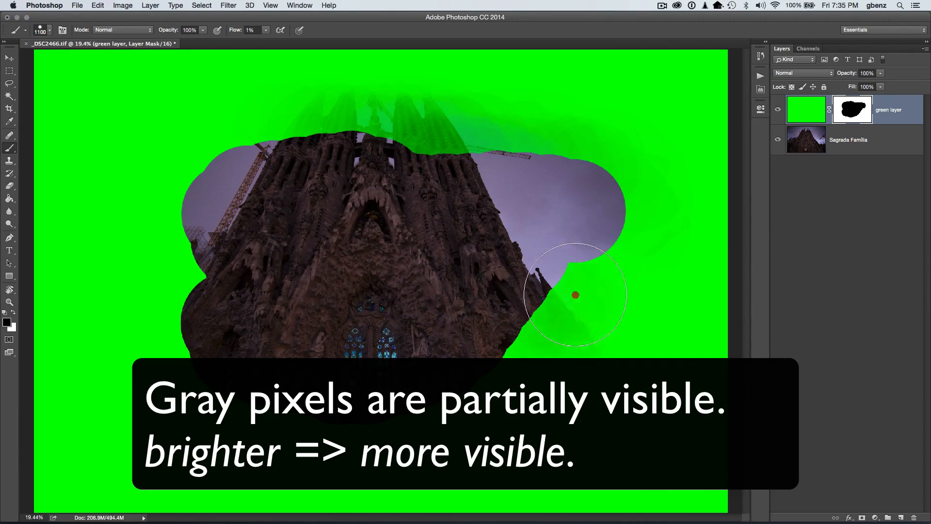
pyautogui.moveTo(575, 296); pyautogui.dragTo(682, 344)
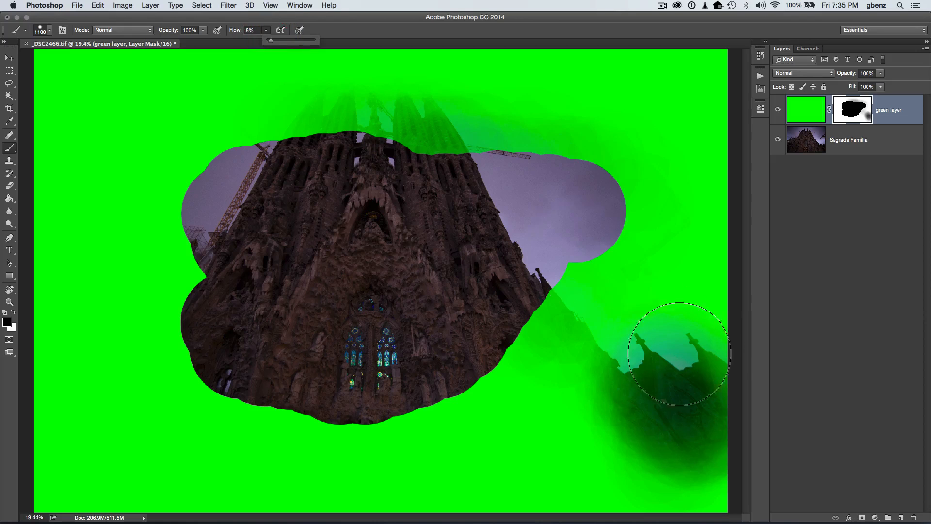
pyautogui.moveTo(679, 353); pyautogui.dragTo(686, 423)
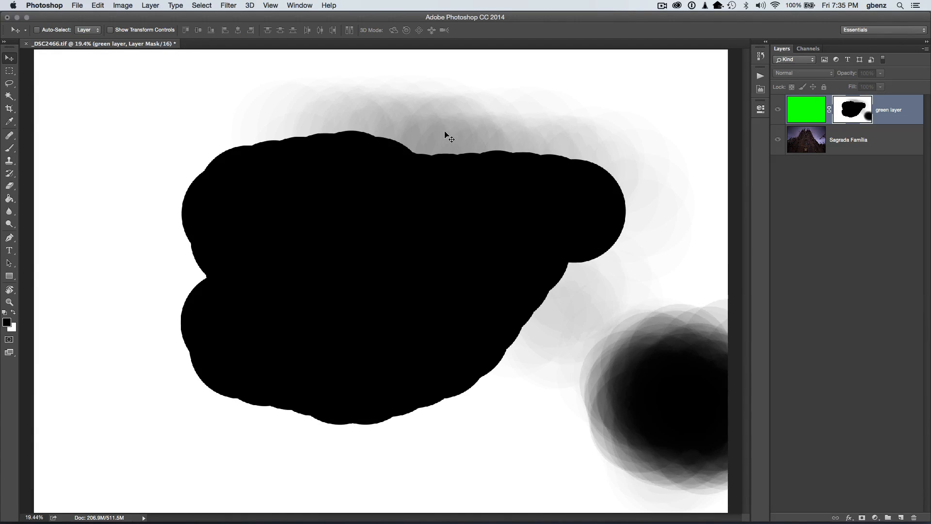
pyautogui.moveTo(436, 142)
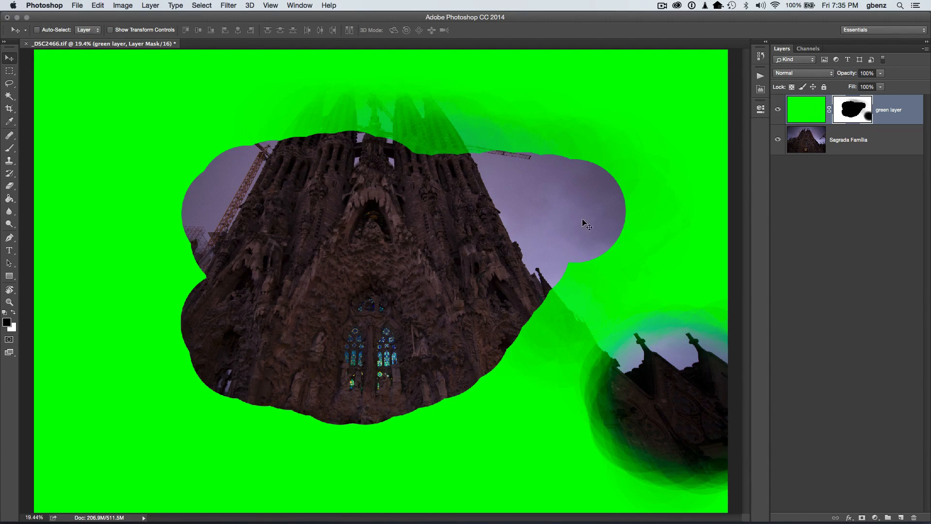
pyautogui.moveTo(432, 128)
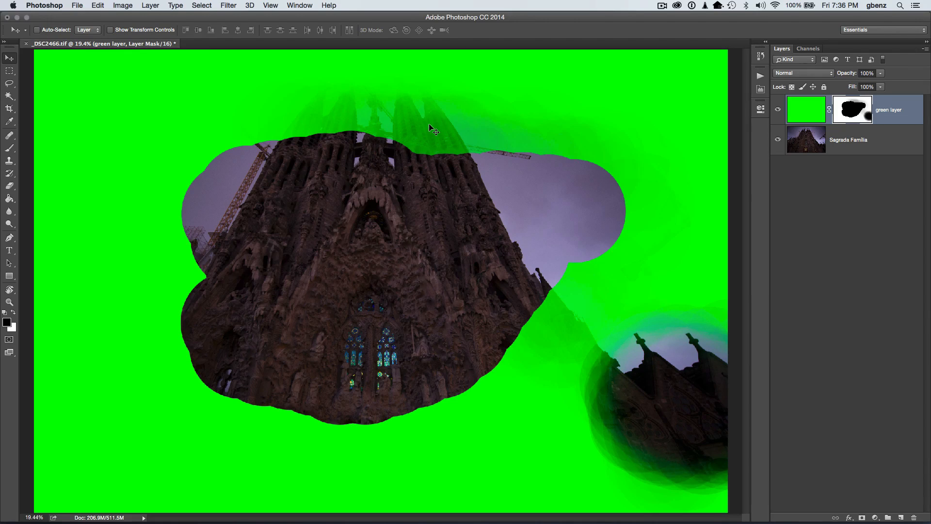
pyautogui.moveTo(416, 149)
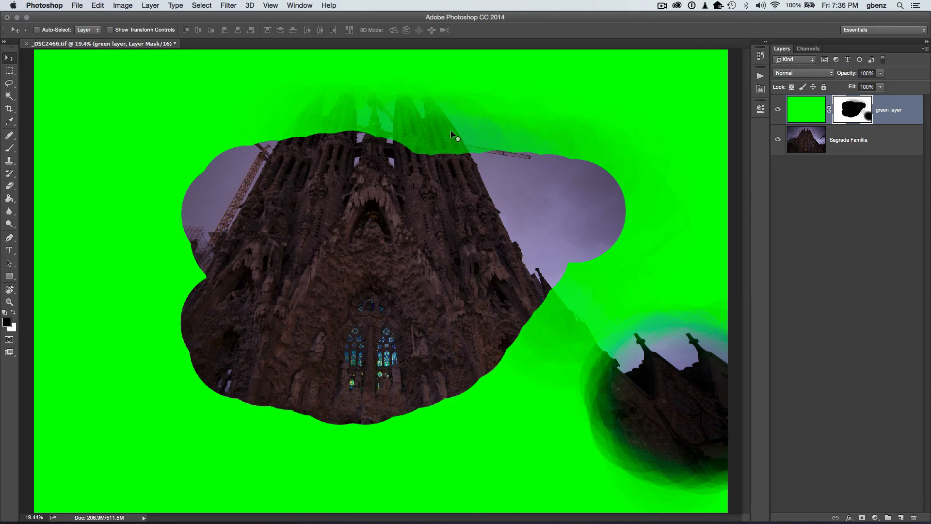
pyautogui.moveTo(623, 165)
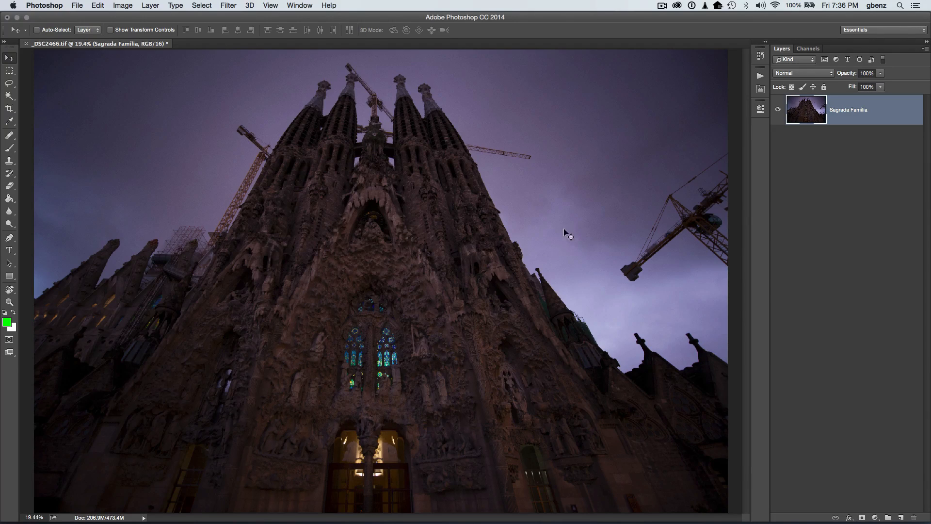
pyautogui.moveTo(628, 314)
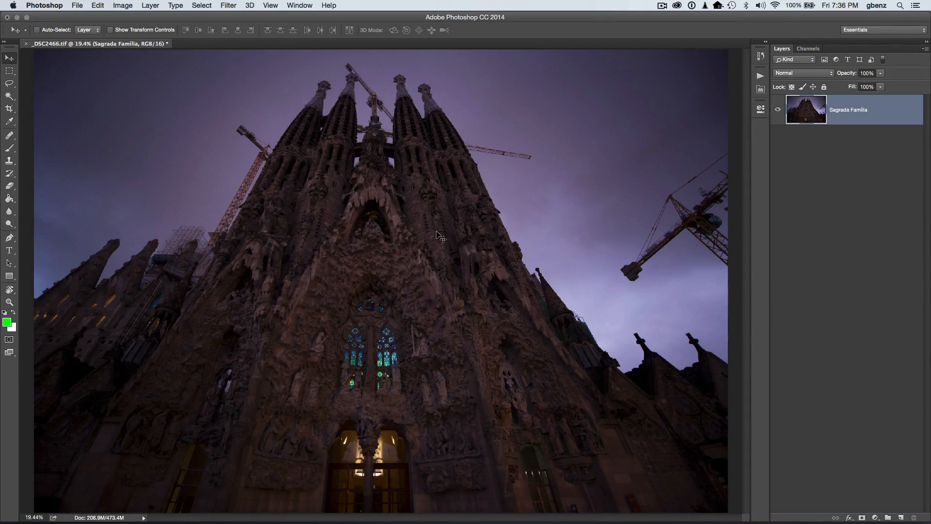
pyautogui.moveTo(425, 368)
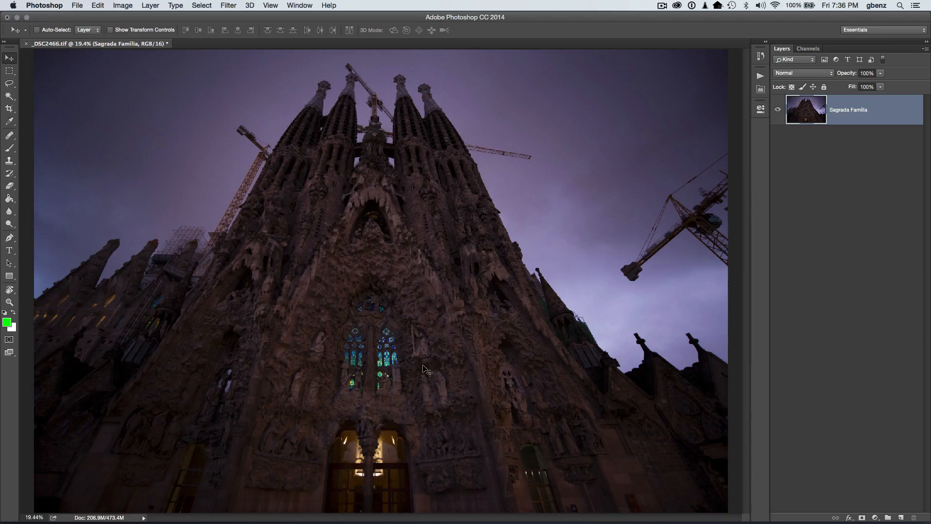
pyautogui.moveTo(573, 232)
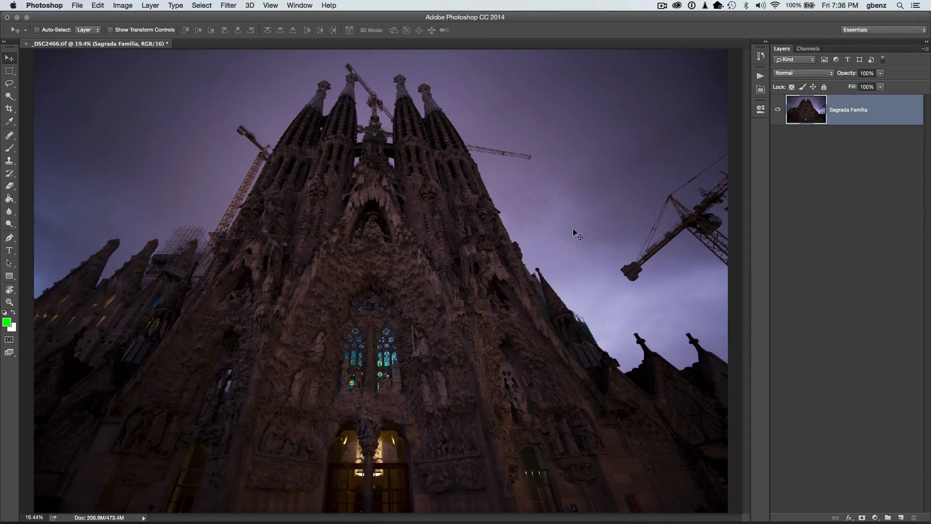
pyautogui.moveTo(581, 238)
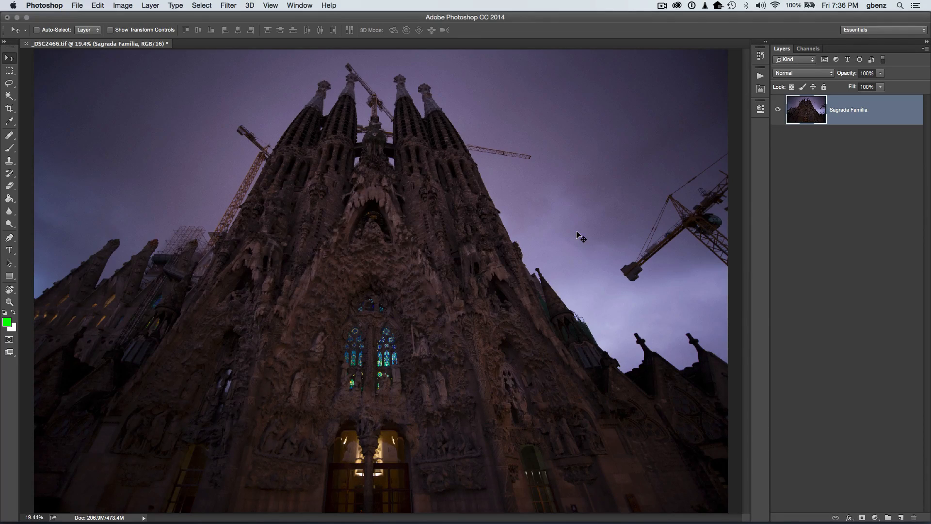
pyautogui.moveTo(601, 236)
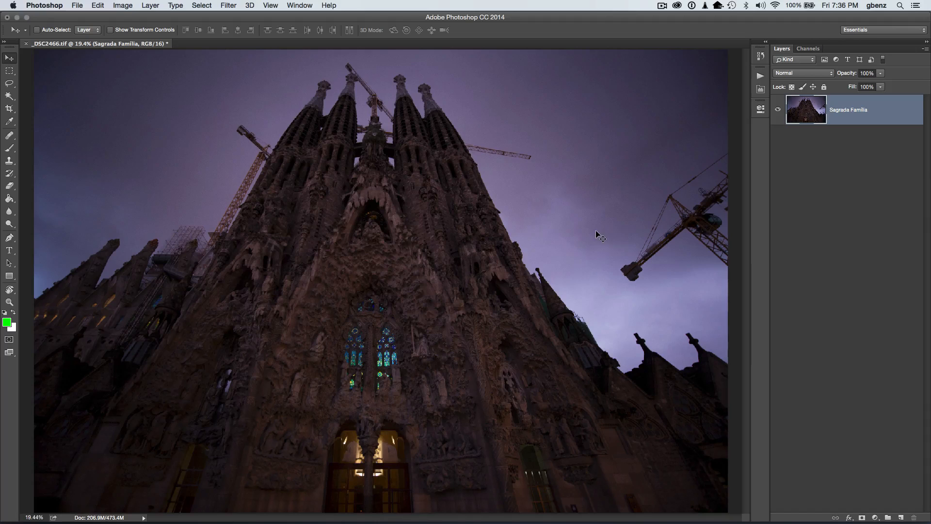
# Add a Curves adjustment layer, pull the curve down to darken, and toggle its visibility.
pyautogui.click(863, 518)
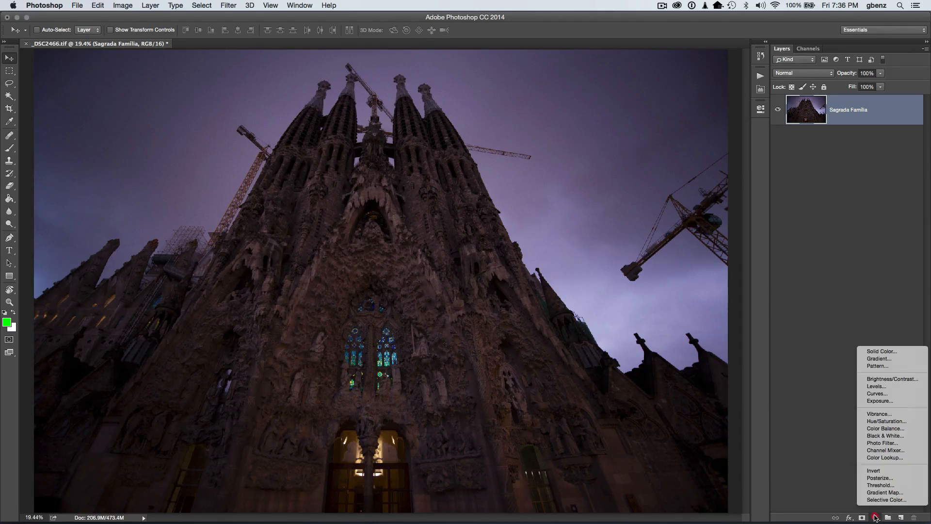
pyautogui.click(878, 393)
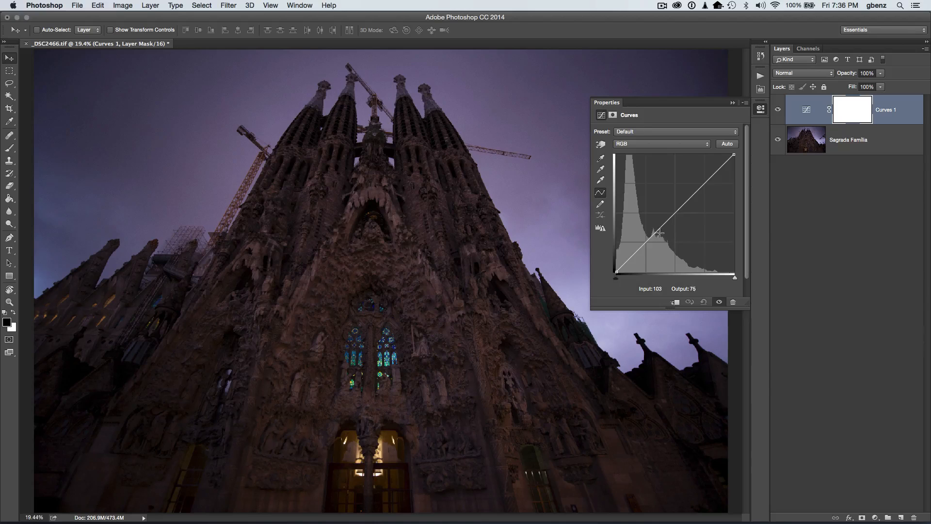
pyautogui.moveTo(658, 233); pyautogui.dragTo(666, 240)
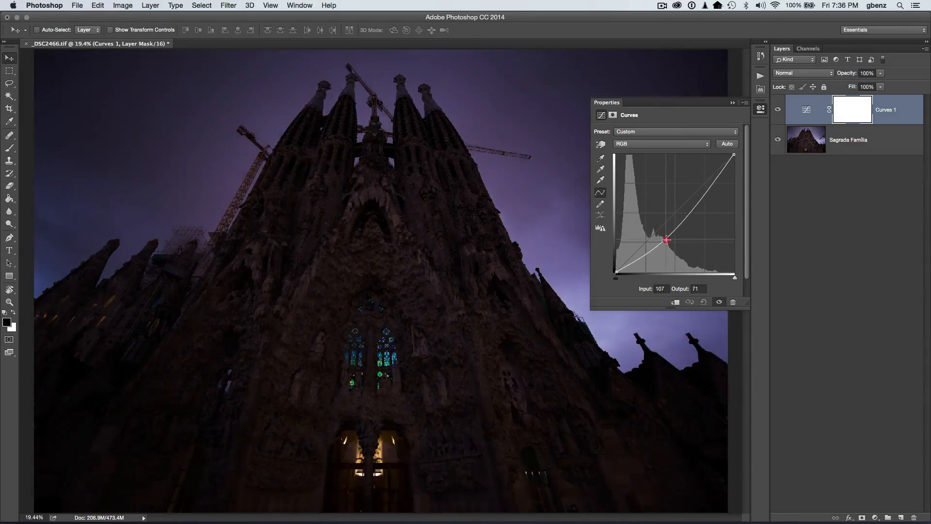
pyautogui.moveTo(666, 239); pyautogui.dragTo(668, 242)
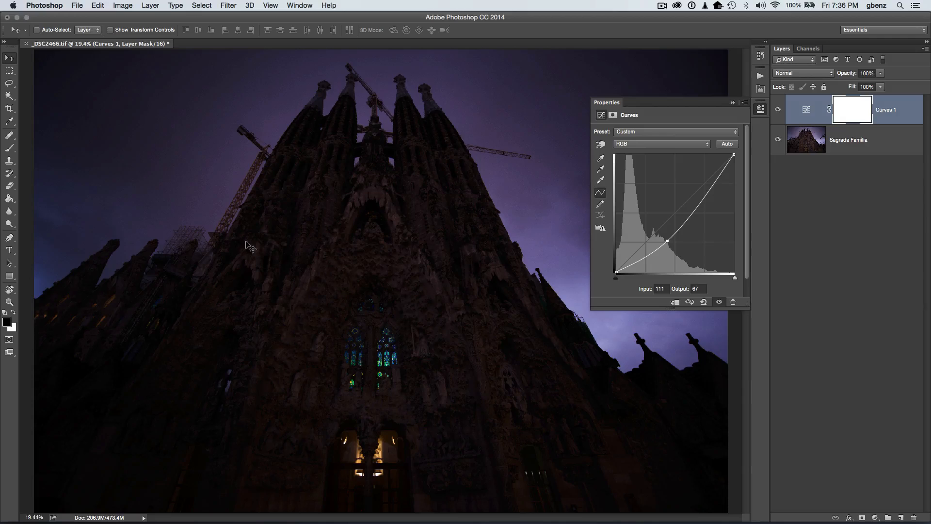
pyautogui.moveTo(755, 116)
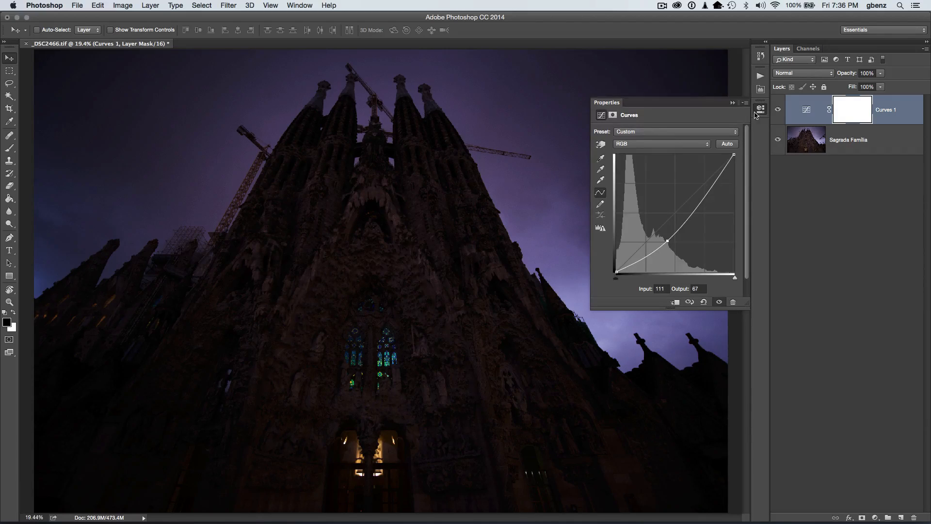
pyautogui.click(761, 109)
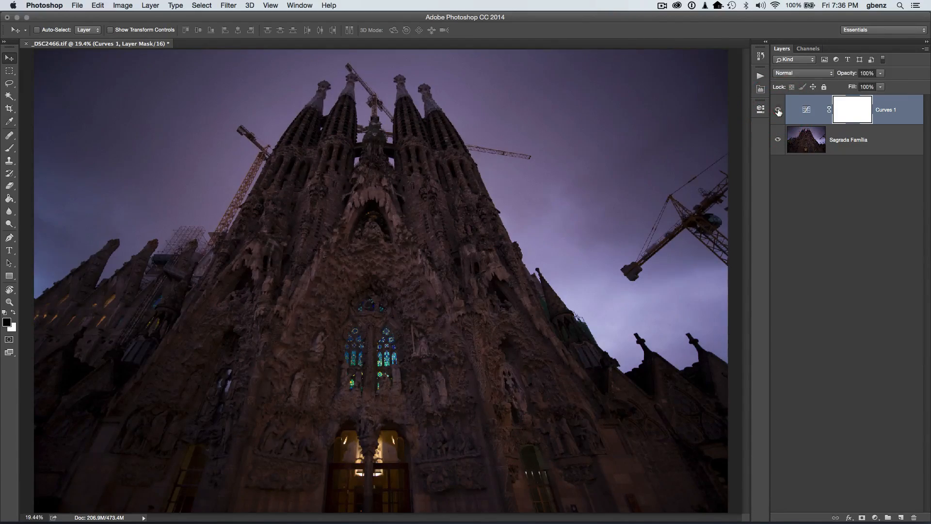
pyautogui.click(778, 109)
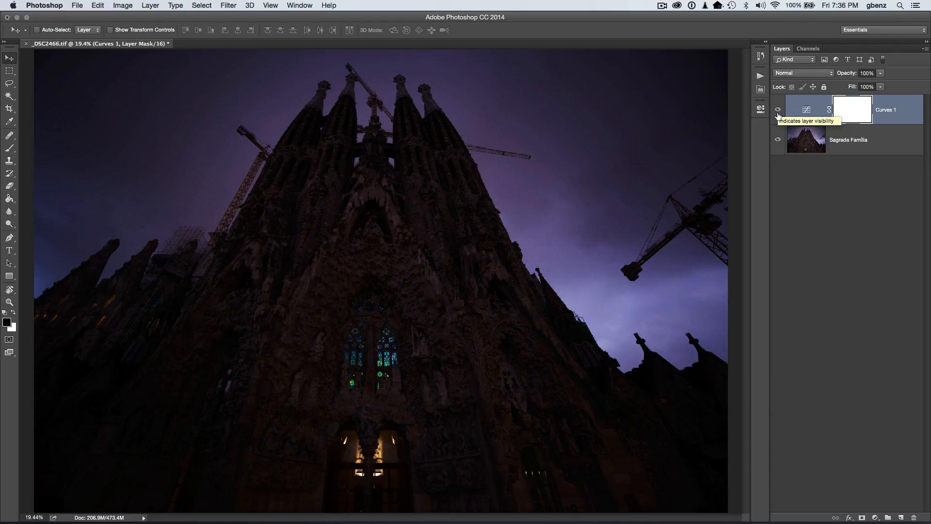
pyautogui.moveTo(852, 110)
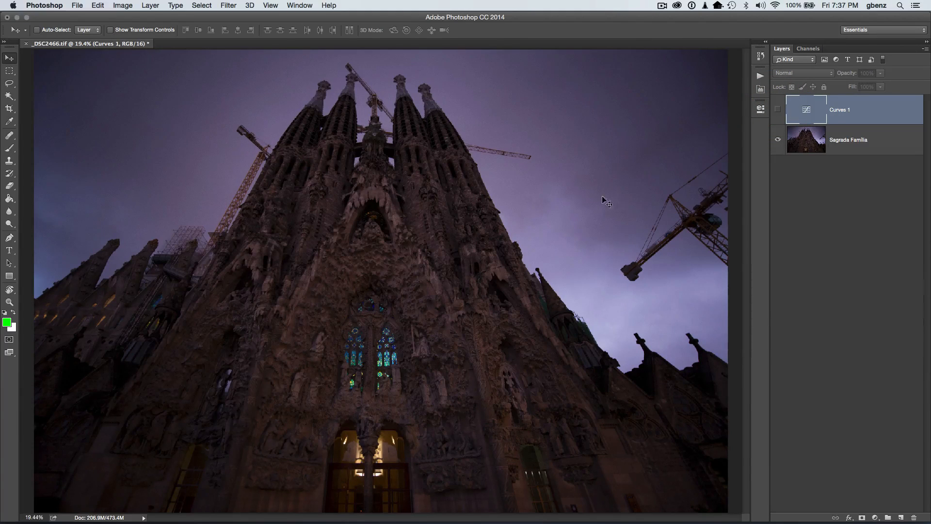
pyautogui.moveTo(645, 234)
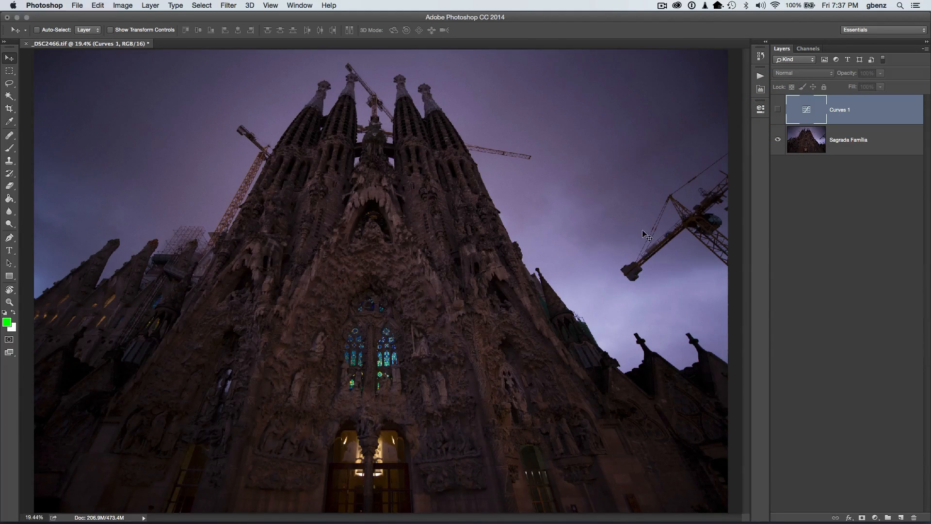
pyautogui.moveTo(520, 220)
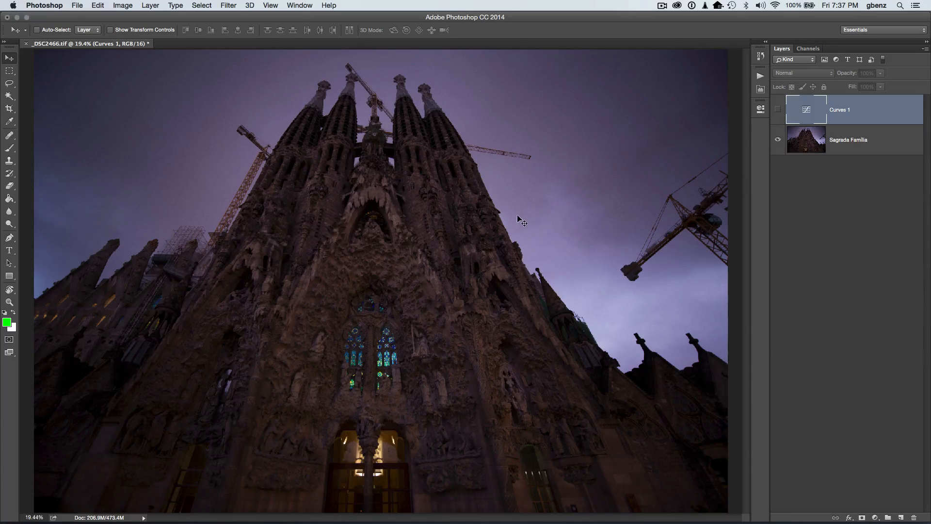
pyautogui.moveTo(323, 102)
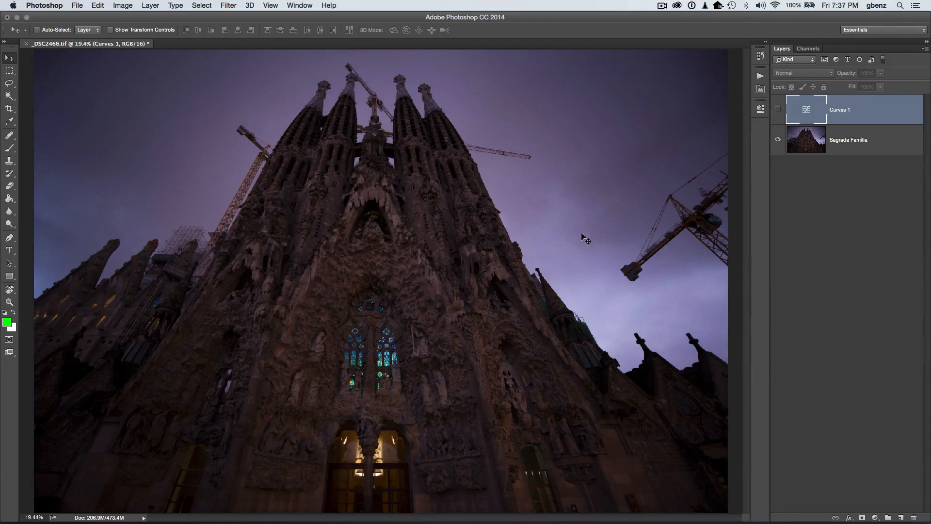
pyautogui.moveTo(579, 286)
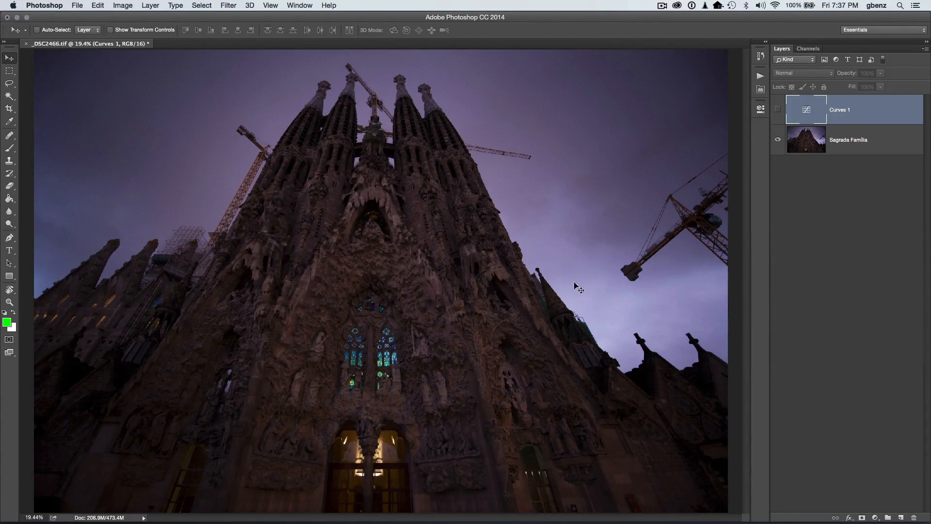
pyautogui.moveTo(386, 332)
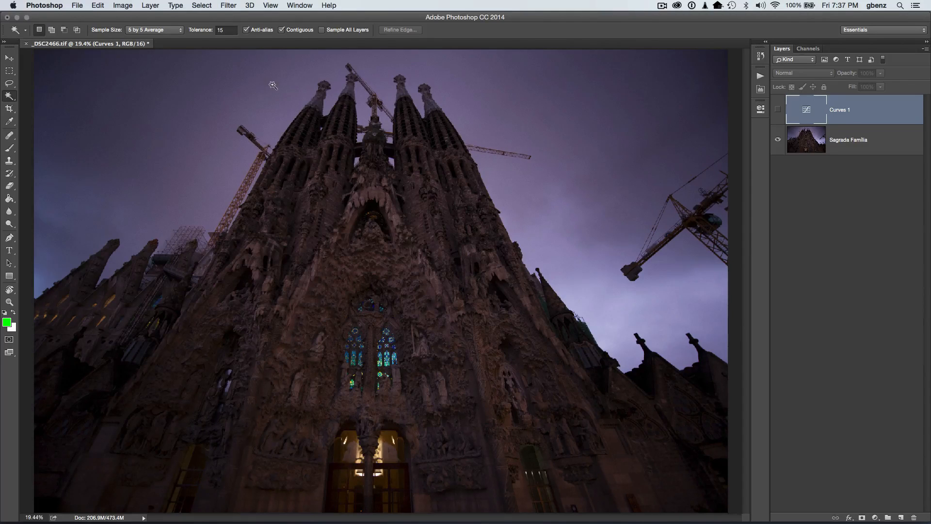
# Magic Wand-select the sky, set Tolerance to 20, and turn off Contiguous.
pyautogui.click(272, 84)
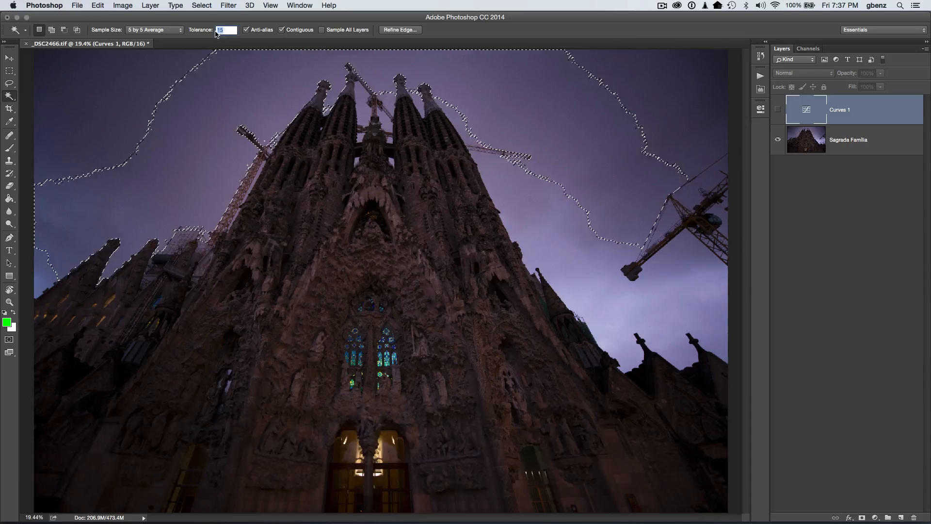
pyautogui.write('20')
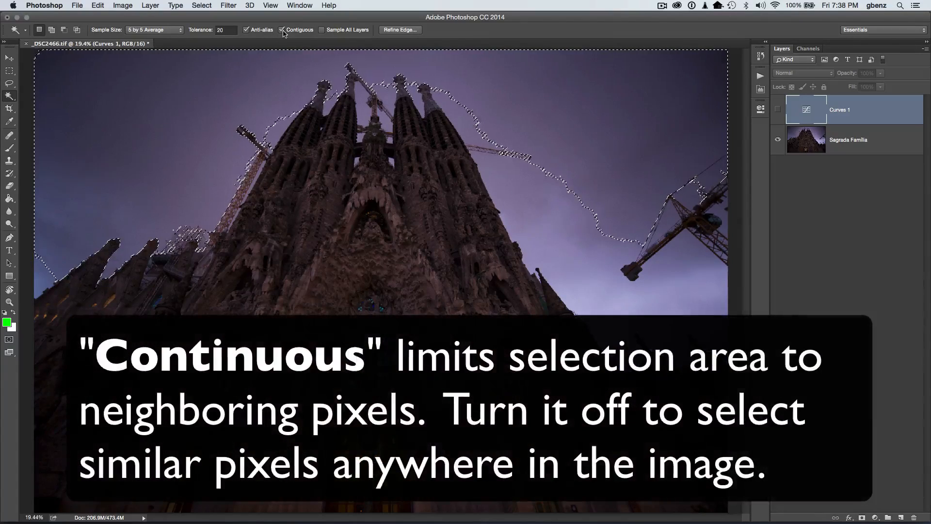
pyautogui.click(281, 30)
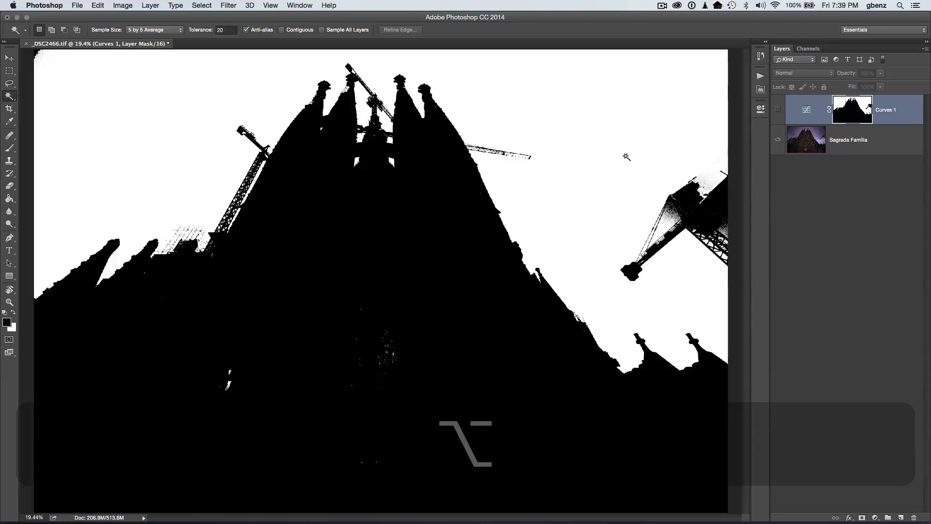
pyautogui.moveTo(533, 99)
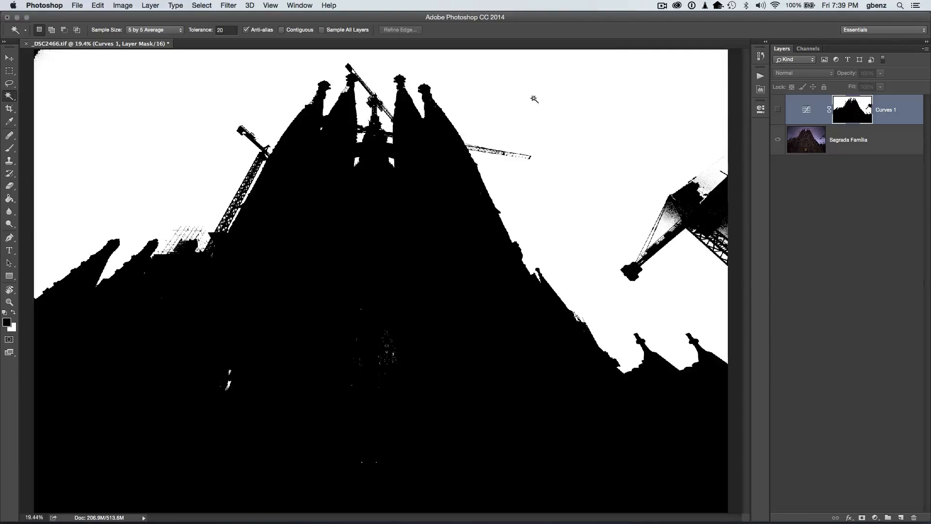
pyautogui.moveTo(427, 293)
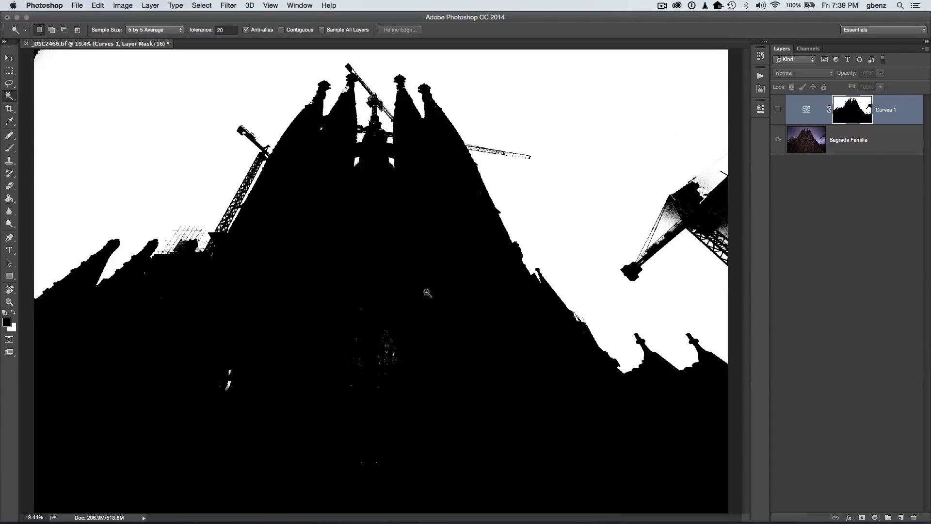
pyautogui.moveTo(671, 117)
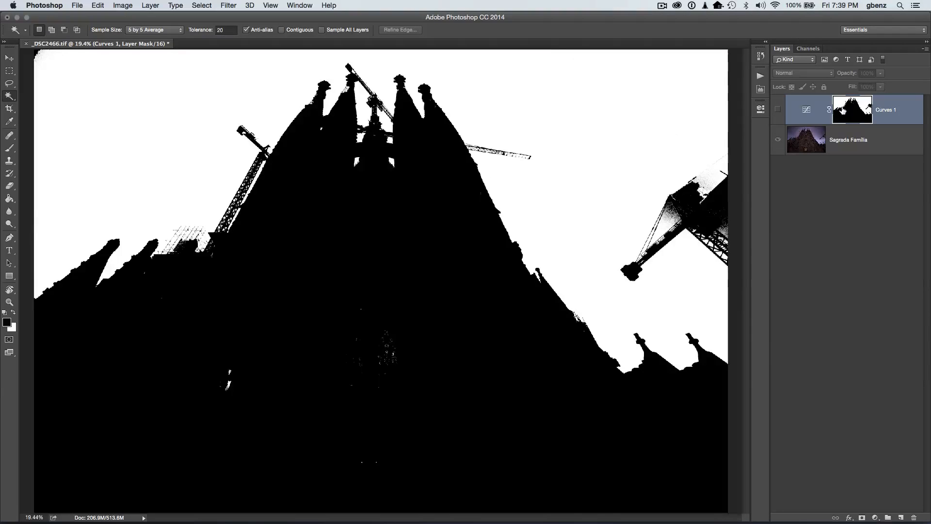
# Toggle Curves 1's visibility and its layer mask on and off to compare the sky darkening.
pyautogui.click(806, 109)
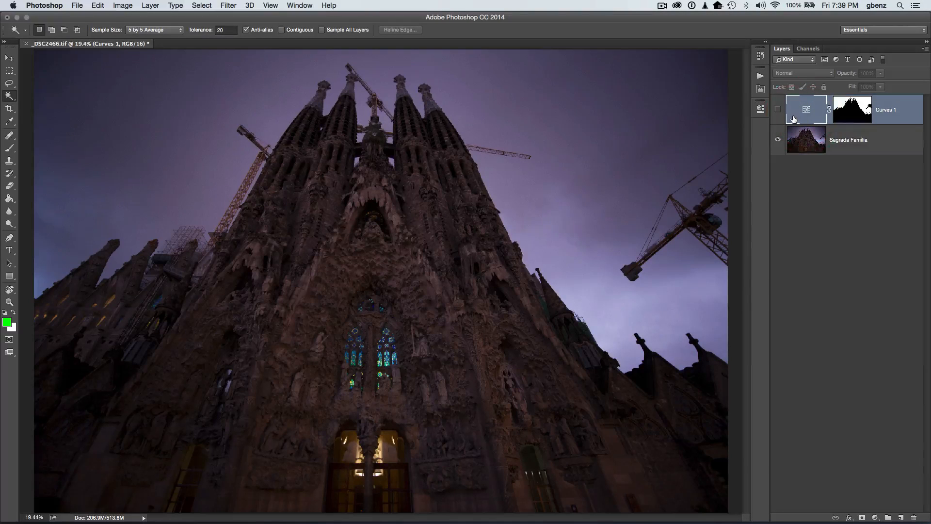
pyautogui.click(778, 110)
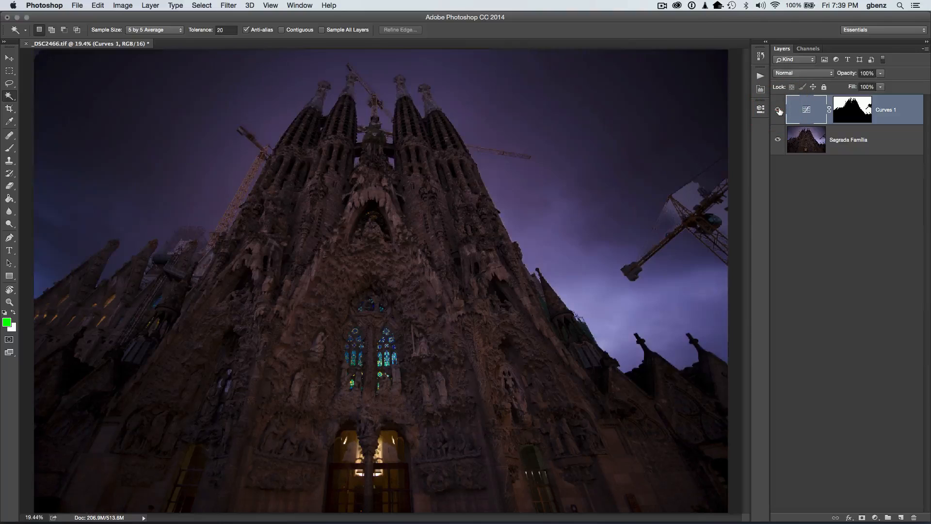
pyautogui.click(778, 109)
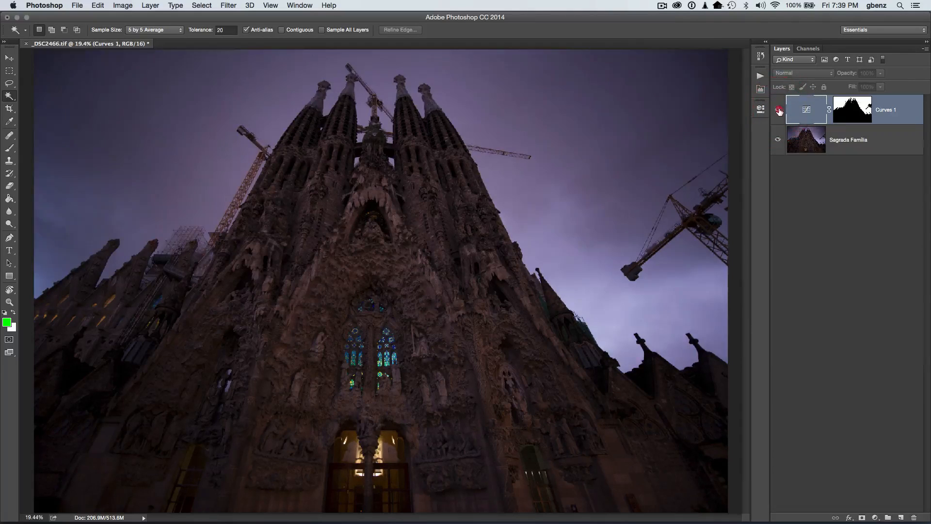
pyautogui.click(778, 110)
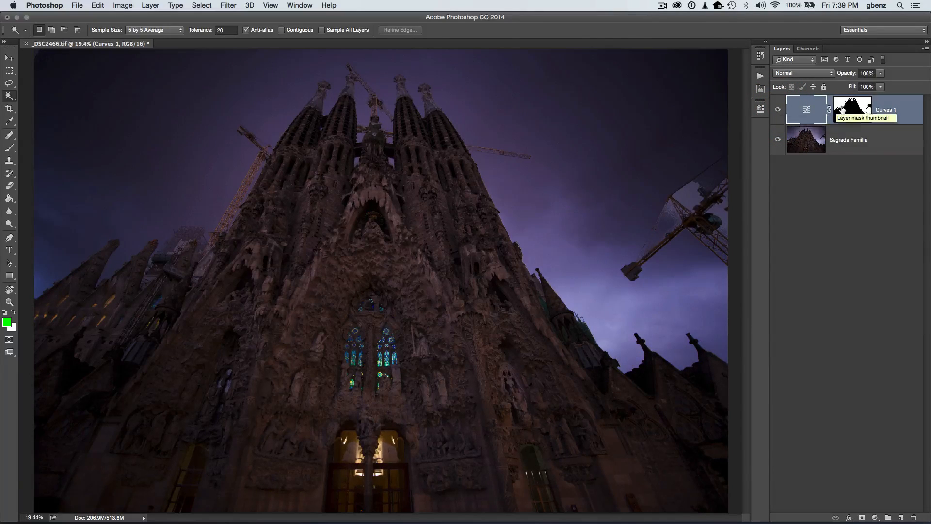
pyautogui.click(851, 109)
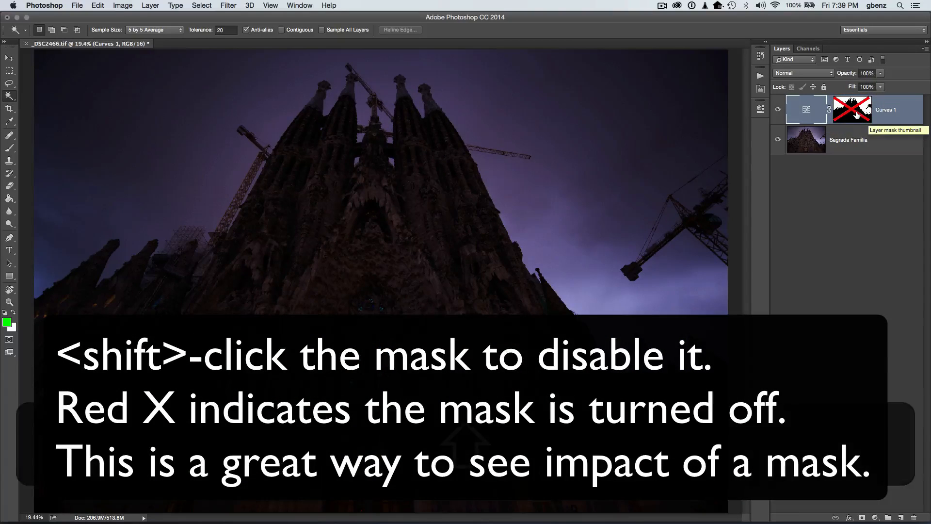
pyautogui.click(852, 109)
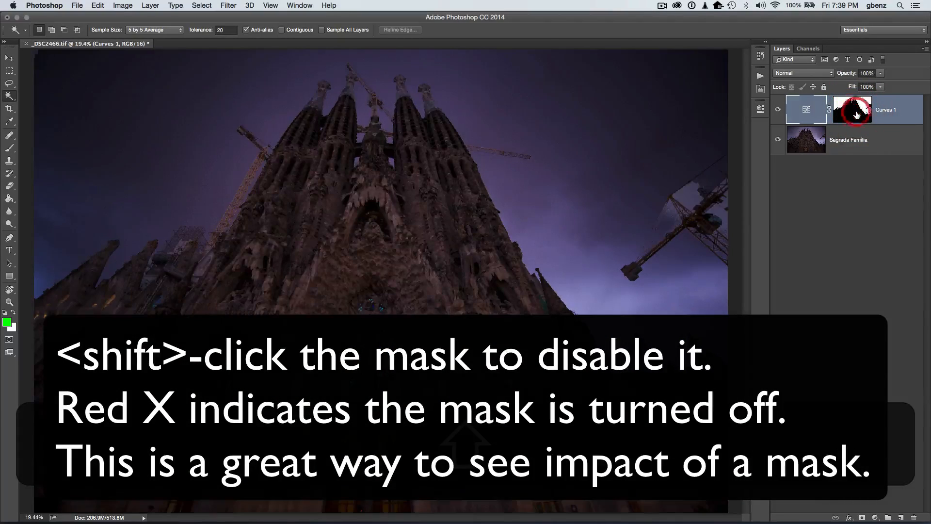
pyautogui.click(851, 109)
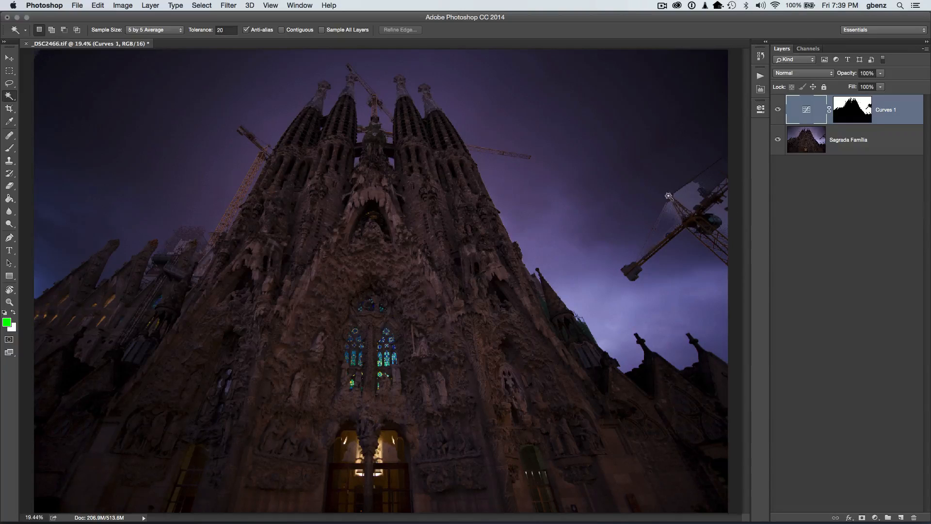
pyautogui.moveTo(699, 197)
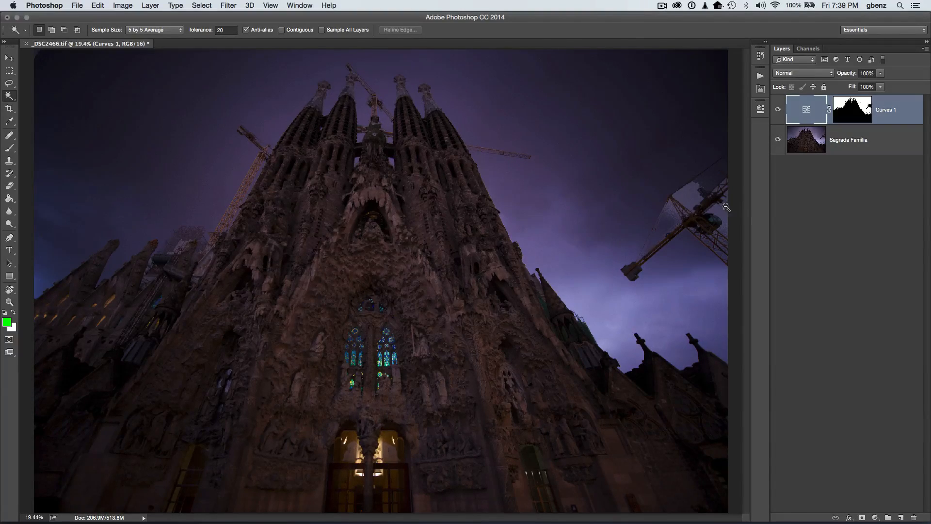
pyautogui.moveTo(539, 154)
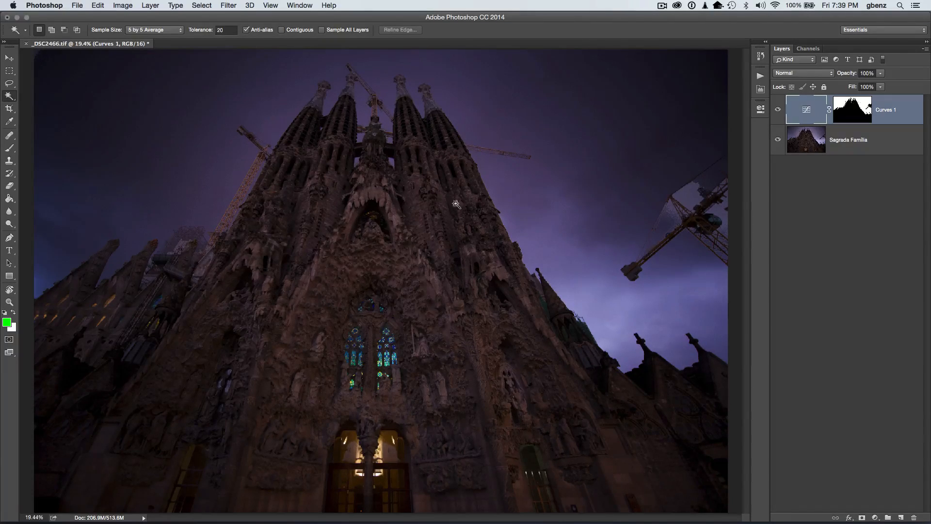
pyautogui.click(778, 109)
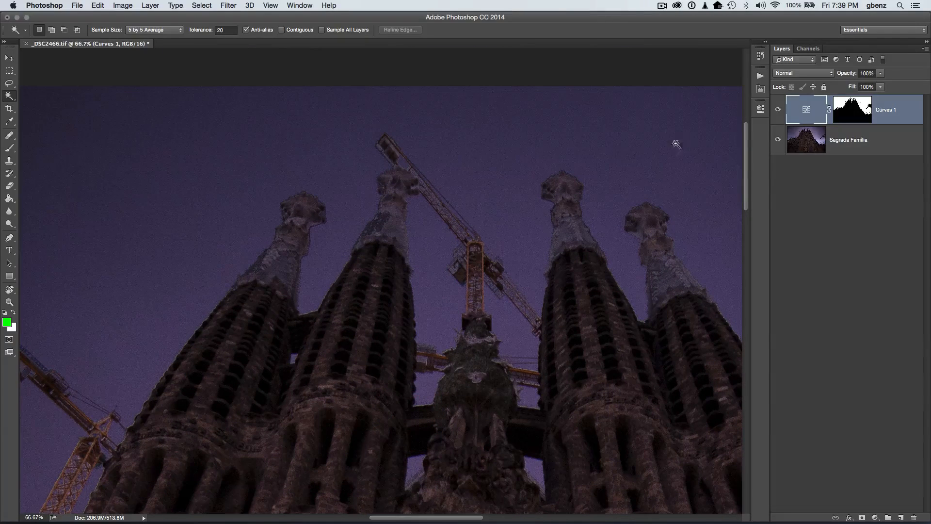
pyautogui.click(778, 109)
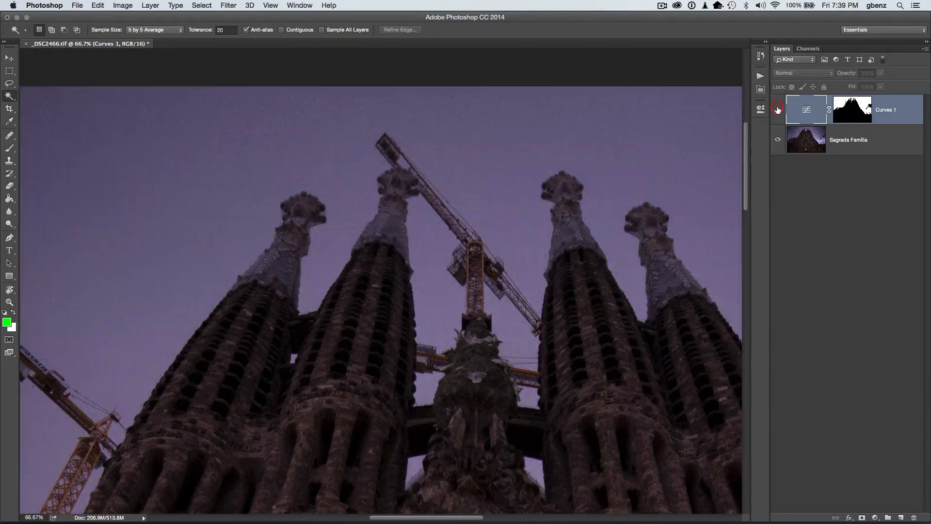
pyautogui.click(777, 109)
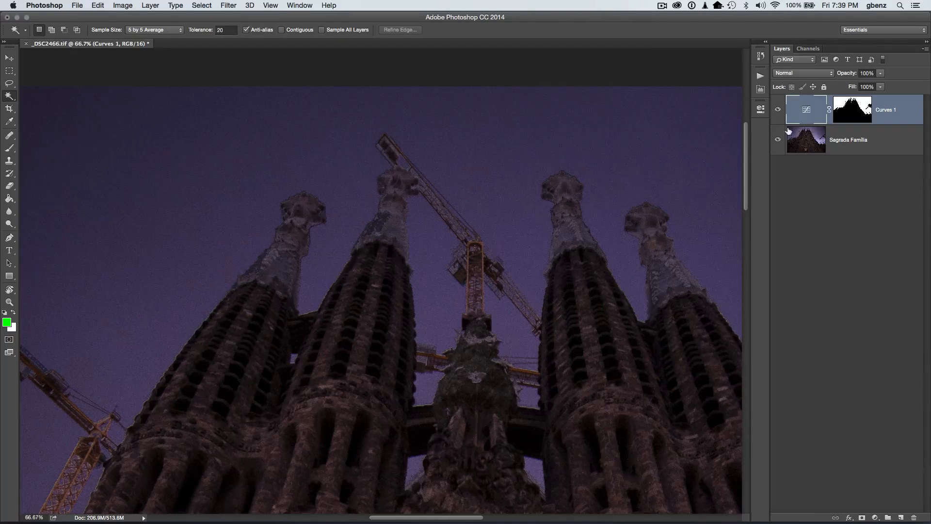
pyautogui.click(777, 109)
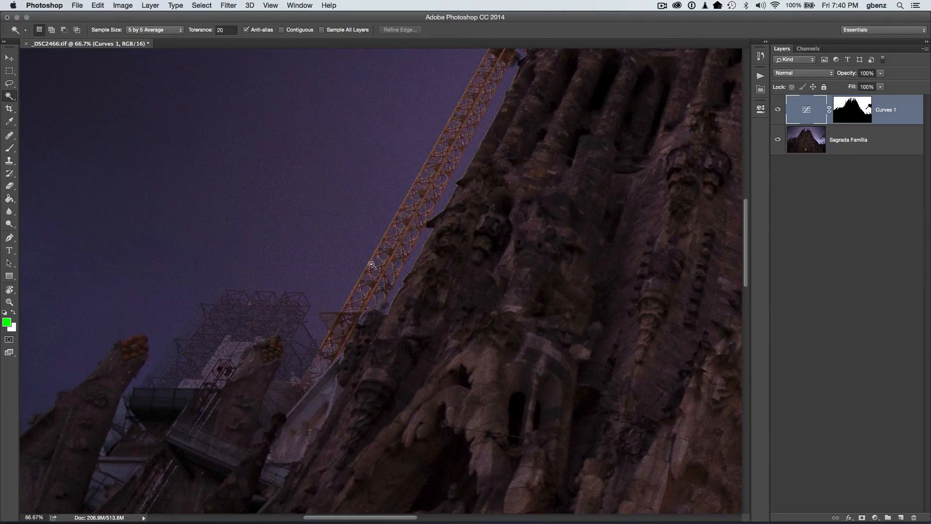
pyautogui.click(778, 109)
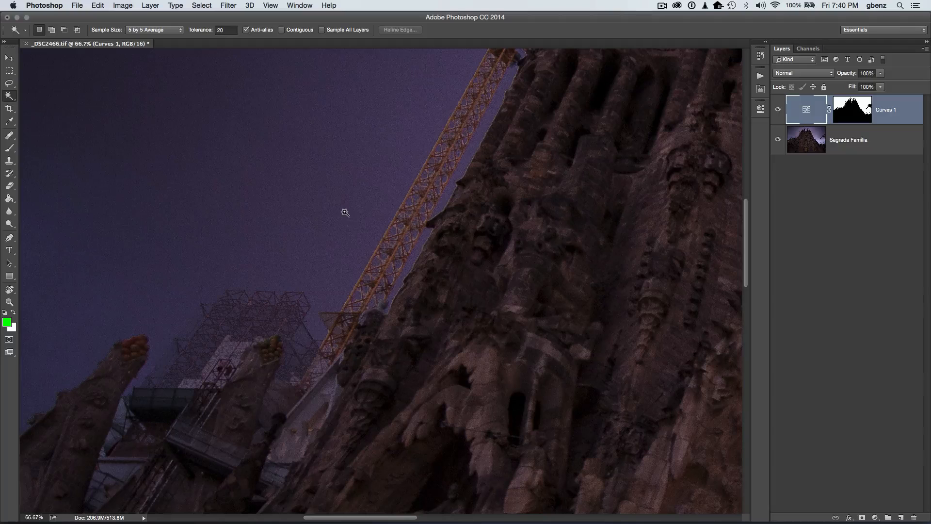
pyautogui.moveTo(370, 177)
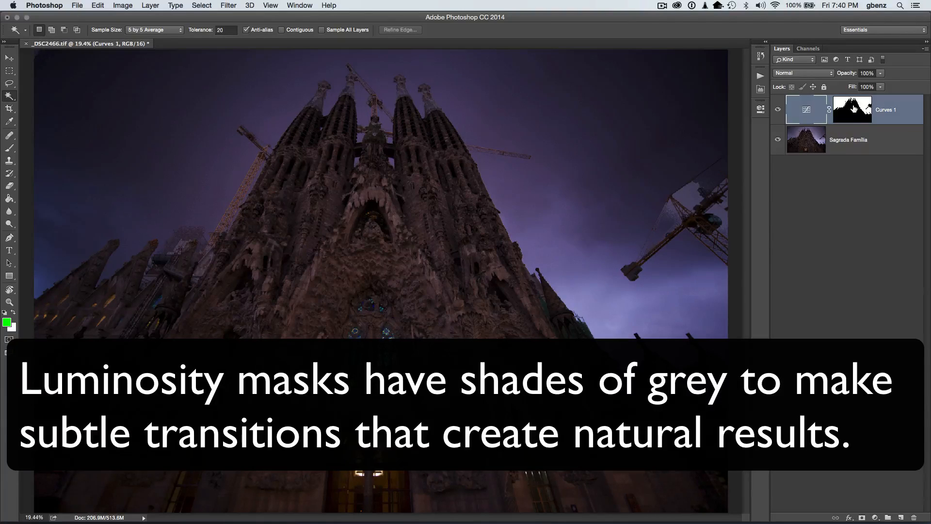
# View the Curves 1 layer mask on its own.
pyautogui.click(852, 109)
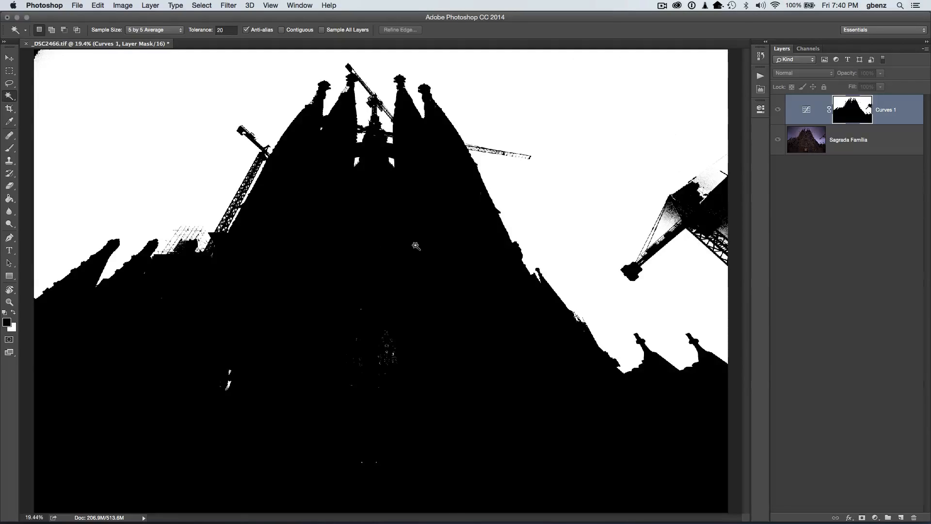
pyautogui.moveTo(512, 191)
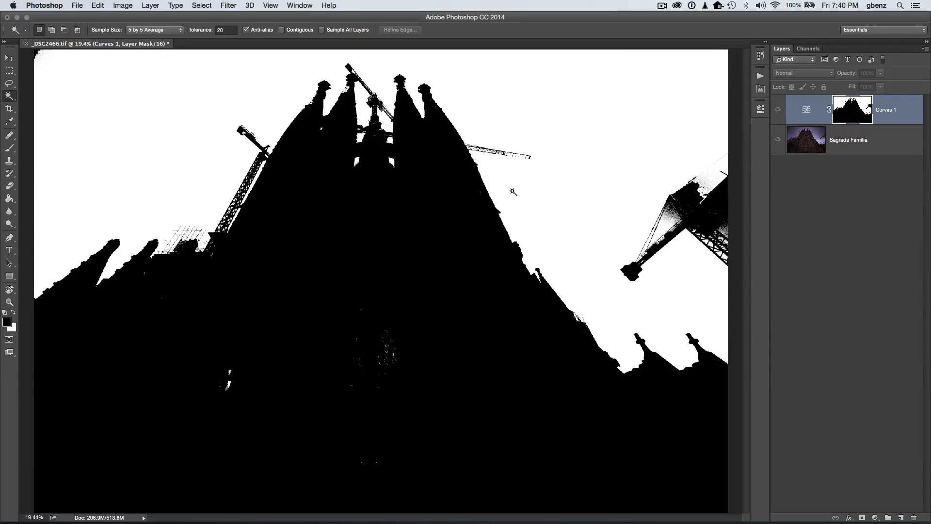
pyautogui.moveTo(258, 177)
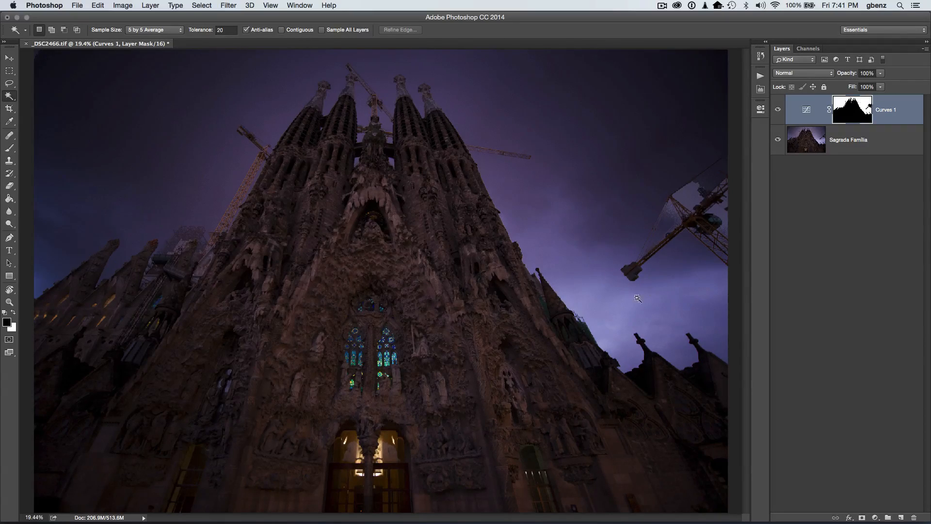
pyautogui.moveTo(646, 301)
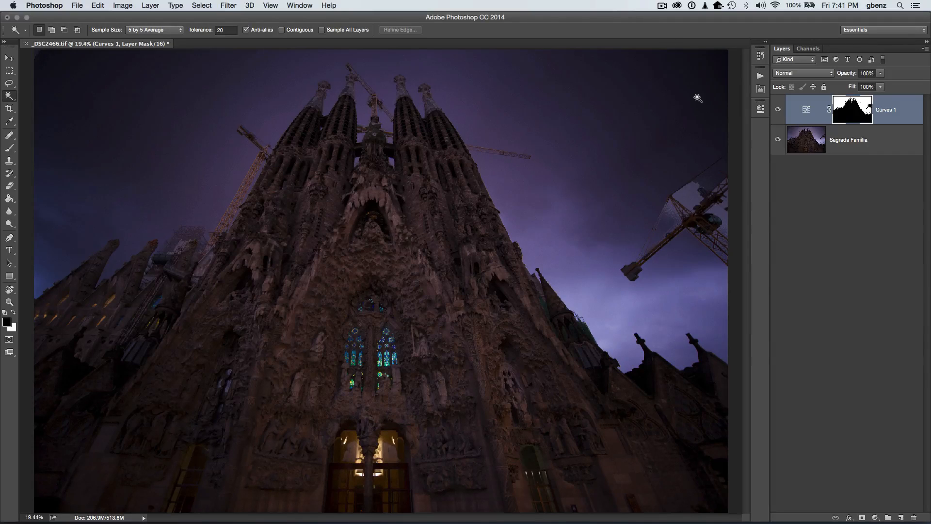
pyautogui.moveTo(625, 271)
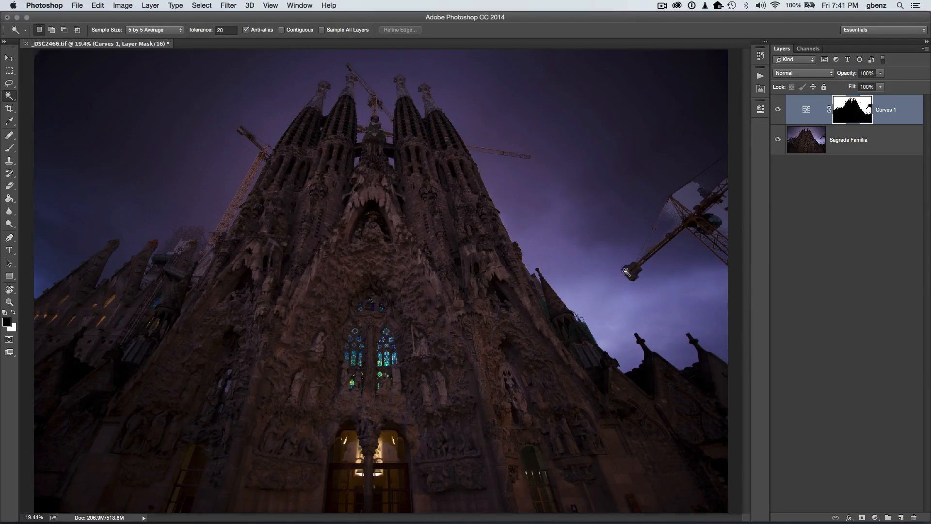
pyautogui.moveTo(645, 127)
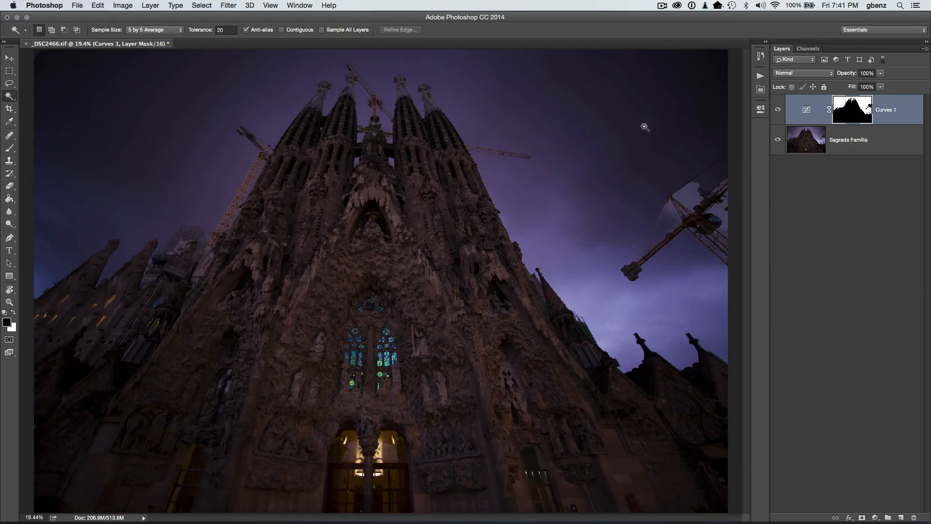
pyautogui.moveTo(727, 89)
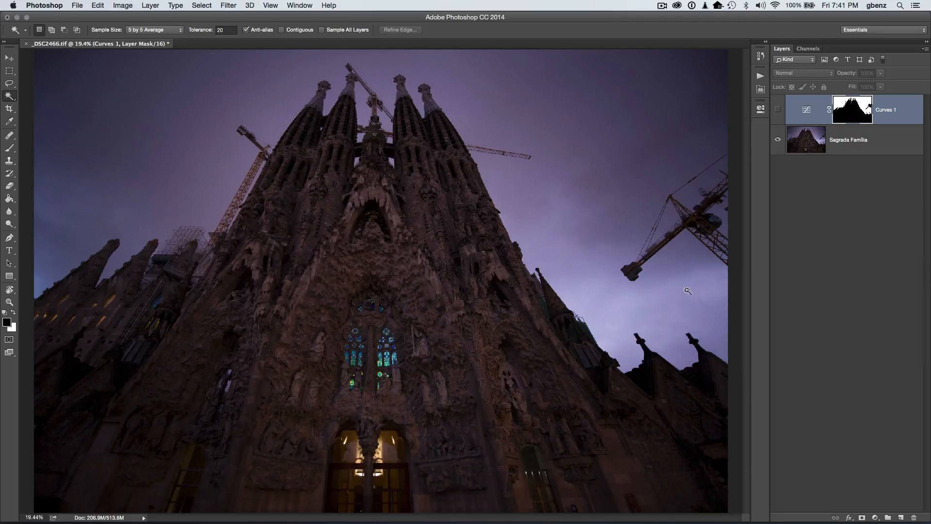
pyautogui.moveTo(592, 303)
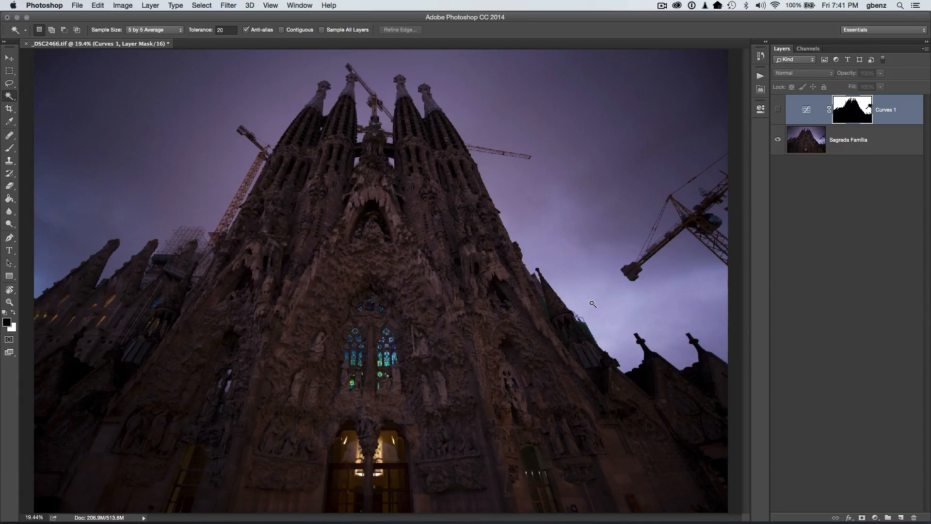
pyautogui.moveTo(600, 215)
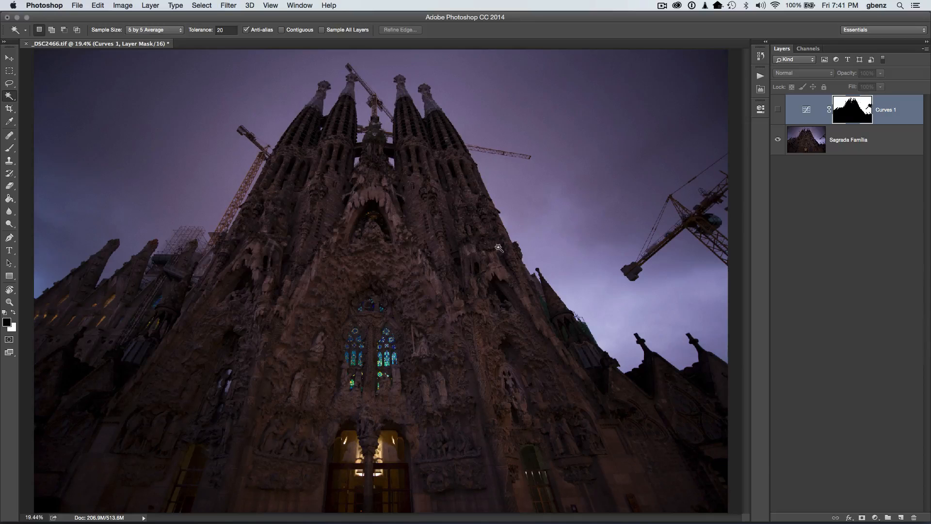
pyautogui.moveTo(615, 177)
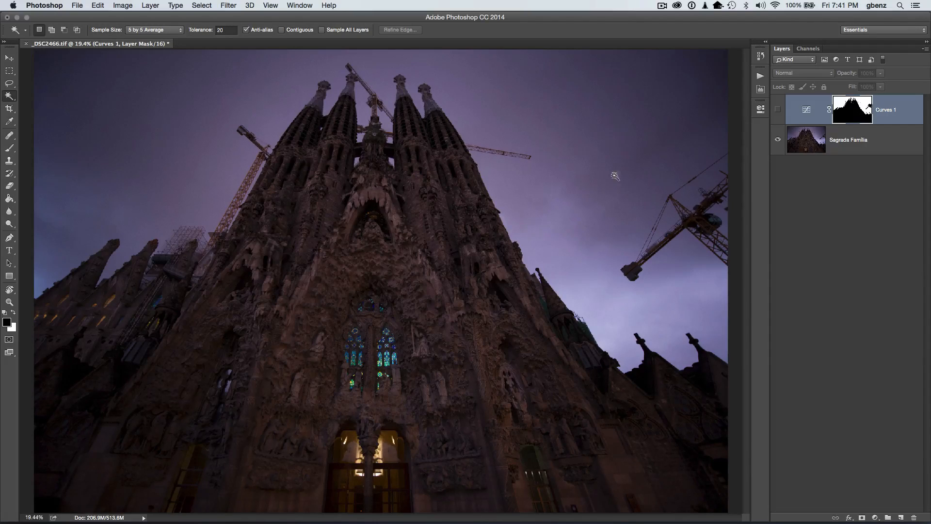
pyautogui.moveTo(558, 170)
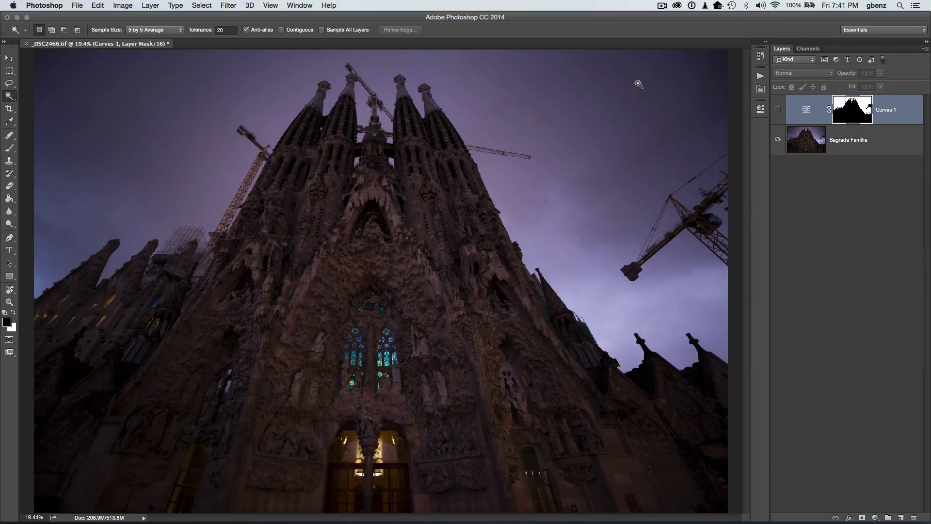
pyautogui.moveTo(641, 184)
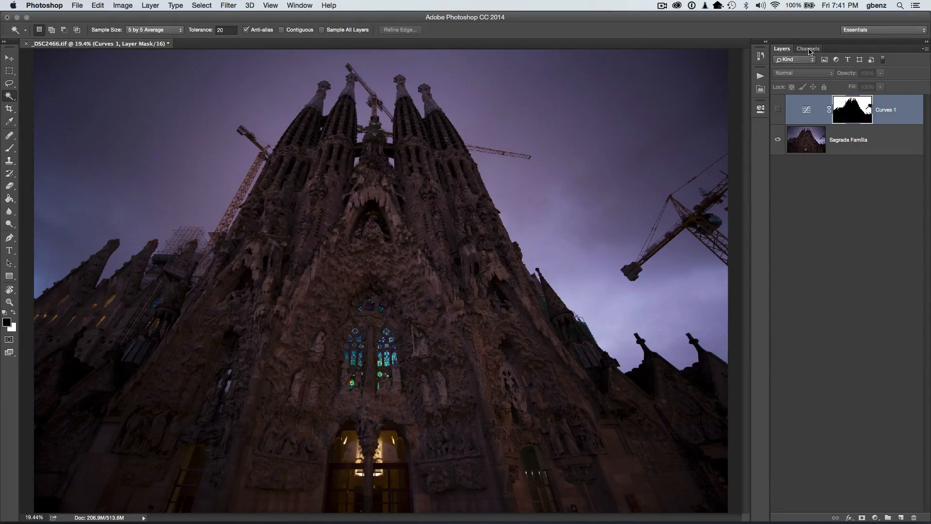
# Preview the Lights (1), Lights (3), Darks (5) and Lights (2) luminosity channels.
pyautogui.click(809, 48)
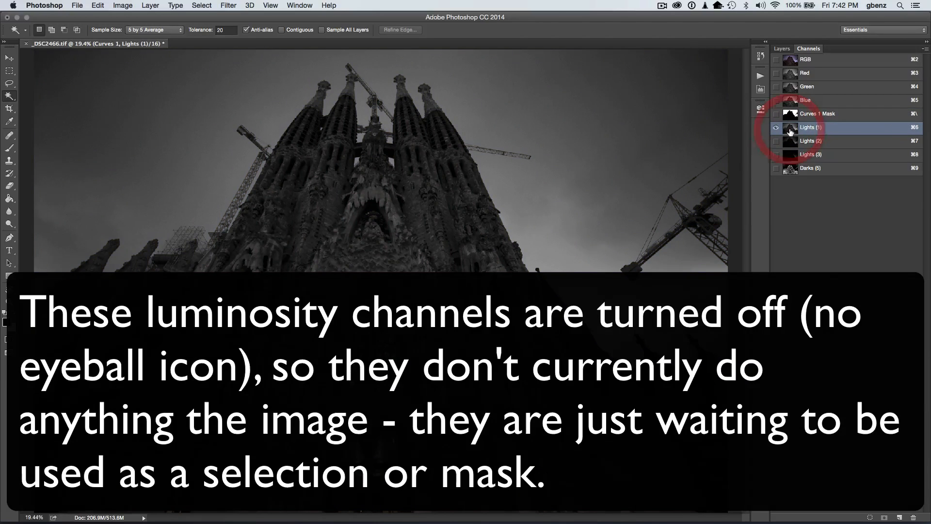
pyautogui.click(776, 127)
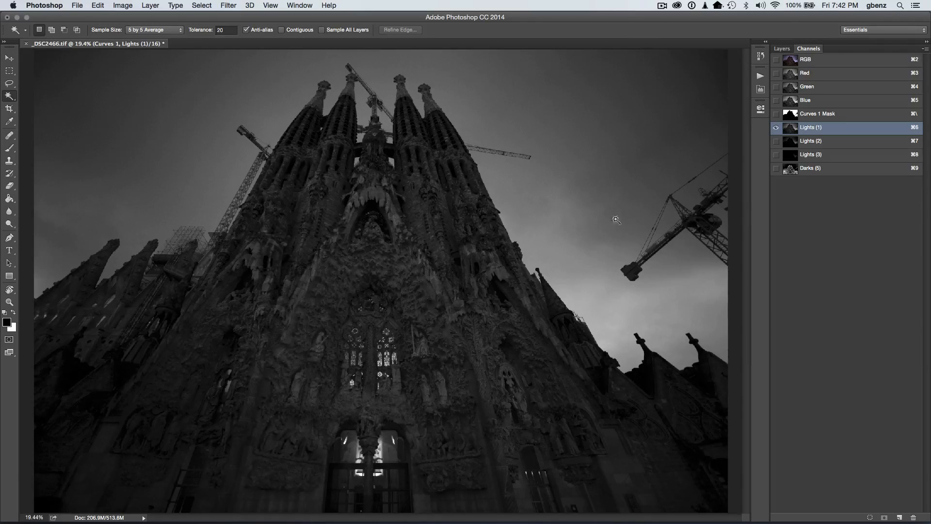
pyautogui.click(811, 141)
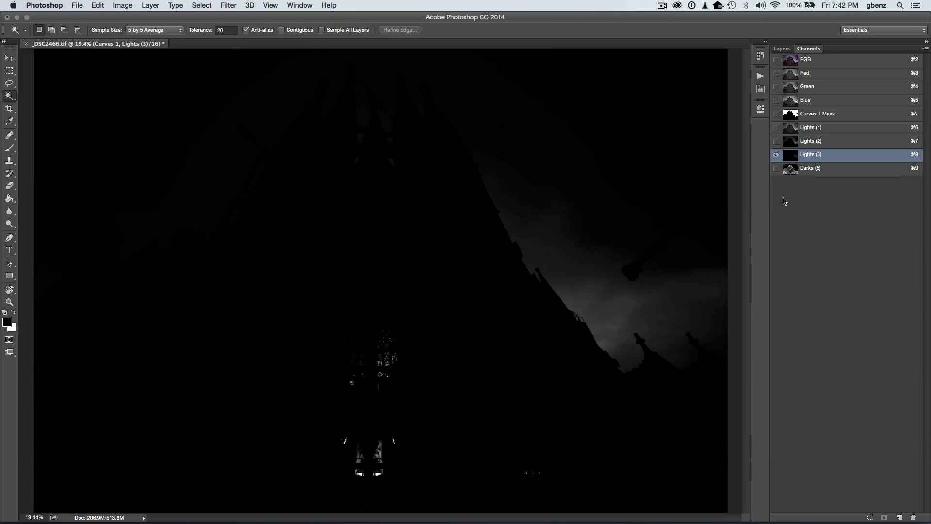
pyautogui.click(811, 168)
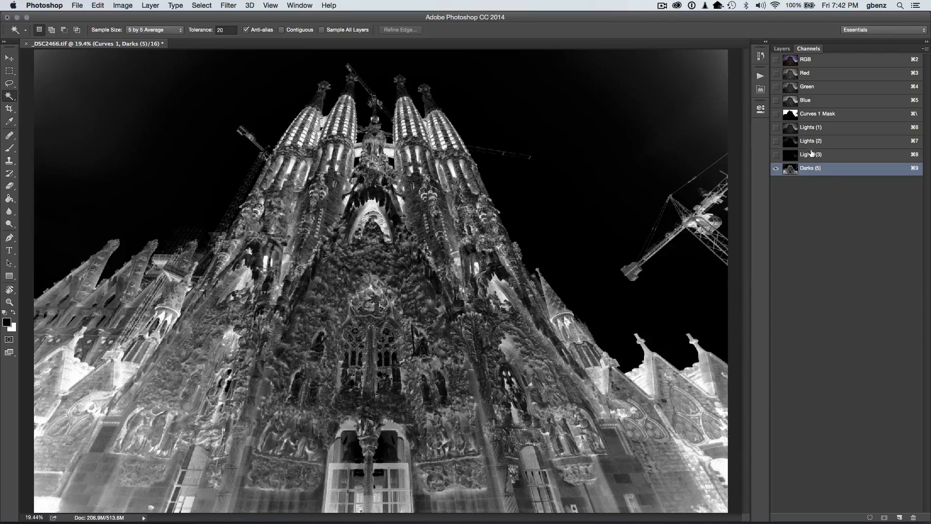
pyautogui.click(810, 141)
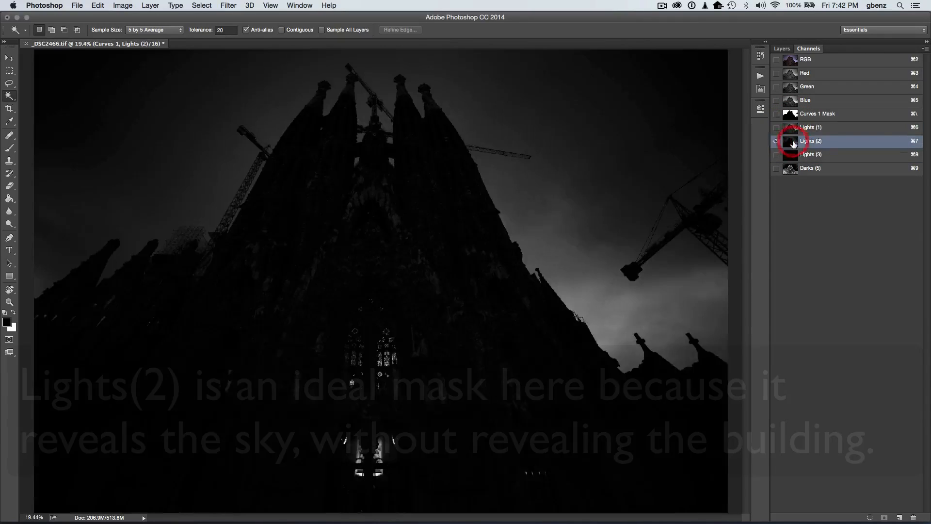
# Load the Lights (2) luminosity channel as a selection.
pyautogui.click(776, 141)
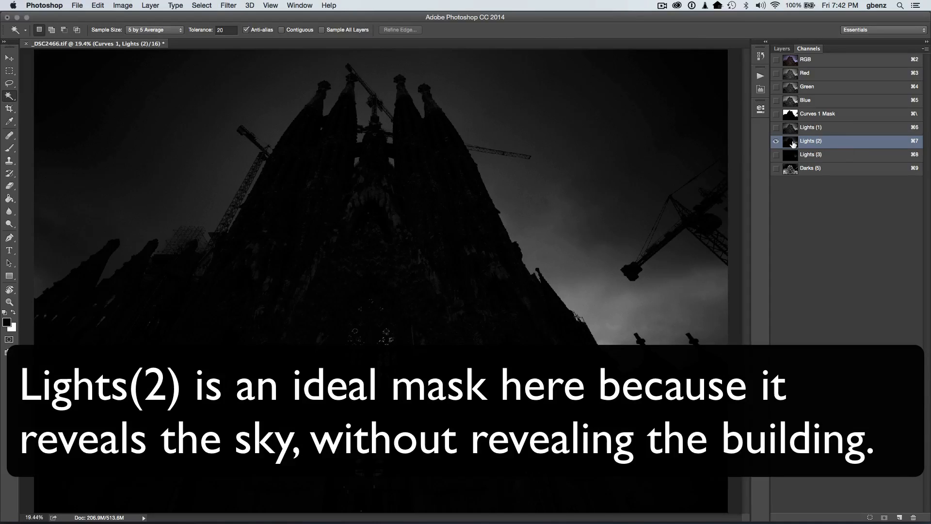
pyautogui.click(776, 141)
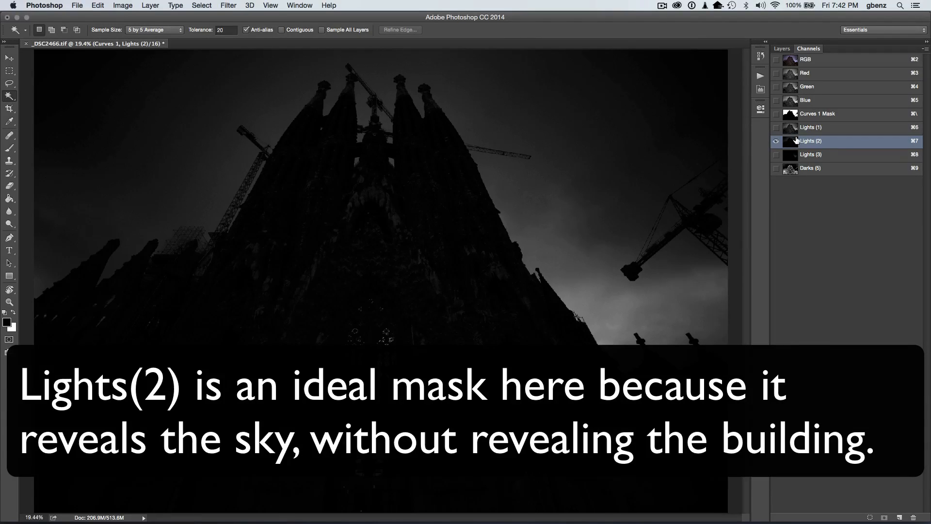
pyautogui.click(775, 141)
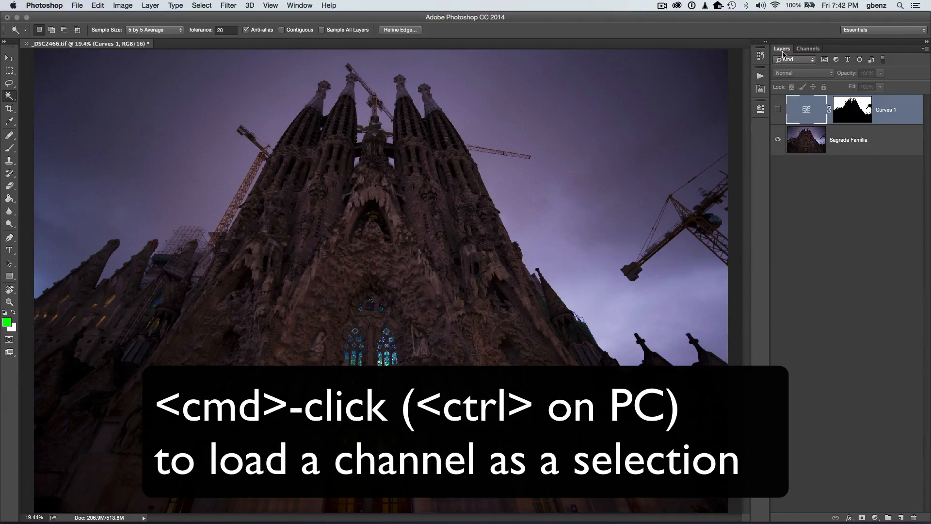
# Add a Curves 2 adjustment on the Lights (2) selection and view its mask alone.
pyautogui.click(862, 517)
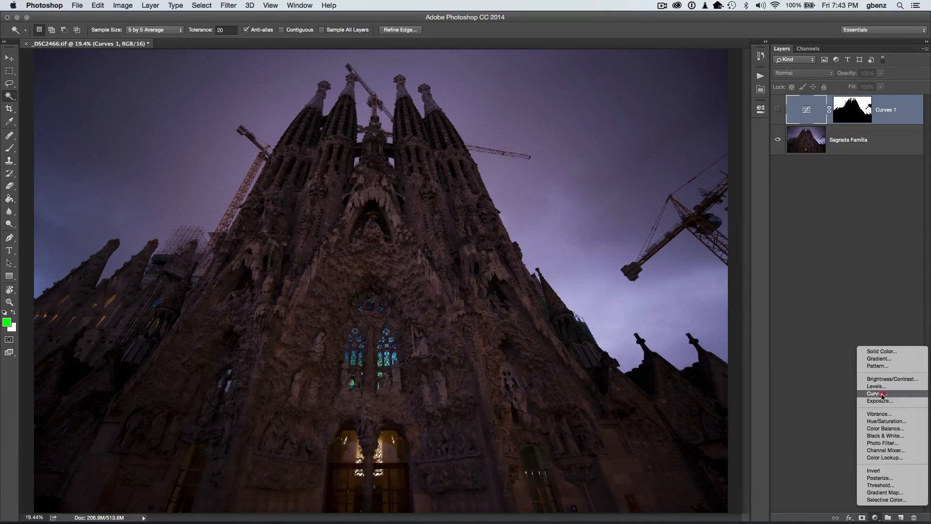
pyautogui.click(876, 393)
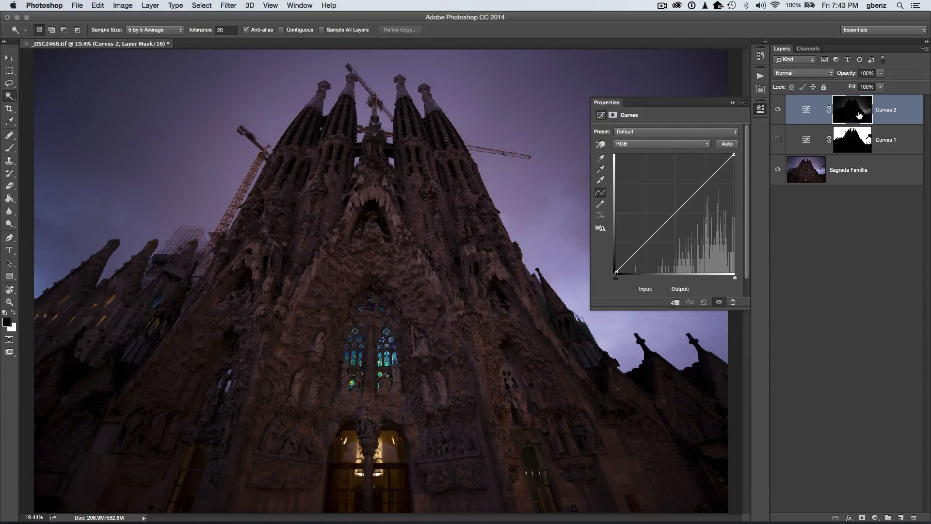
pyautogui.click(851, 109)
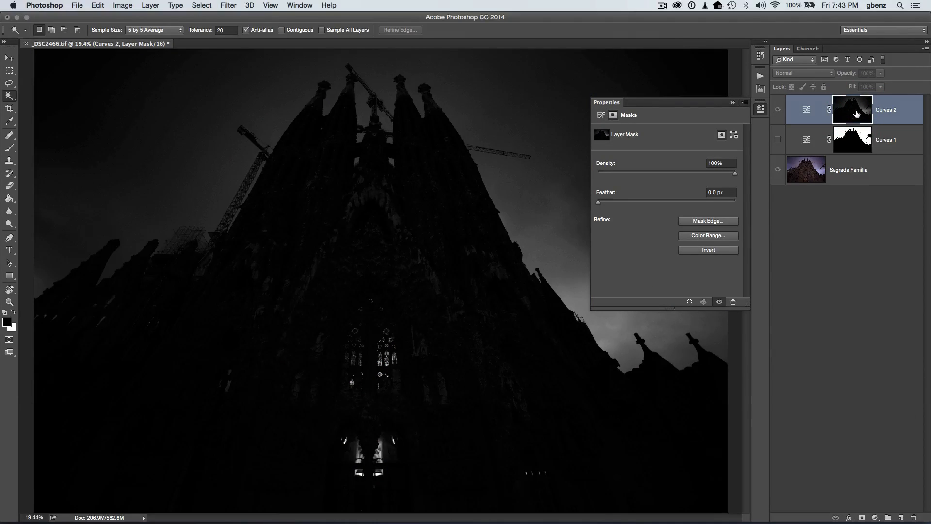
pyautogui.moveTo(854, 109)
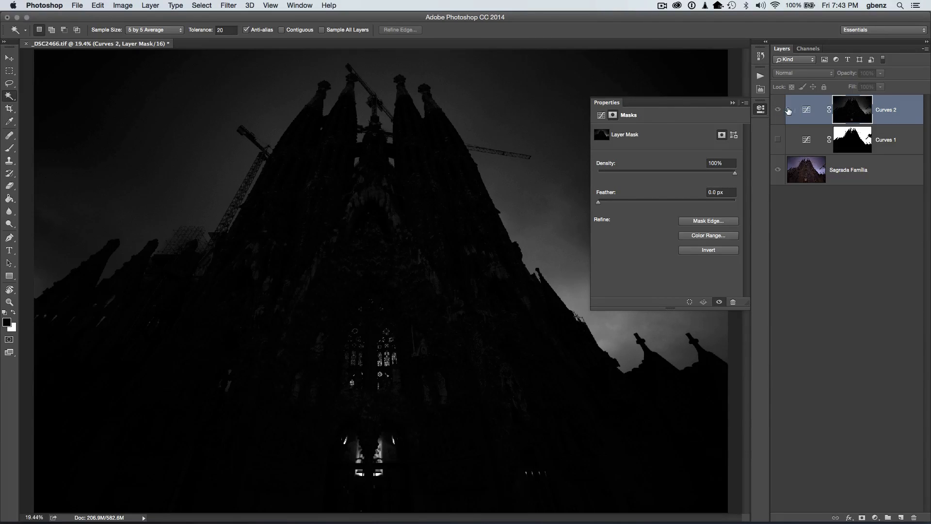
pyautogui.click(733, 103)
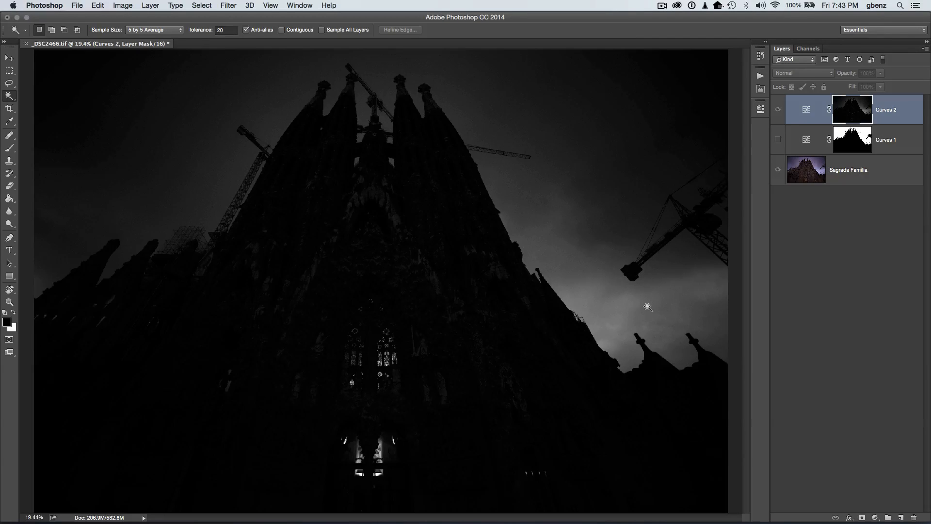
pyautogui.moveTo(598, 308)
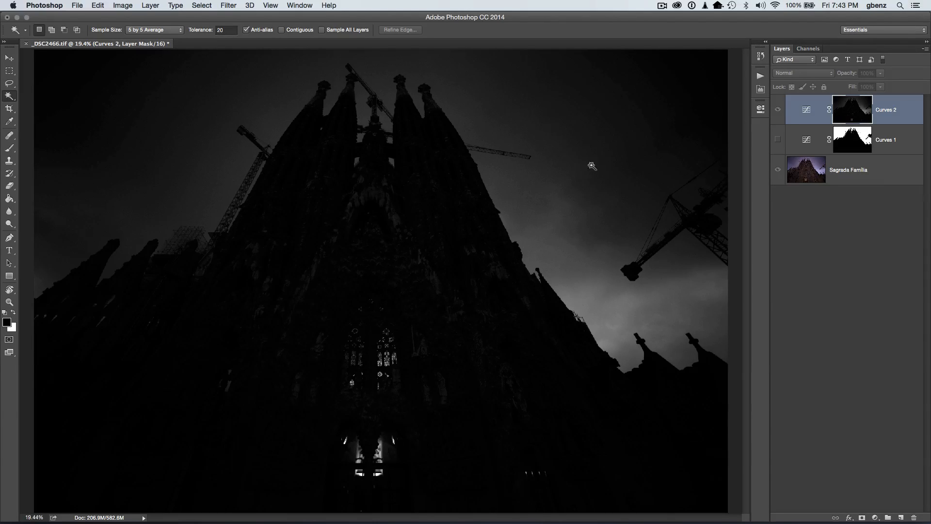
pyautogui.moveTo(710, 75)
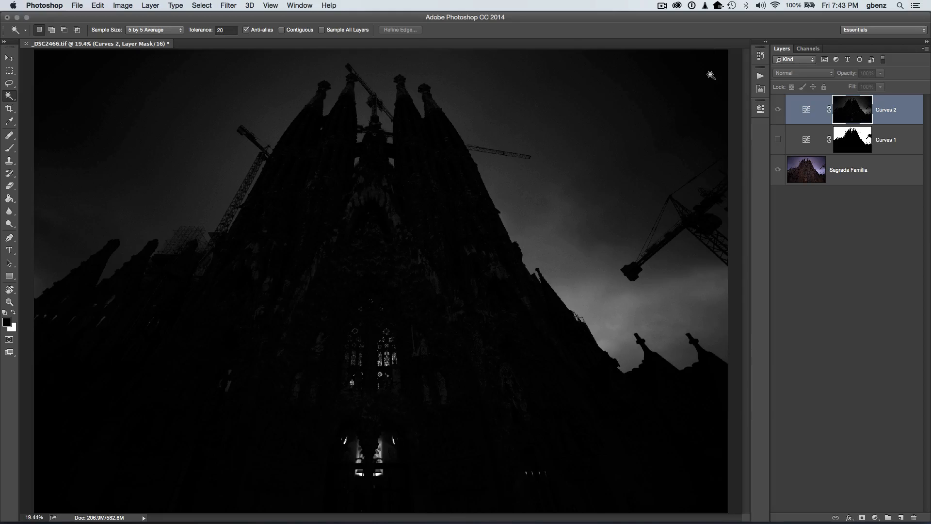
pyautogui.moveTo(712, 66)
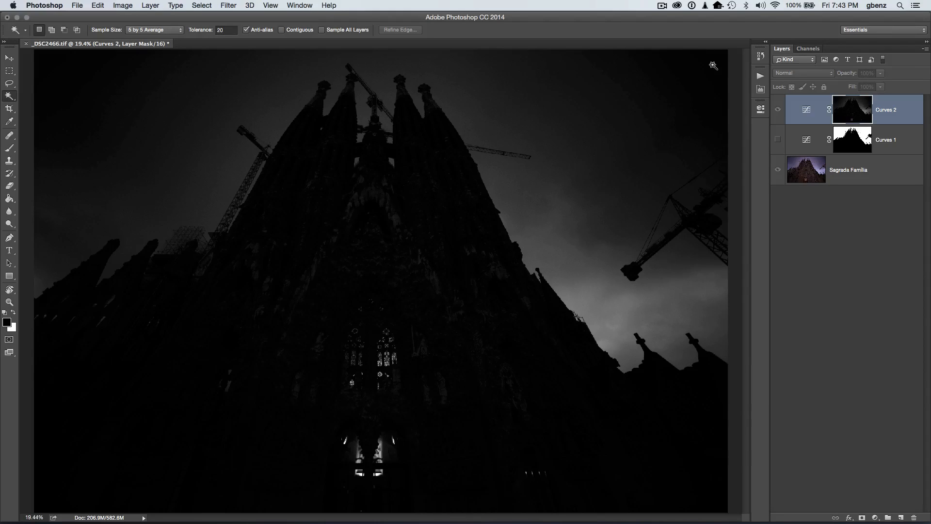
pyautogui.moveTo(463, 200)
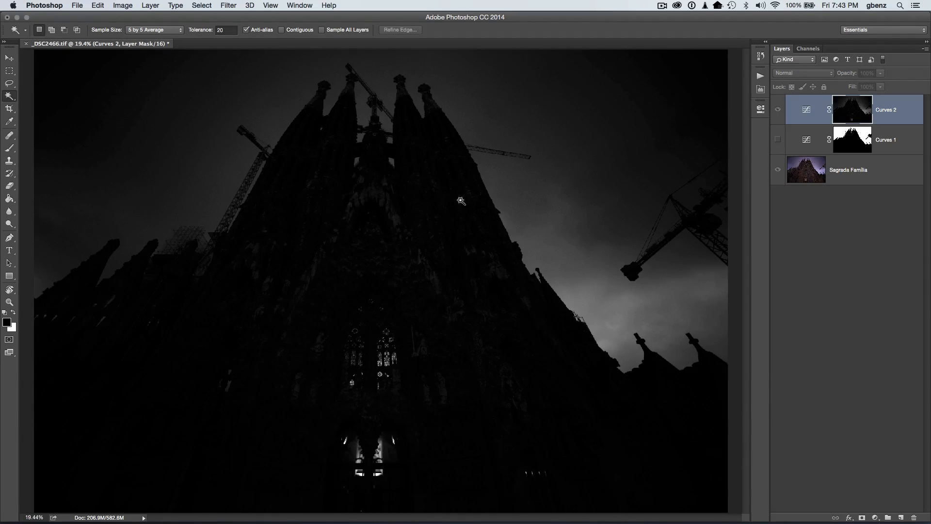
pyautogui.moveTo(281, 241)
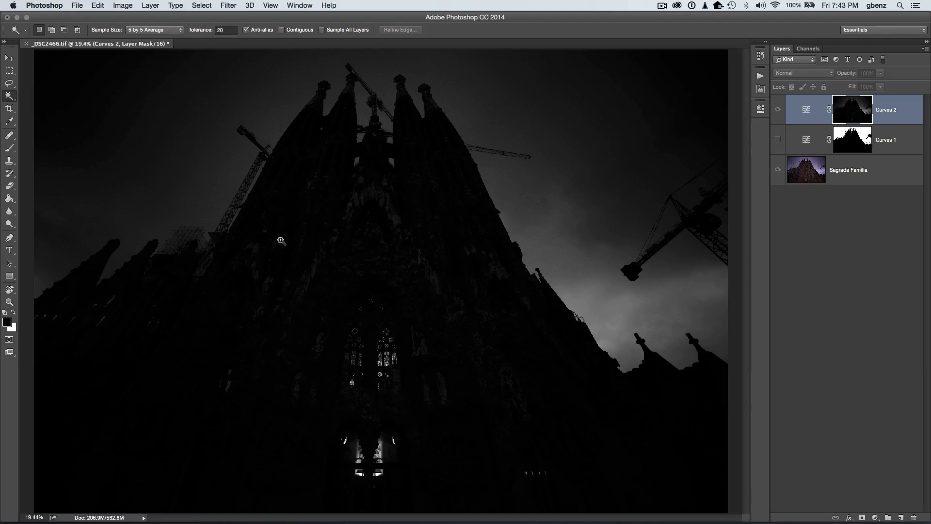
pyautogui.moveTo(438, 140)
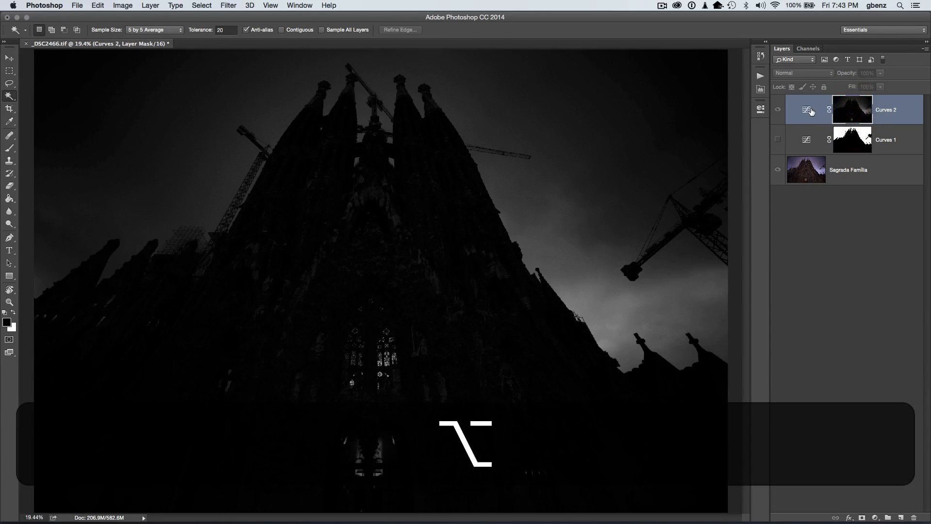
# Pull the Curves 2 RGB midtones downward to darken the sky.
pyautogui.click(806, 109)
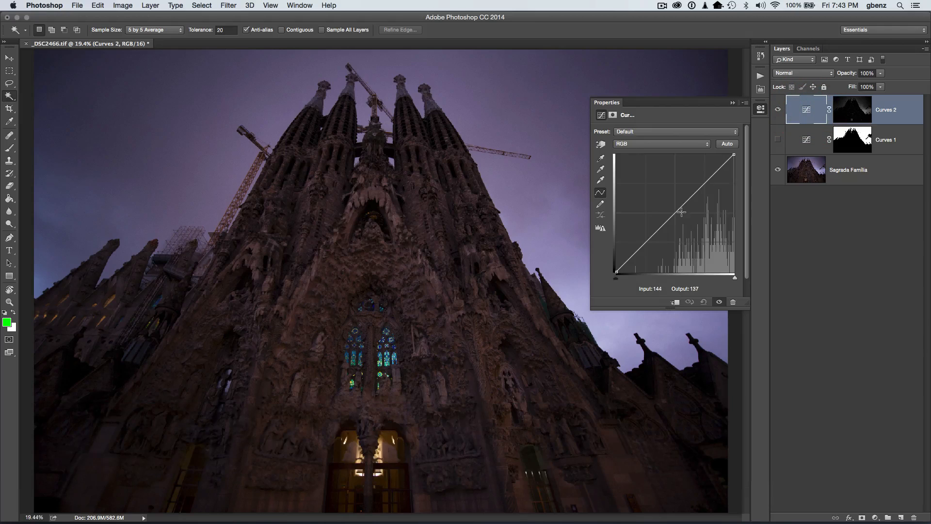
pyautogui.moveTo(681, 212); pyautogui.dragTo(688, 232)
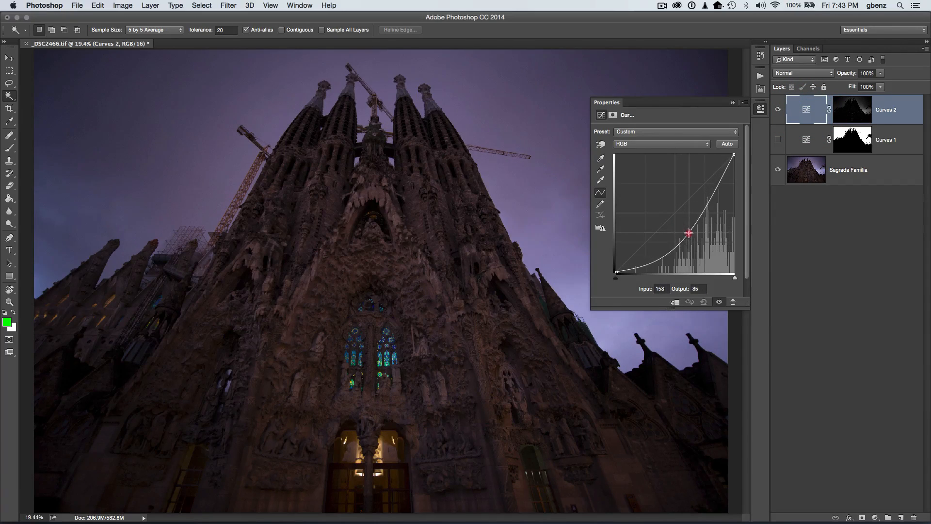
pyautogui.moveTo(688, 233); pyautogui.dragTo(690, 235)
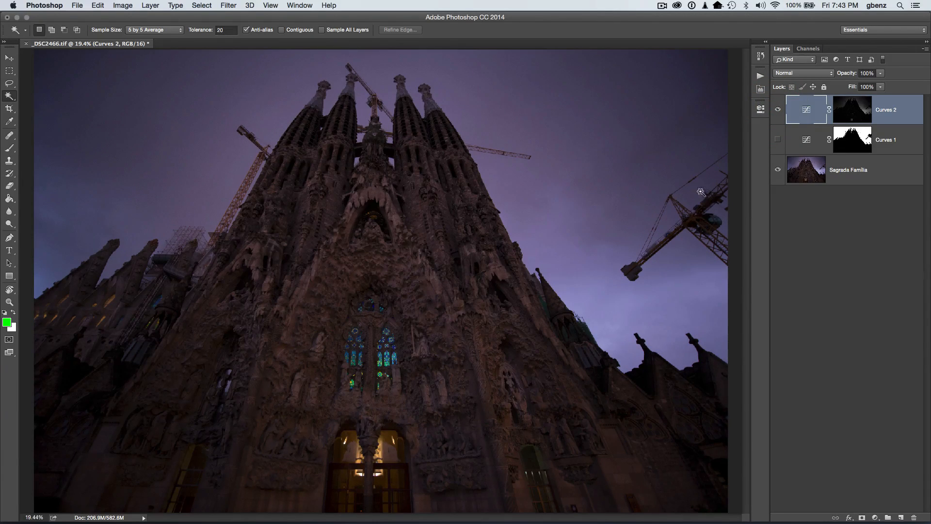
pyautogui.moveTo(251, 188)
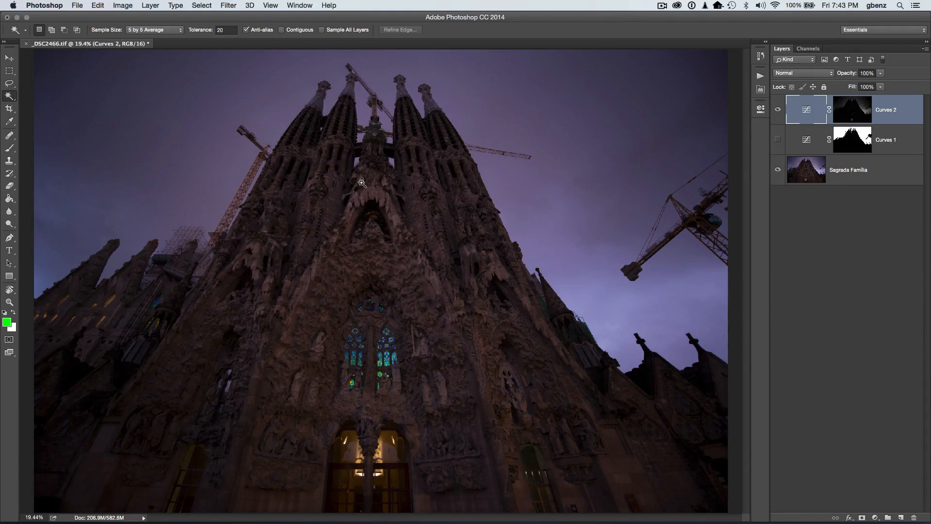
pyautogui.press('cmd+=')
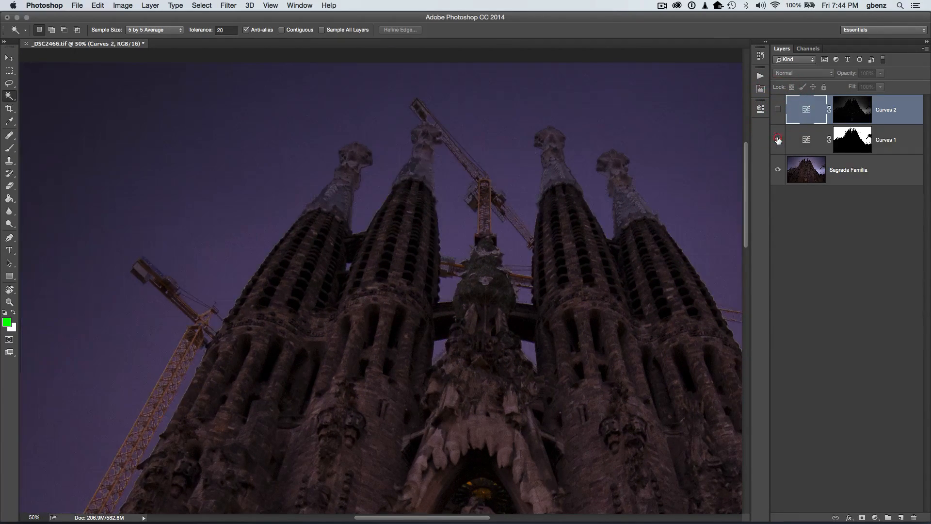
pyautogui.click(778, 140)
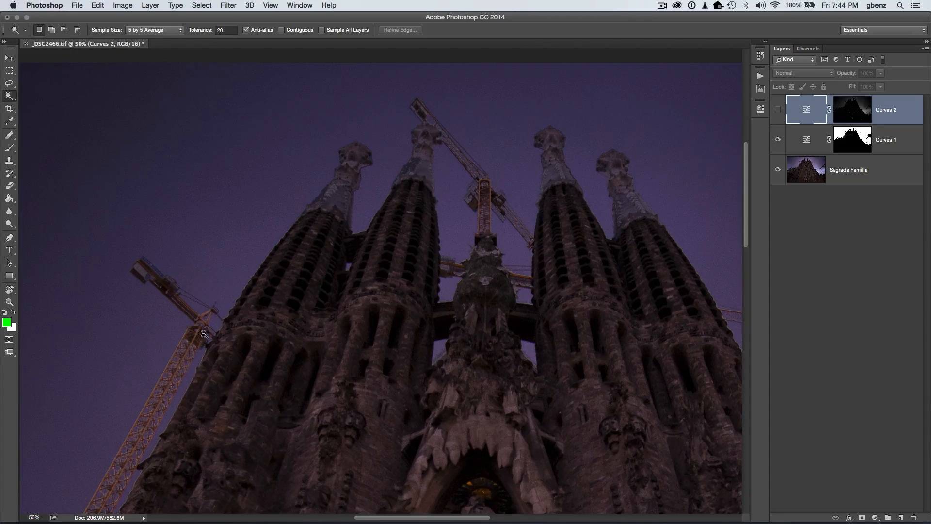
pyautogui.moveTo(407, 170)
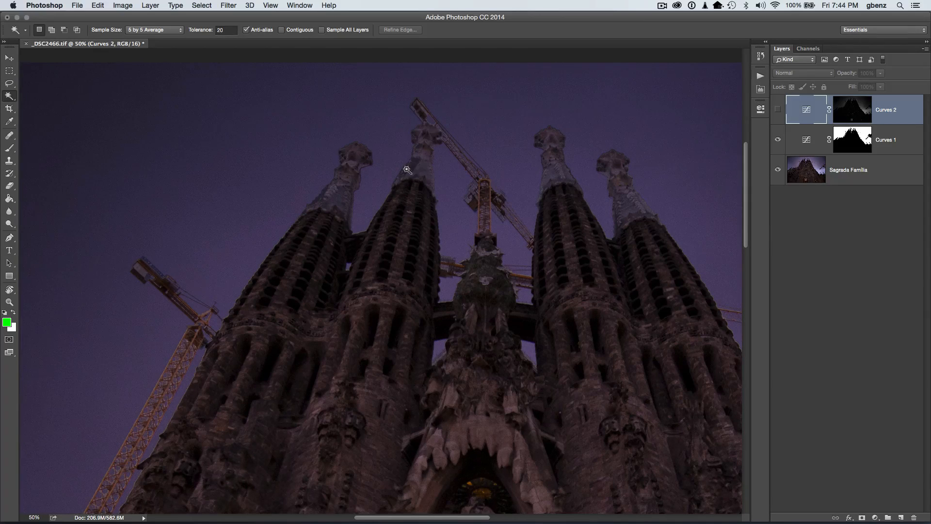
pyautogui.click(777, 140)
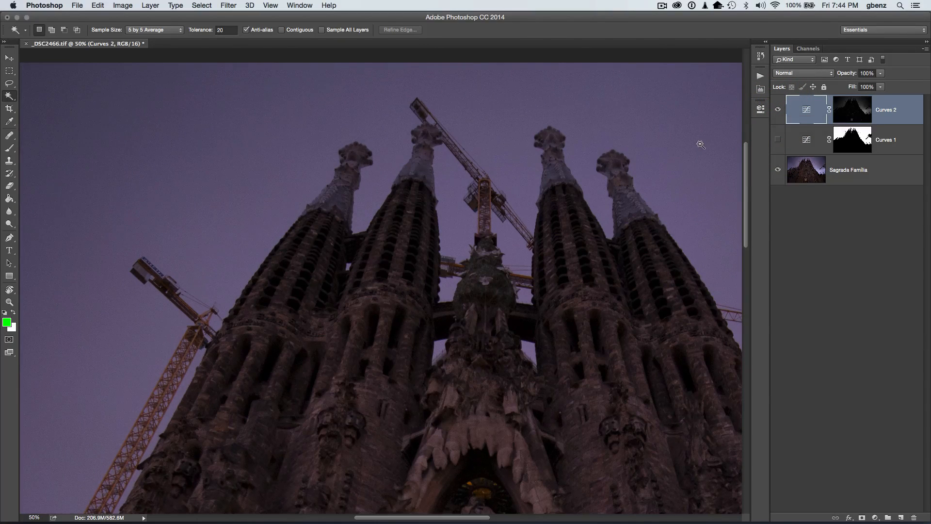
pyautogui.press('cmd')
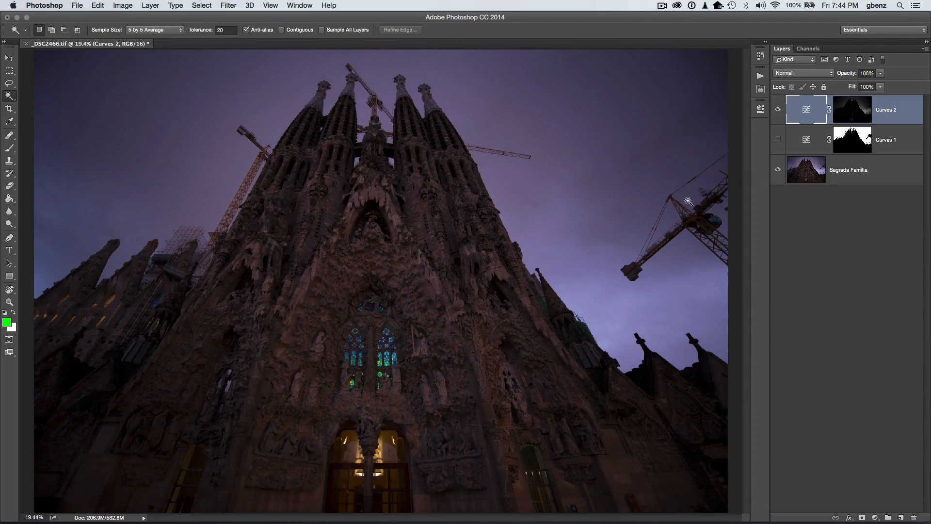
pyautogui.click(778, 109)
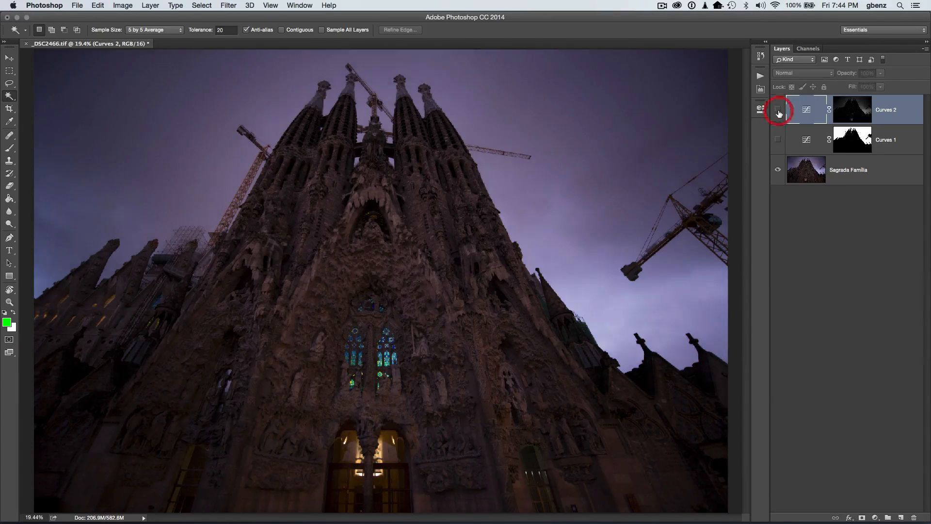
pyautogui.click(777, 110)
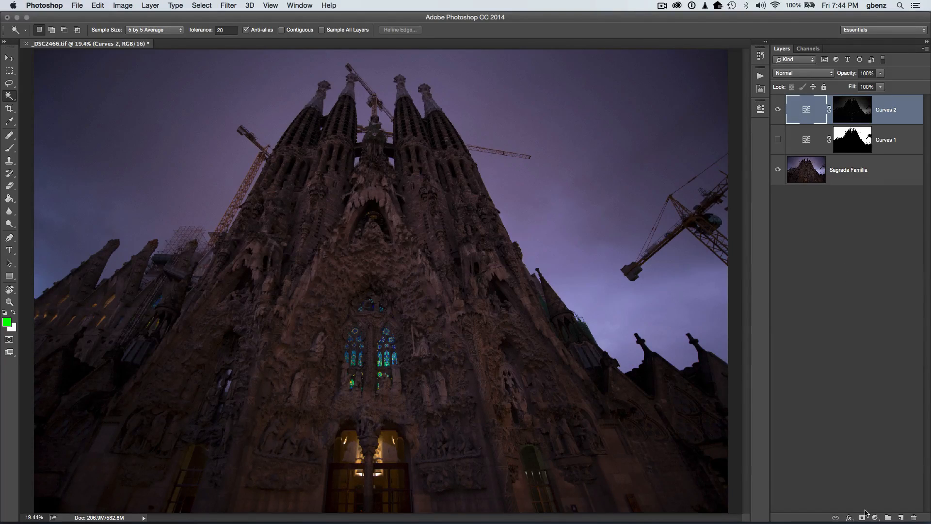
# Group Curves 2 into Group 1, mask out the lit foreground, and toggle to compare.
pyautogui.click(885, 517)
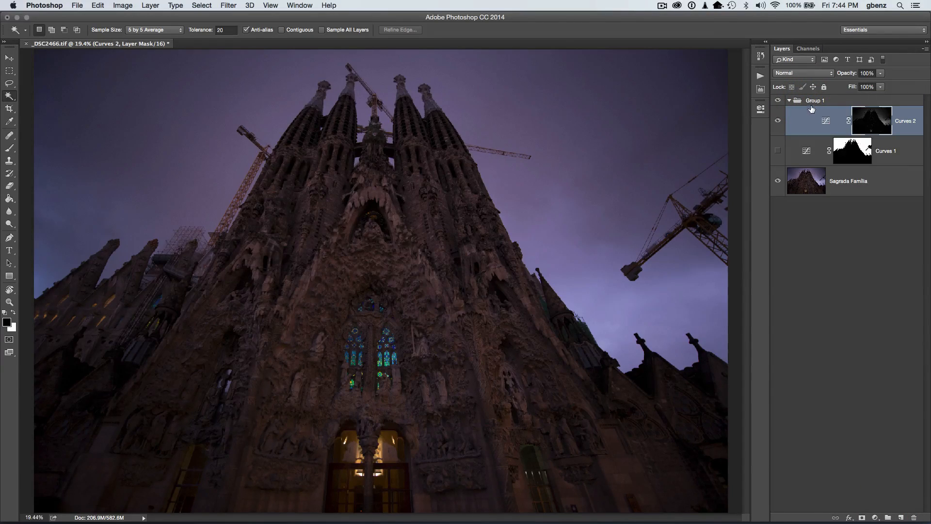
pyautogui.click(815, 100)
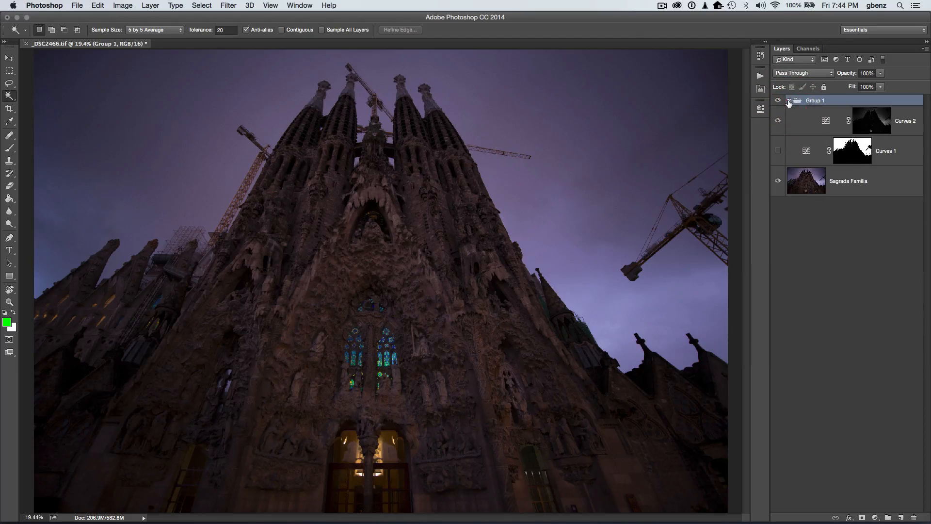
pyautogui.click(789, 100)
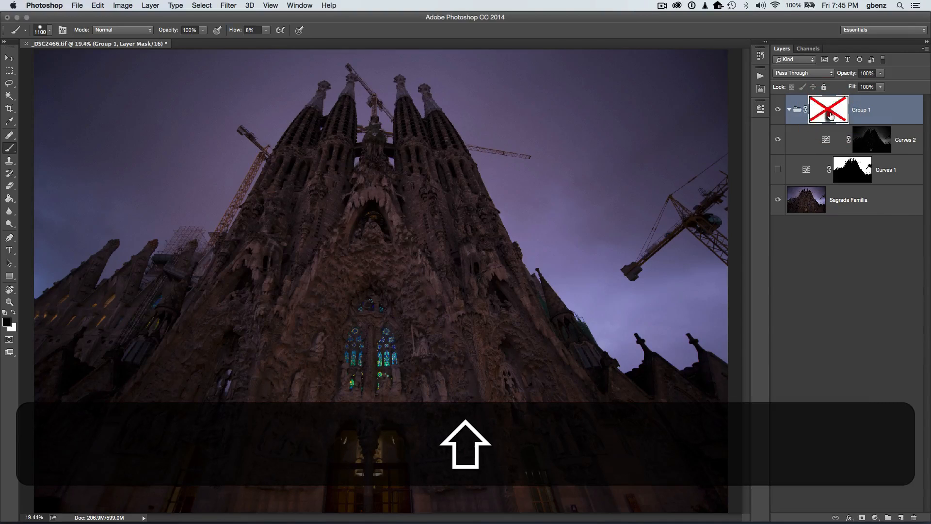
pyautogui.click(828, 109)
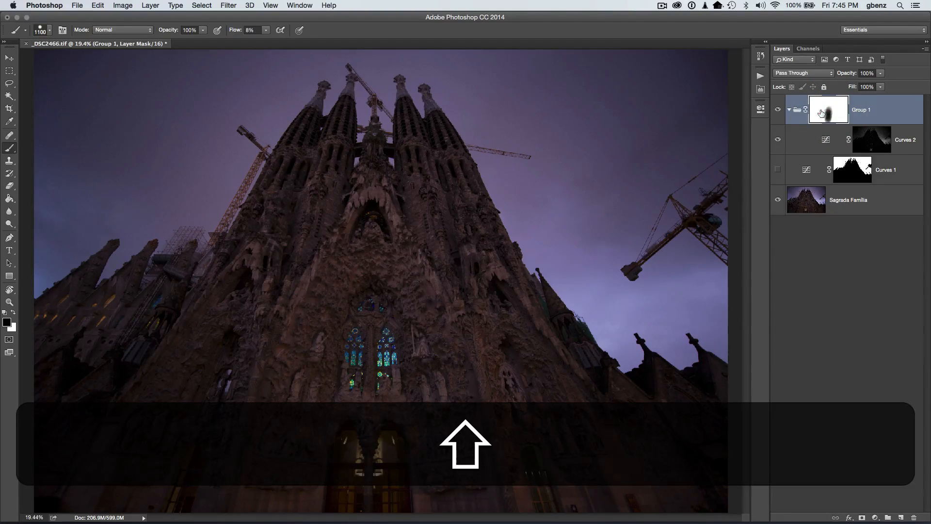
pyautogui.moveTo(828, 110)
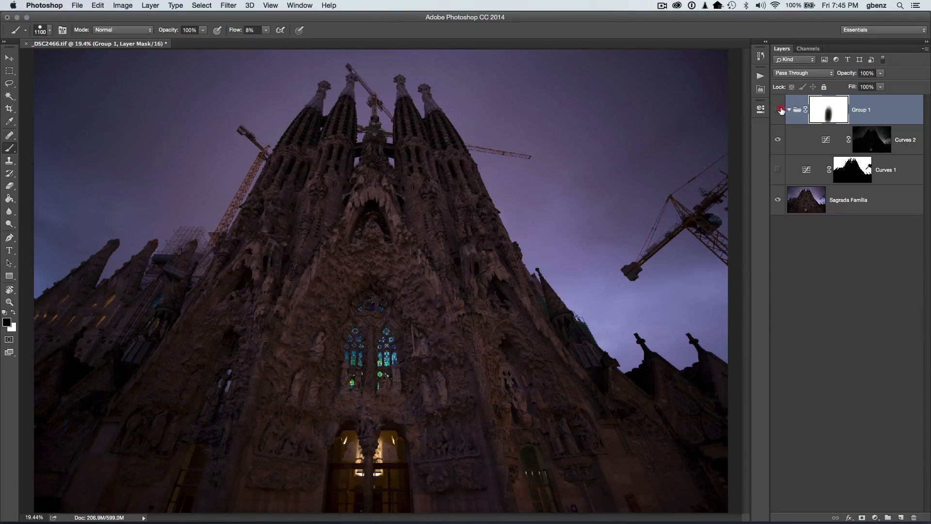
pyautogui.click(777, 110)
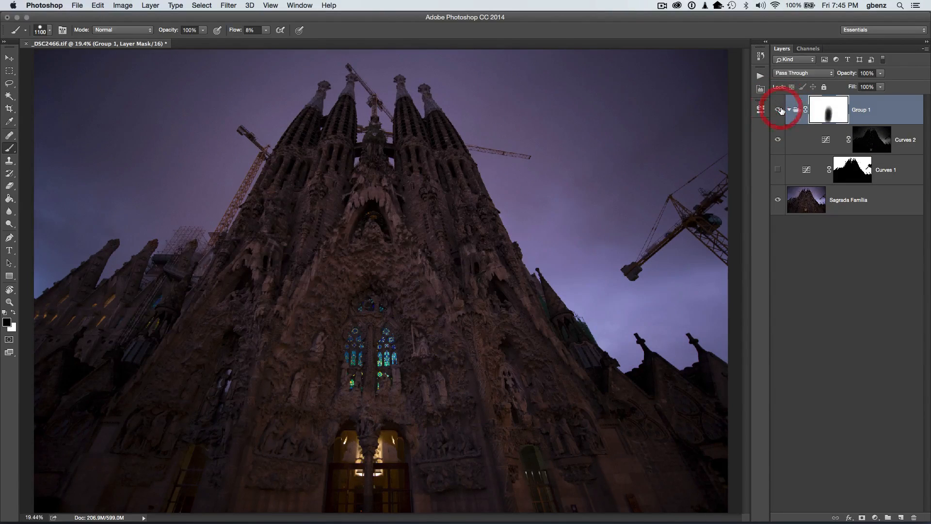